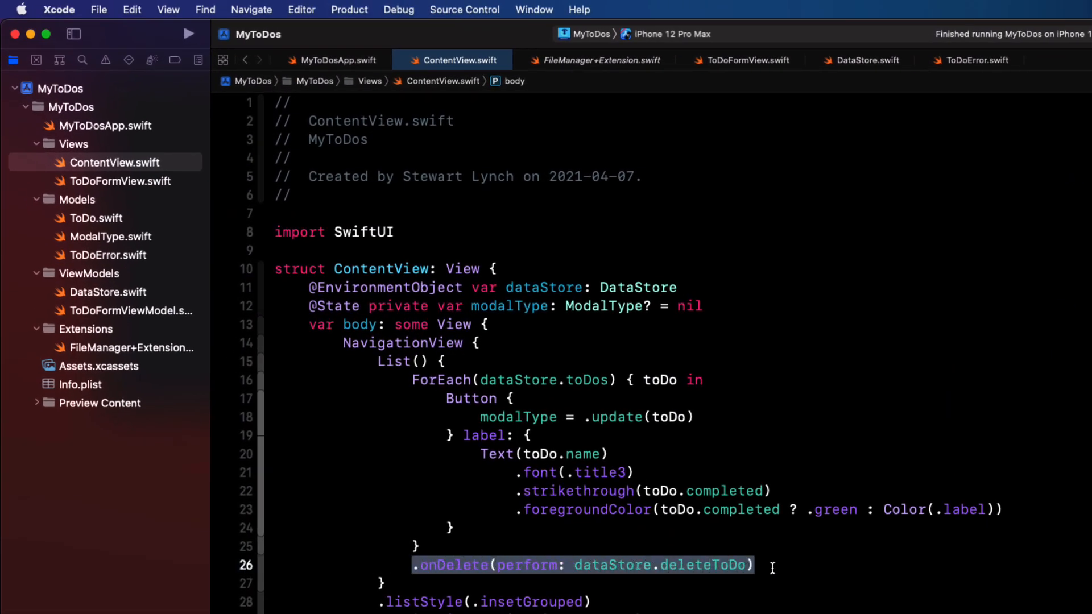
# - Replace the .onDelete modifier with a .swipeActions block holding a Button(role: .destructive)
pyautogui.press('Delete')
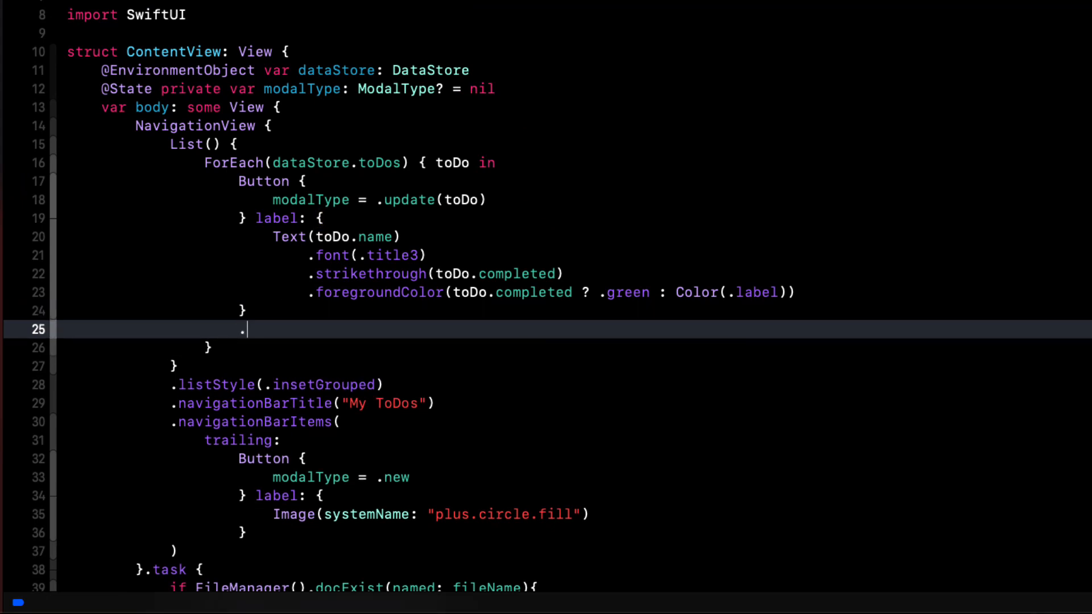
pyautogui.write('swipeActions {')
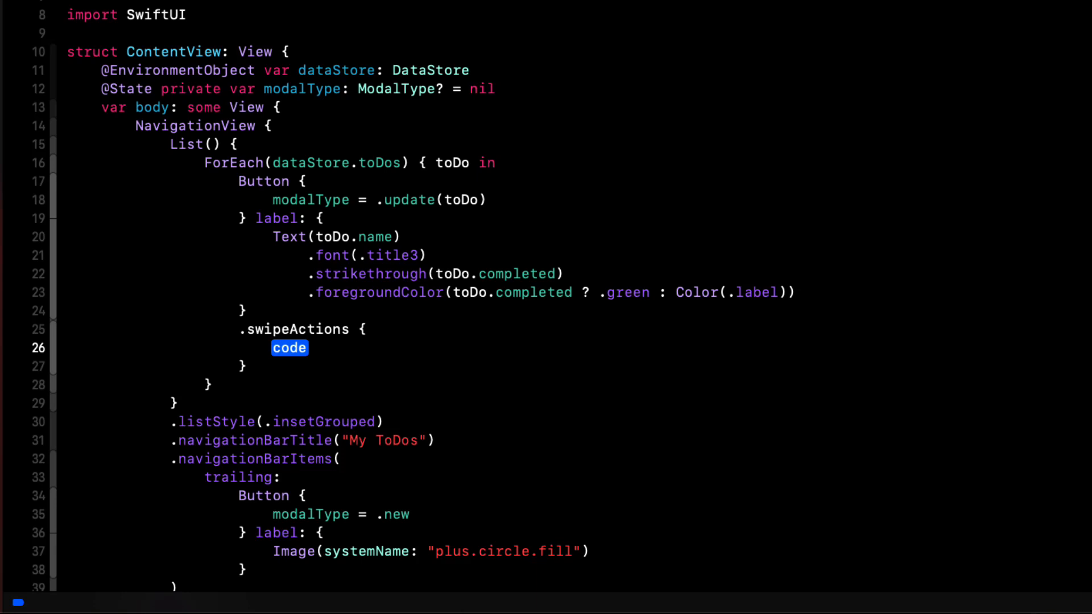
pyautogui.write('Button(role: ButtonRole?, action: () -> Void, label: () -> _')
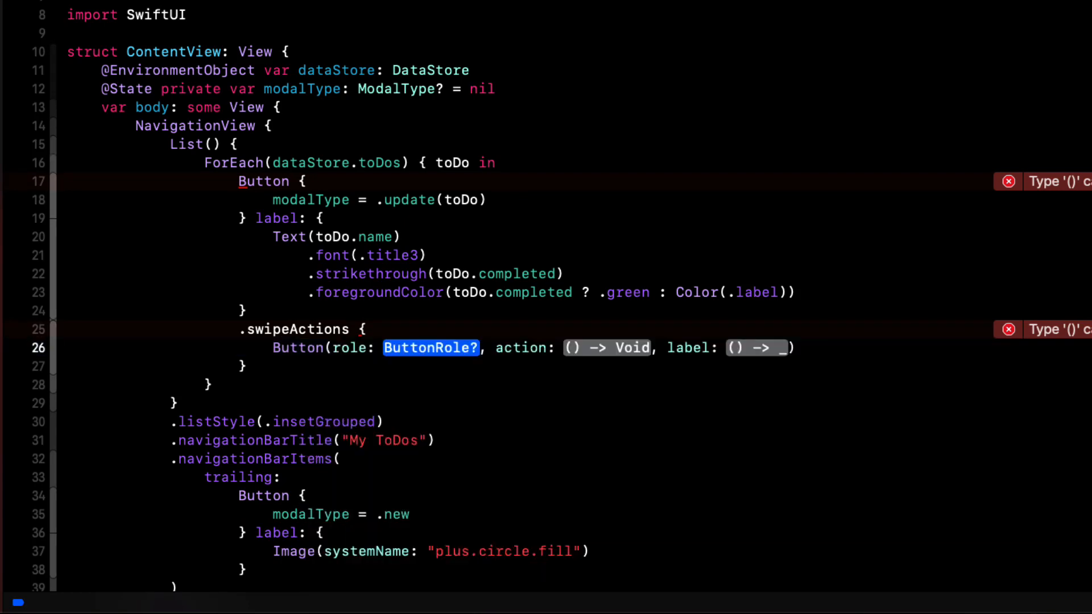
pyautogui.write('.destructive) {')
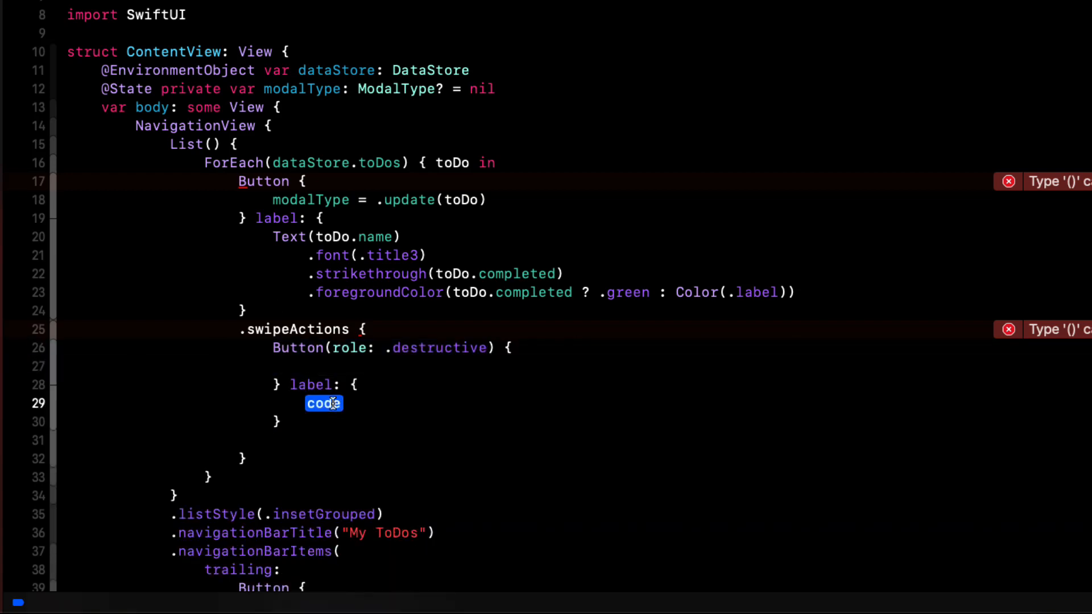
# - Give the destructive button a Label("Delete", systemImage: "trash")
pyautogui.write('Label("D")')
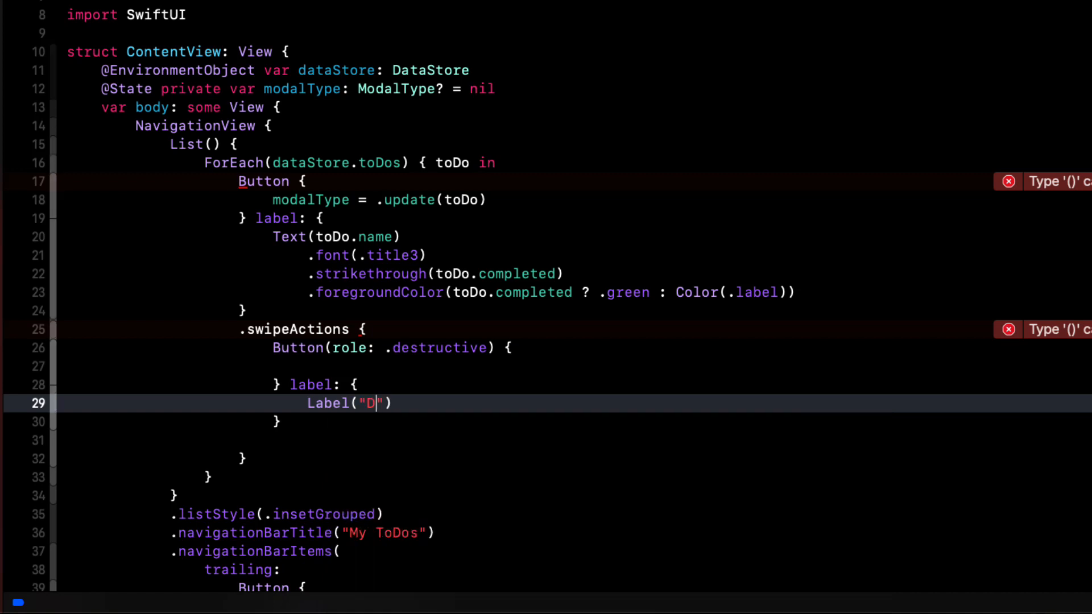
pyautogui.write('elete')
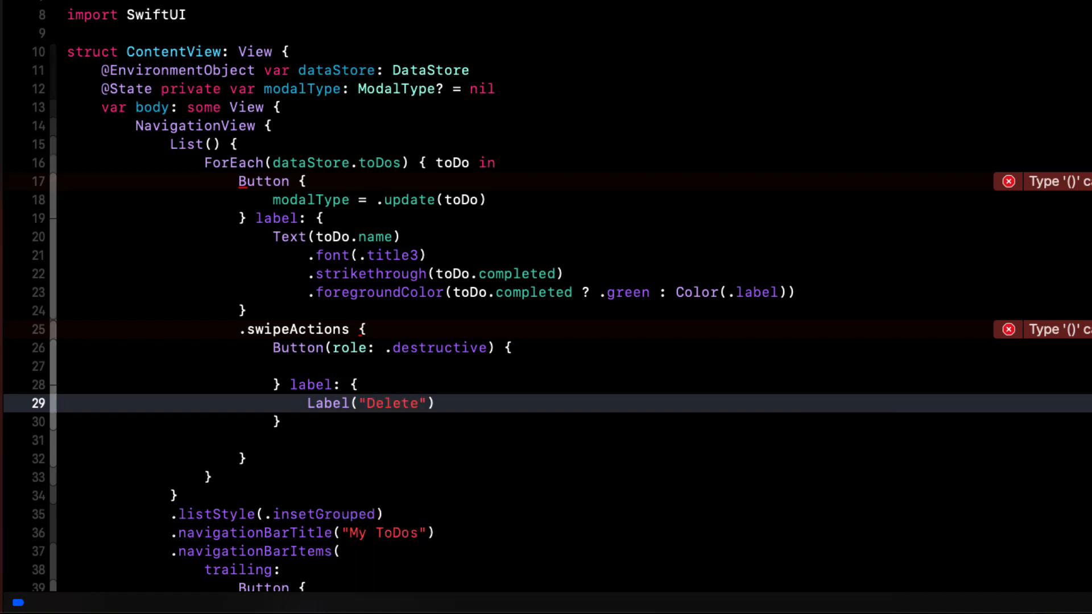
pyautogui.write(', systemImage: ""')
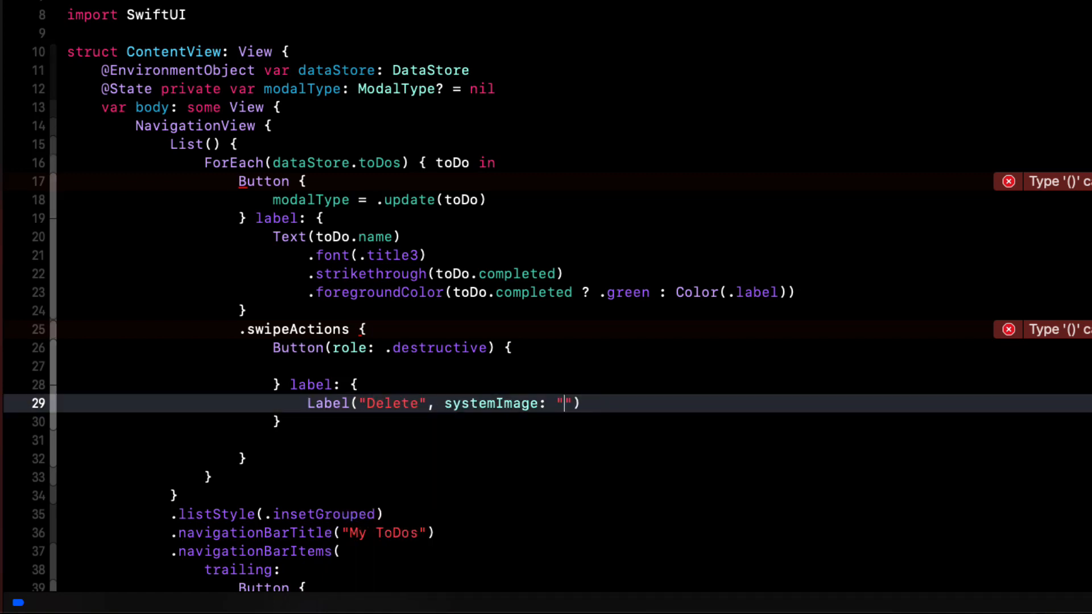
pyautogui.write('trash')
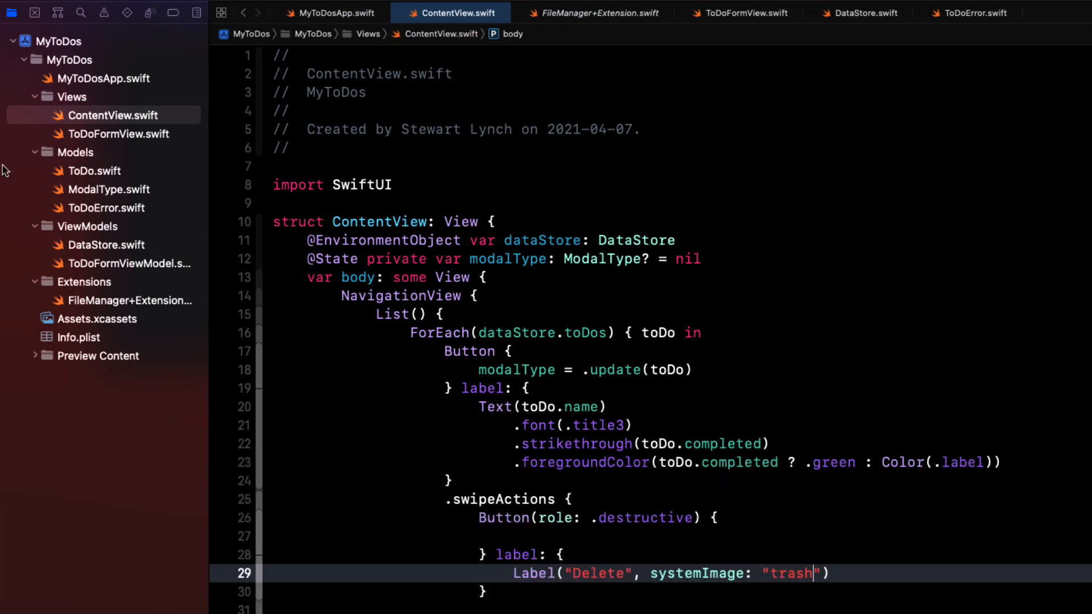
# - In DataStore.swift, declare func deleteToDo(_ toDo: ToDo)
pyautogui.click(106, 244)
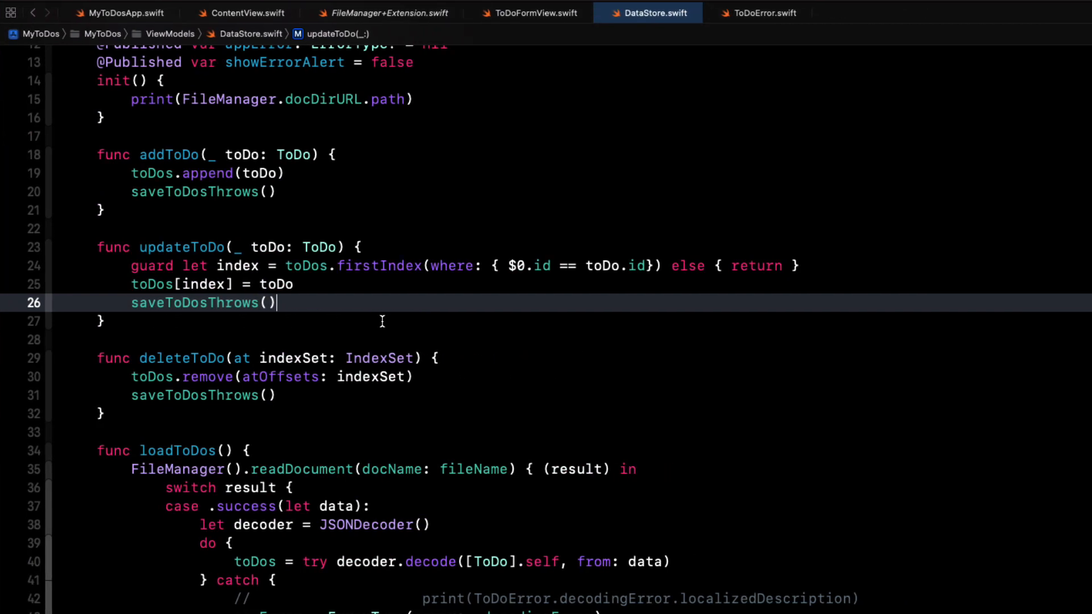
pyautogui.moveTo(183, 412)
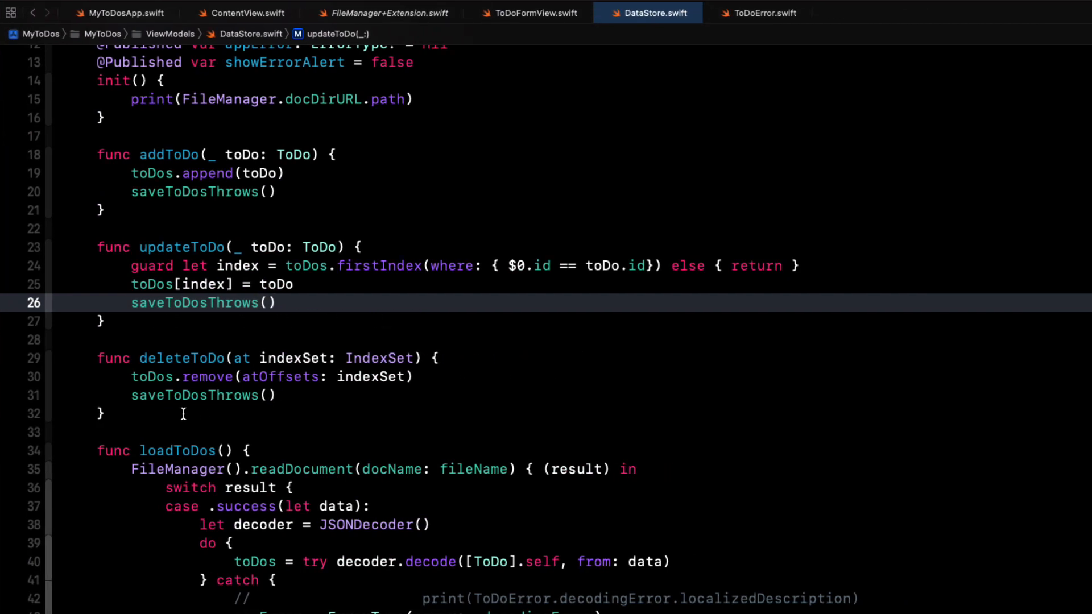
pyautogui.write('d')
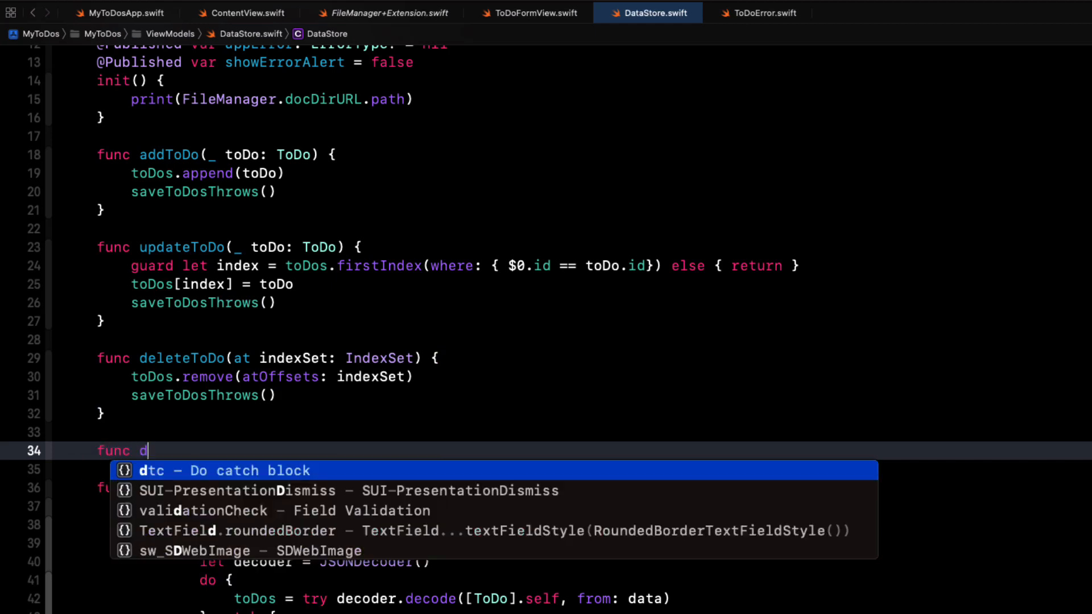
pyautogui.write('eleteToDo')
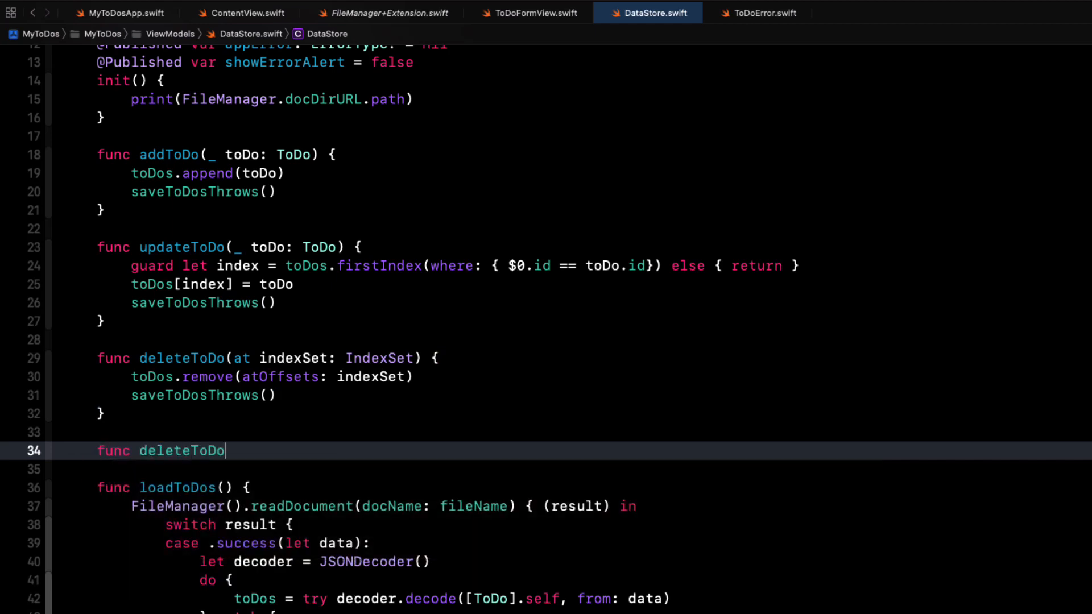
pyautogui.write('(_ t')
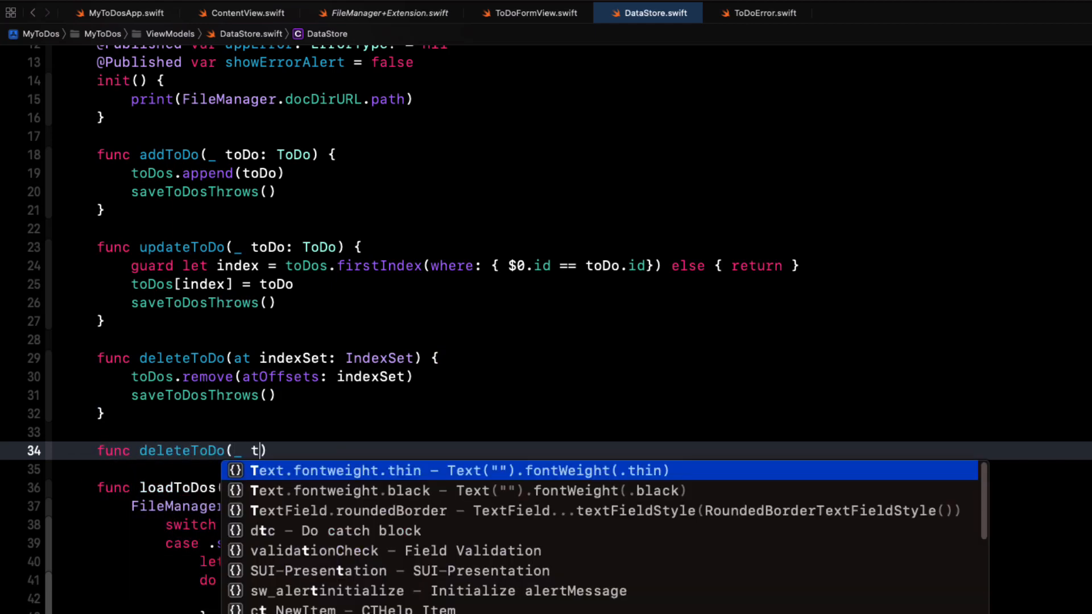
pyautogui.write('oDo: To')
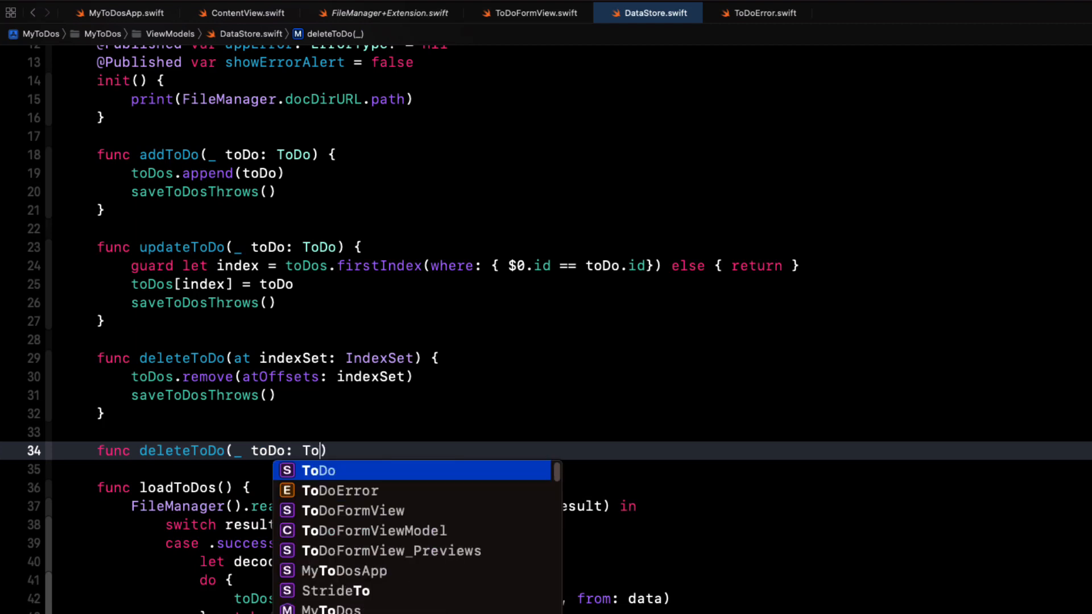
pyautogui.write('Do')
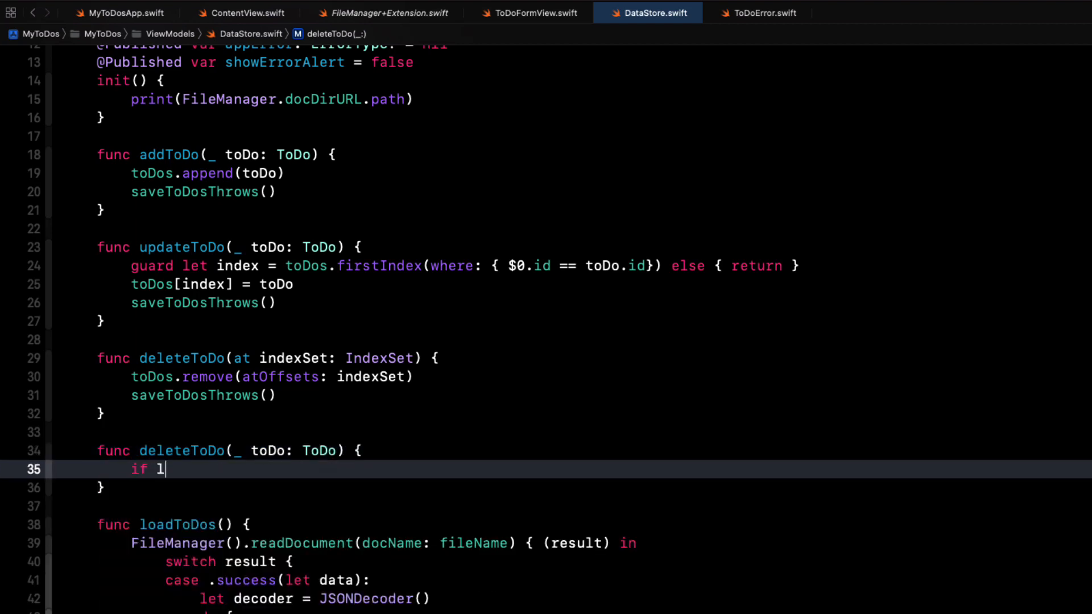
# - Find the item with if let indexToDelete = toDos.firstIndex(where: { $0.id == toDo.id })
pyautogui.write('et indexToDelete')
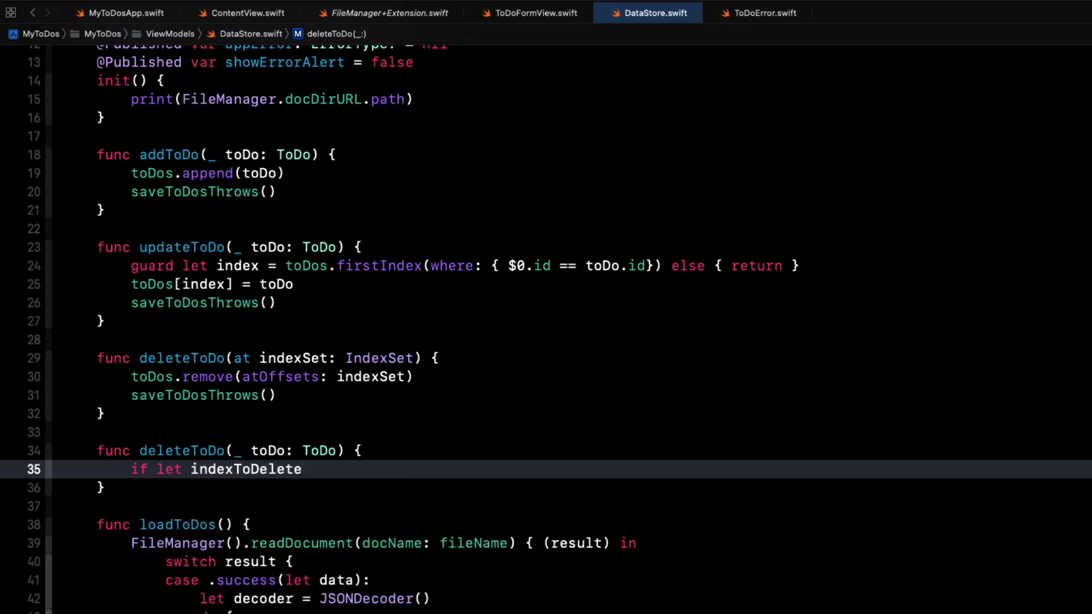
pyautogui.write('= toD')
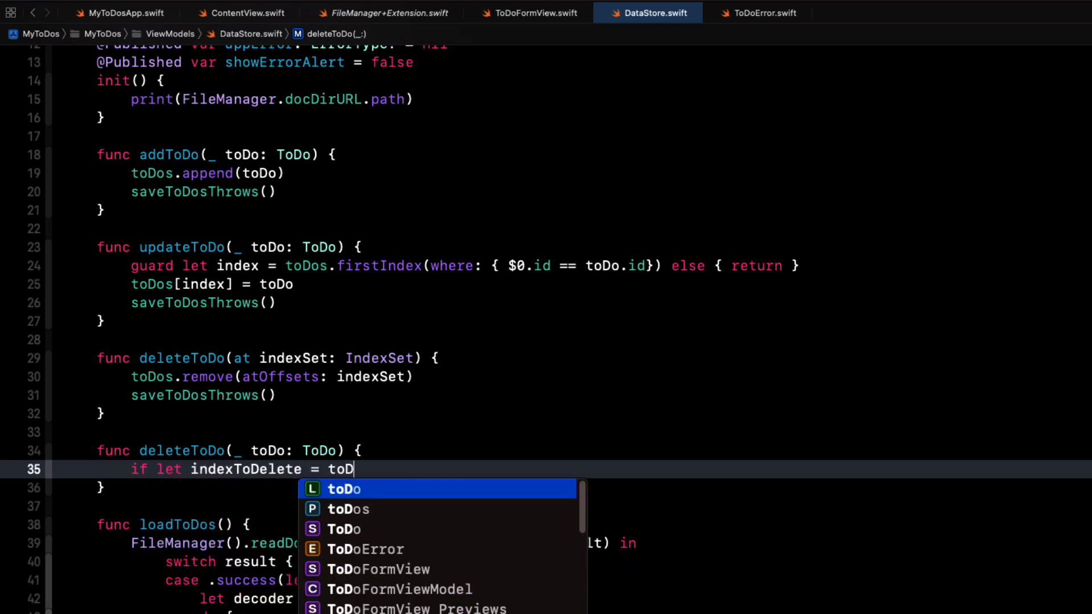
pyautogui.write('os.firstIndex(where: (ToDo) throws -> Bool')
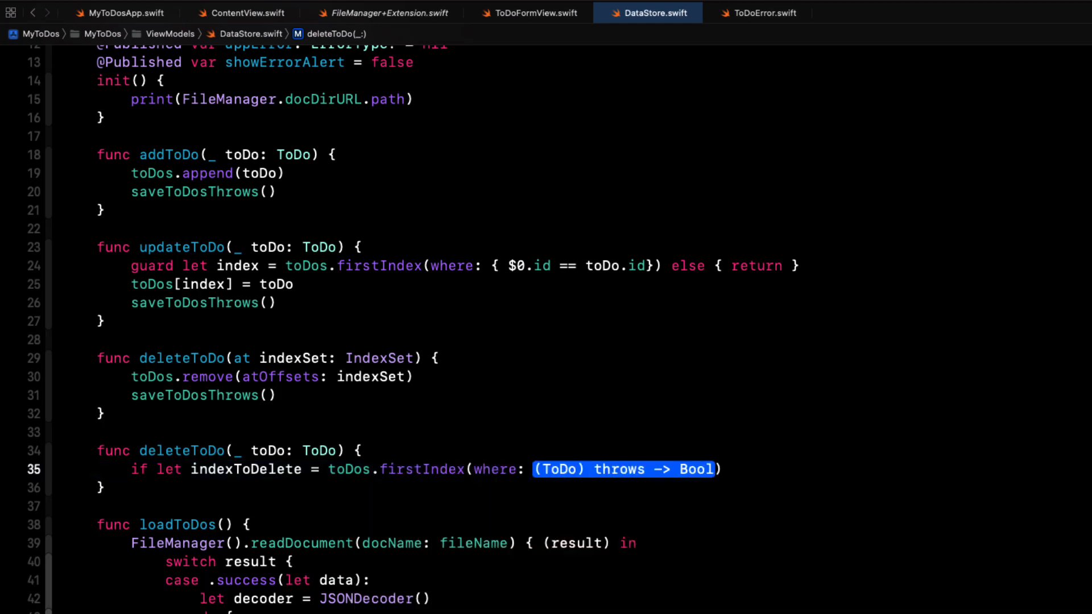
pyautogui.write('{$}')
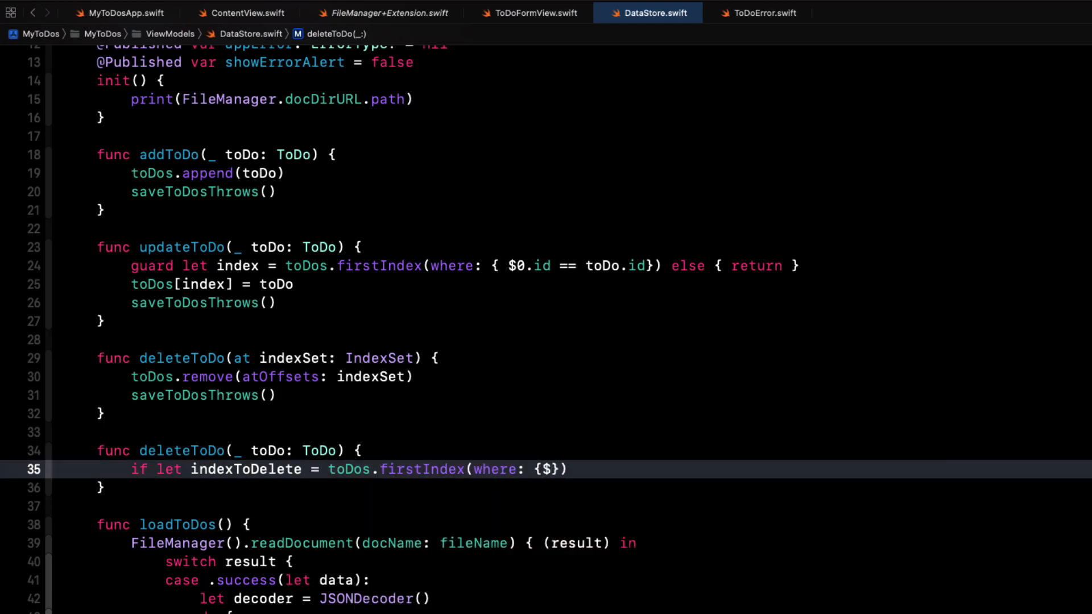
pyautogui.write('$0.id == toDo.id')
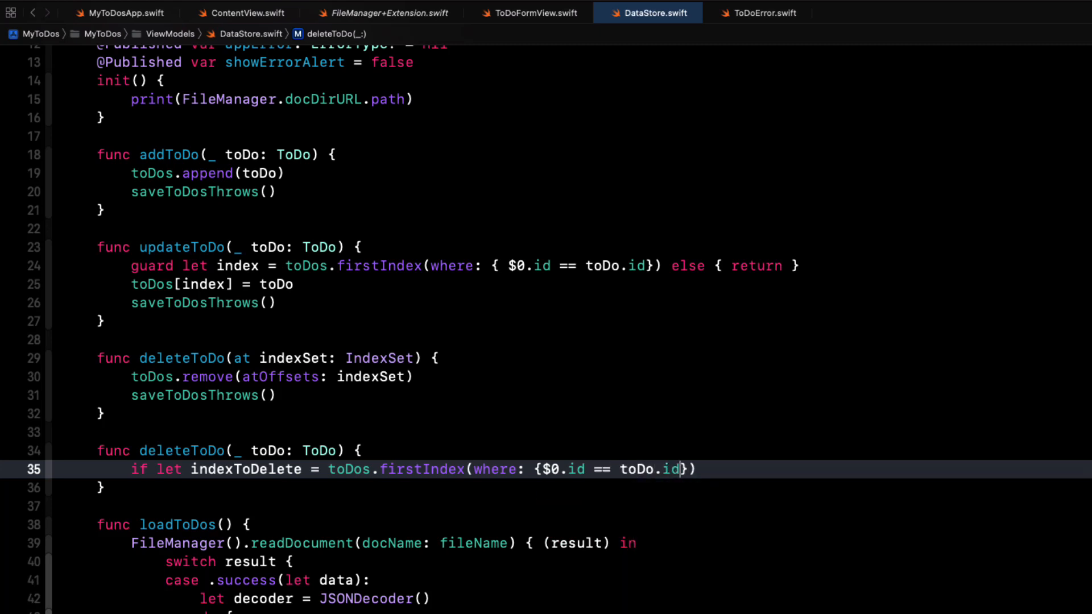
# - Remove the todo at indexToDelete from toDos and call saveToDosThrows()
pyautogui.click(744, 468)
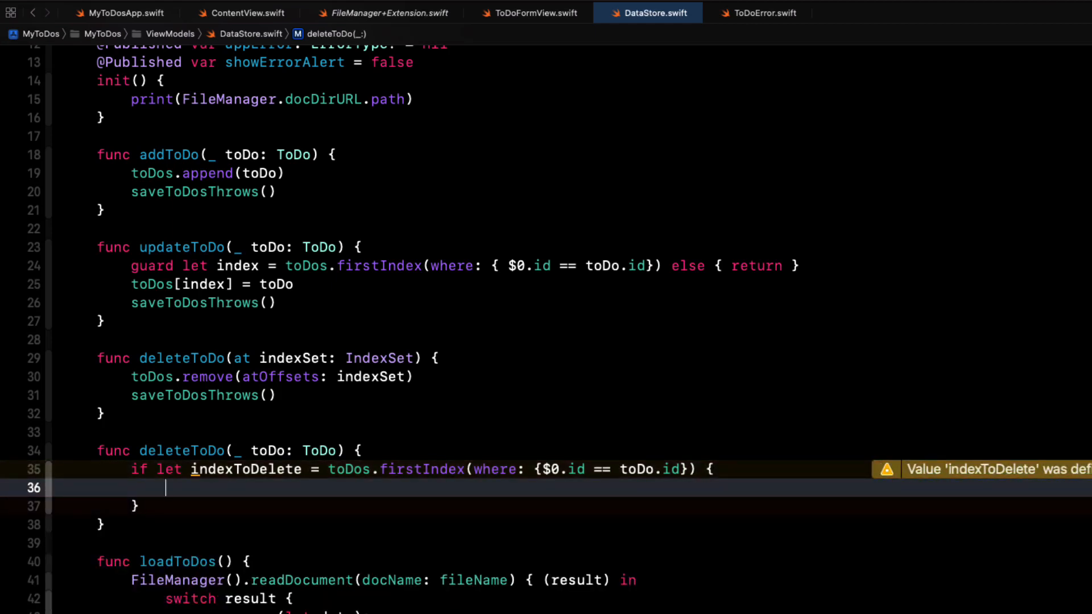
pyautogui.write('to')
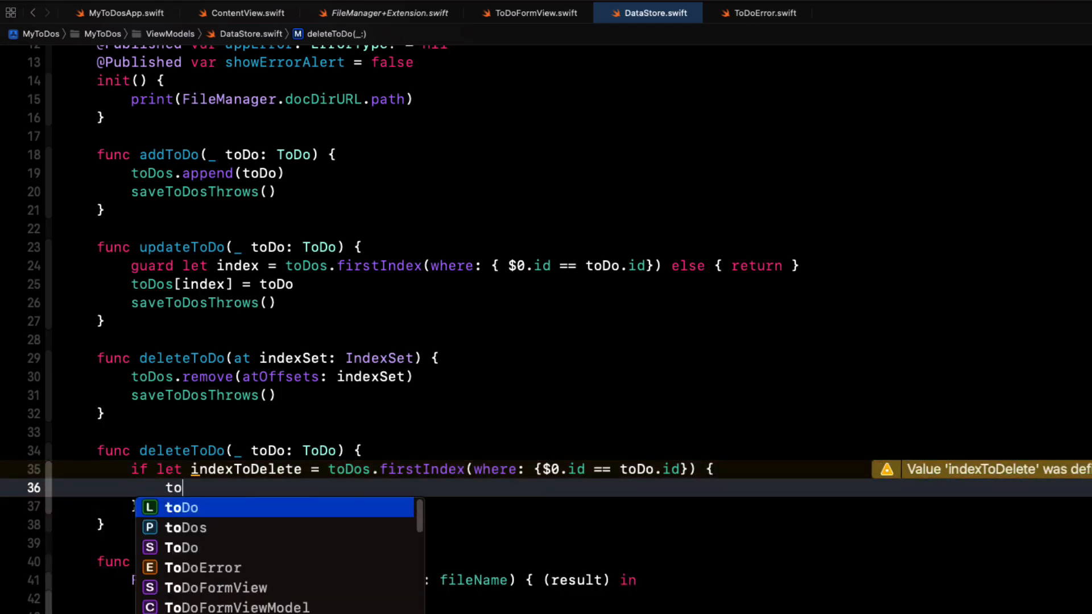
pyautogui.write('Dos')
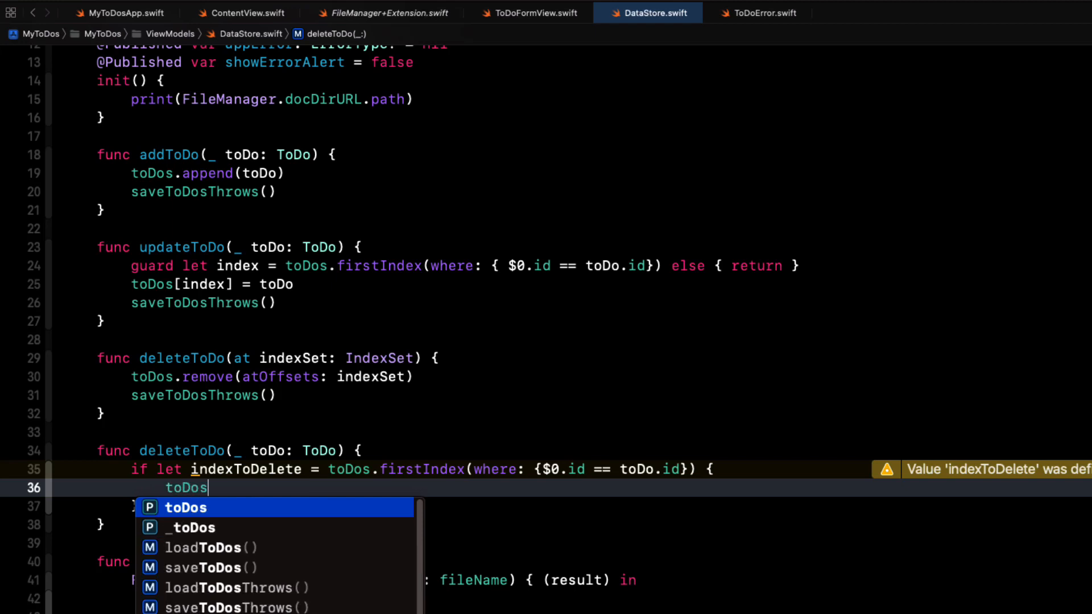
pyautogui.write('.rem')
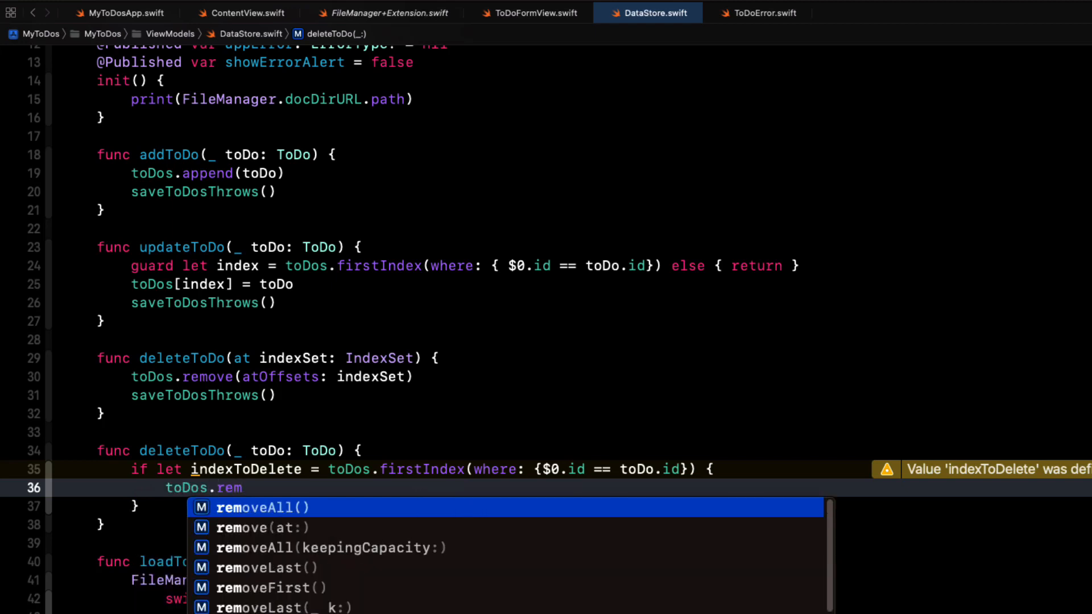
pyautogui.click(261, 526)
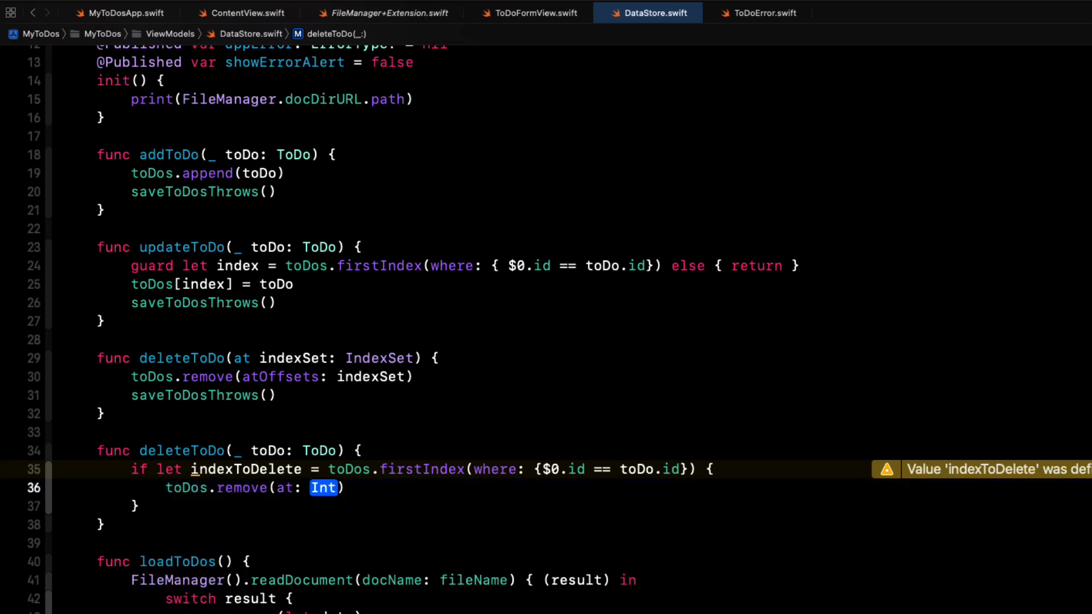
pyautogui.write('indexToDelete')
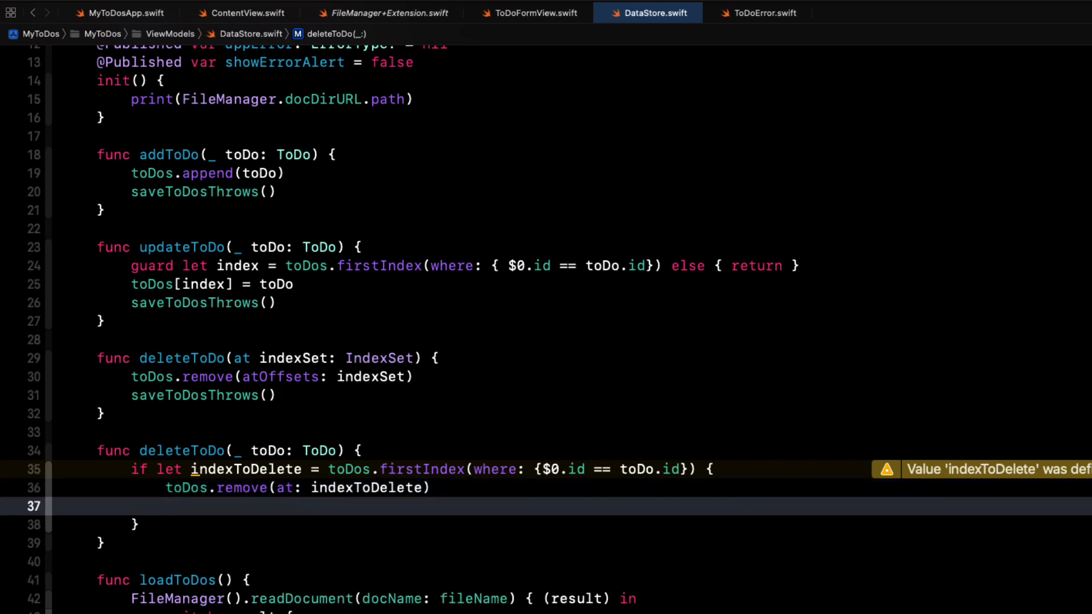
pyautogui.write('saveToDosThrows(')
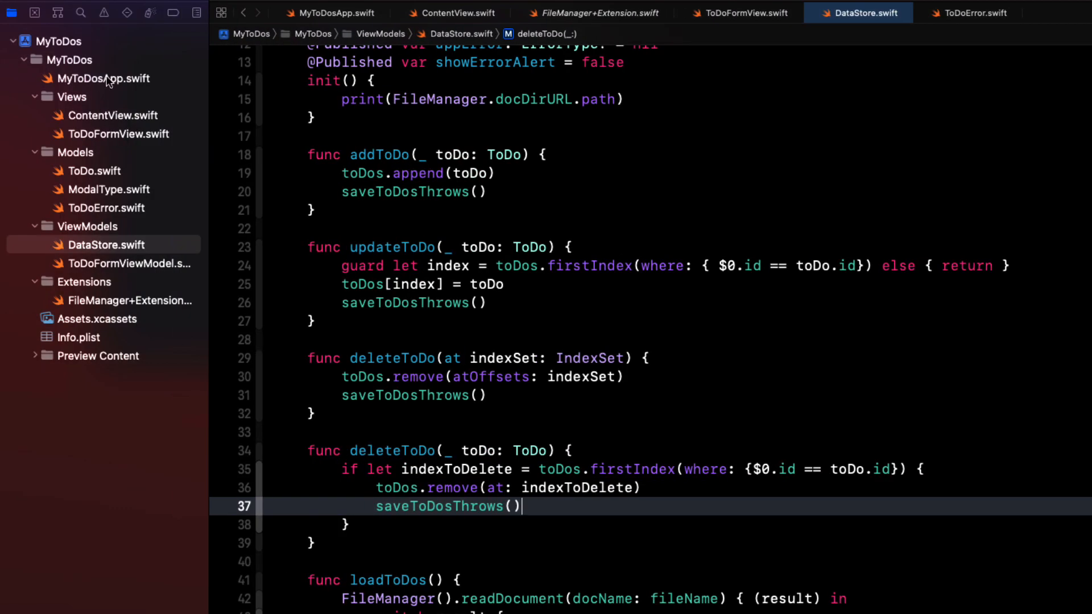
# - Back in ContentView.swift, start calling dataStore inside the Delete button's action
pyautogui.click(244, 13)
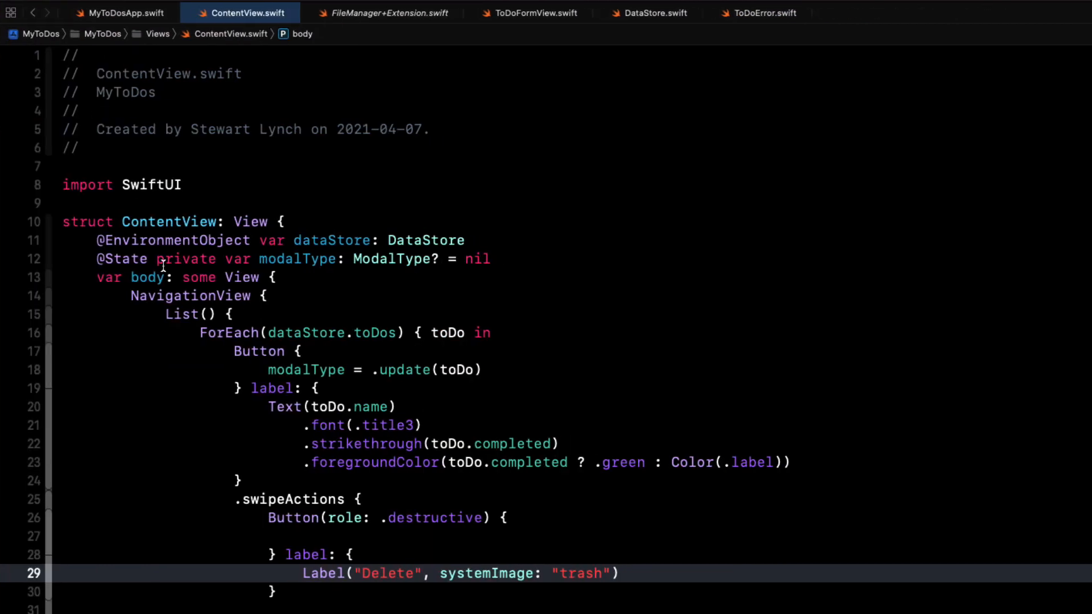
pyautogui.write('dataS')
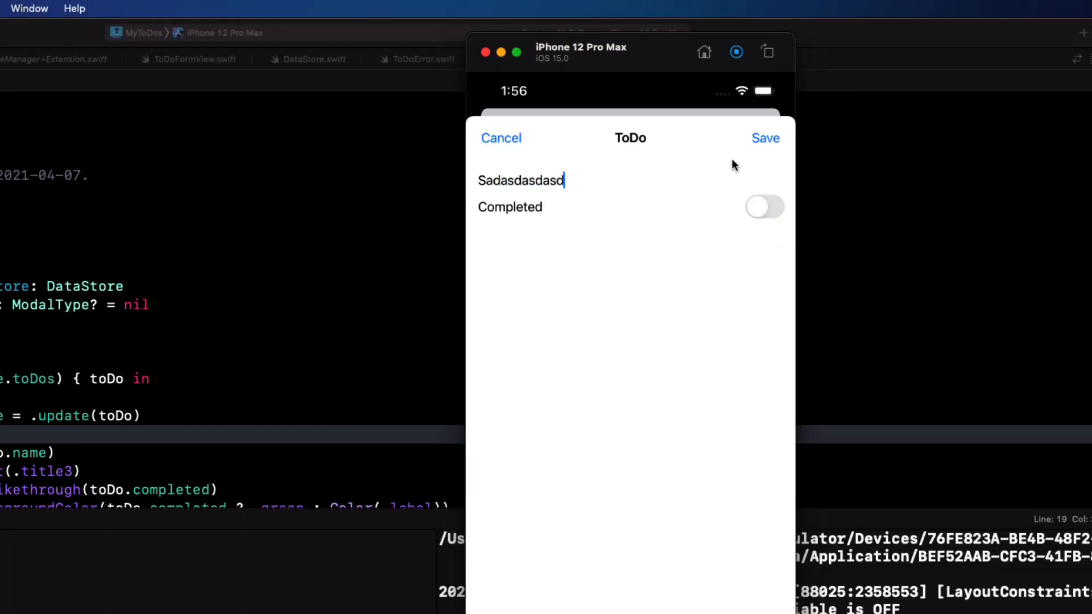
# - In the simulator, save a new todo named Dasddf, then delete a swiped test row with the trash button
pyautogui.click(764, 138)
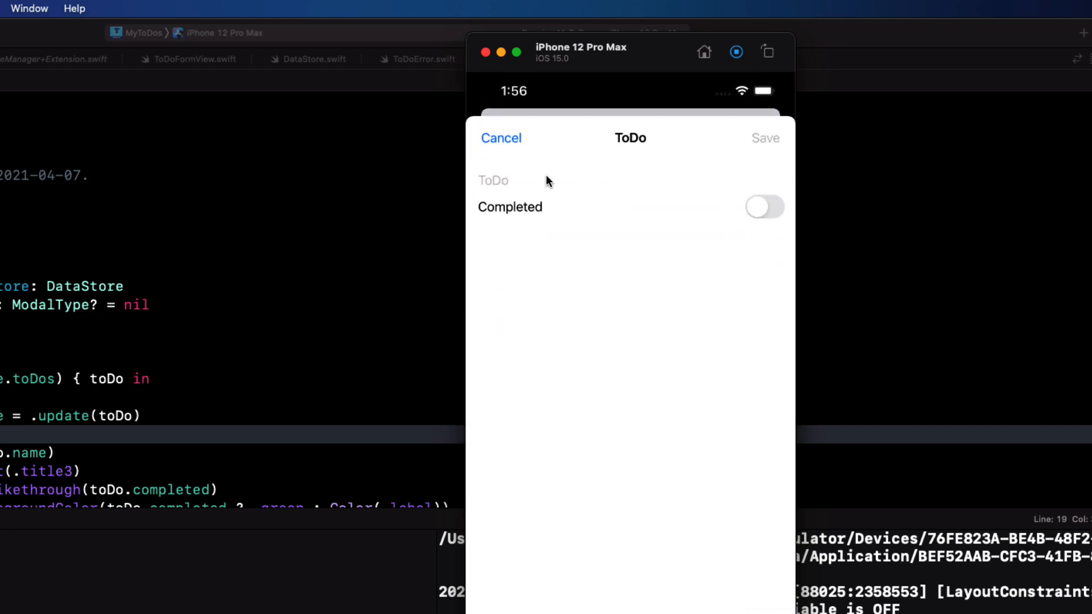
pyautogui.write('Dasddf')
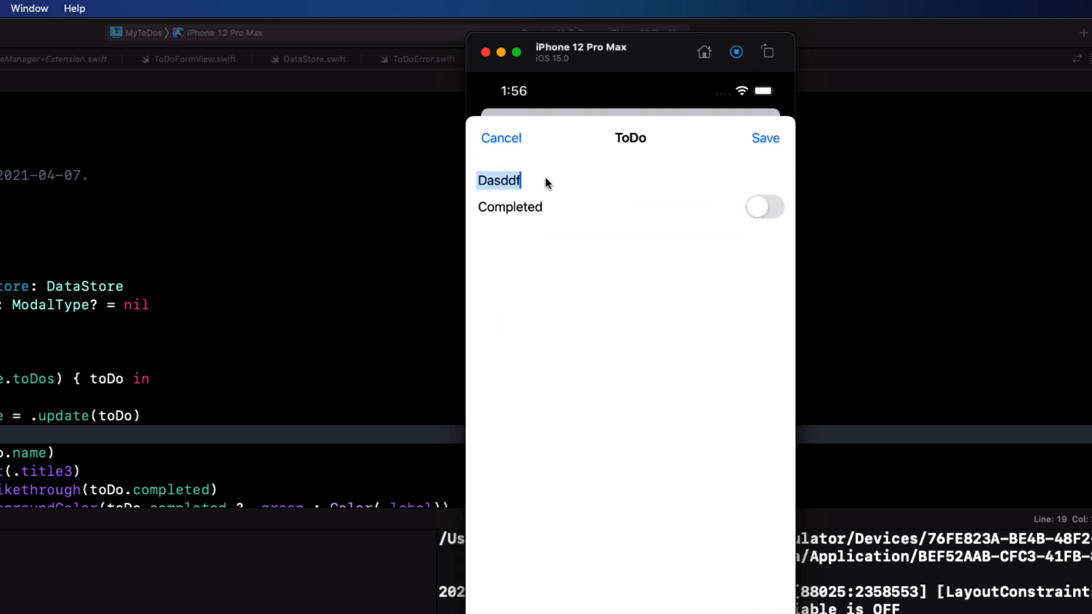
pyautogui.click(764, 138)
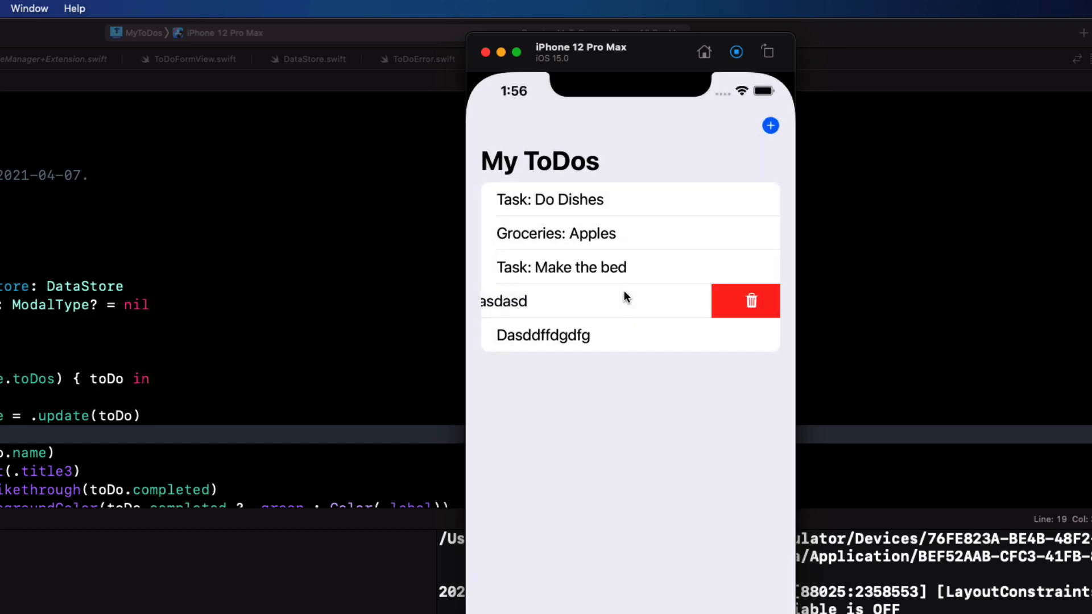
pyautogui.click(745, 300)
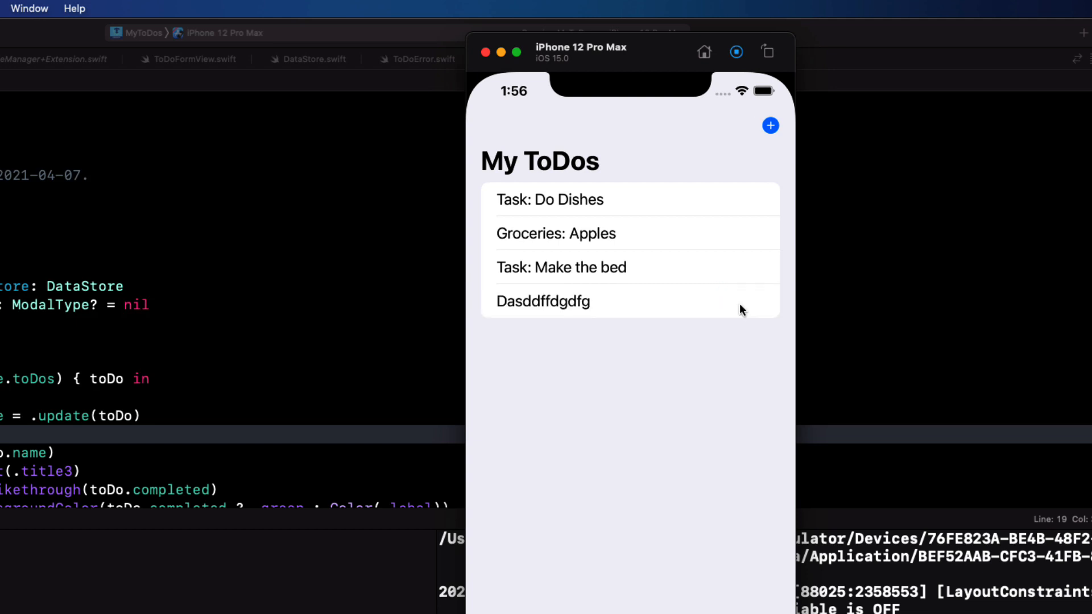
pyautogui.moveTo(765, 306)
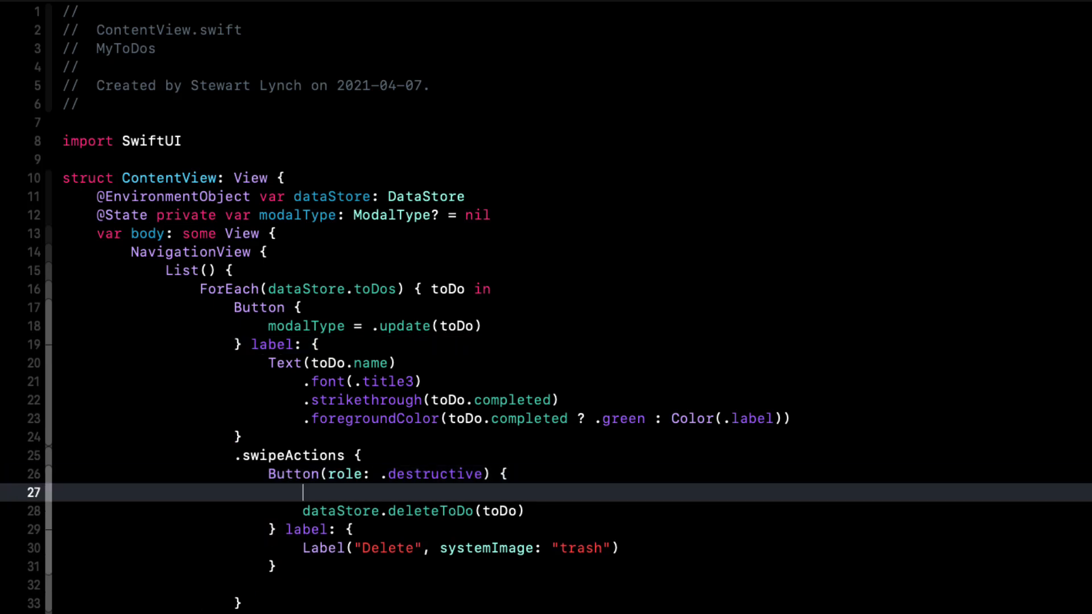
# - Wrap dataStore.deleteToDo(toDo) in a withAnimation block inside the destructive button
pyautogui.write('withAnima')
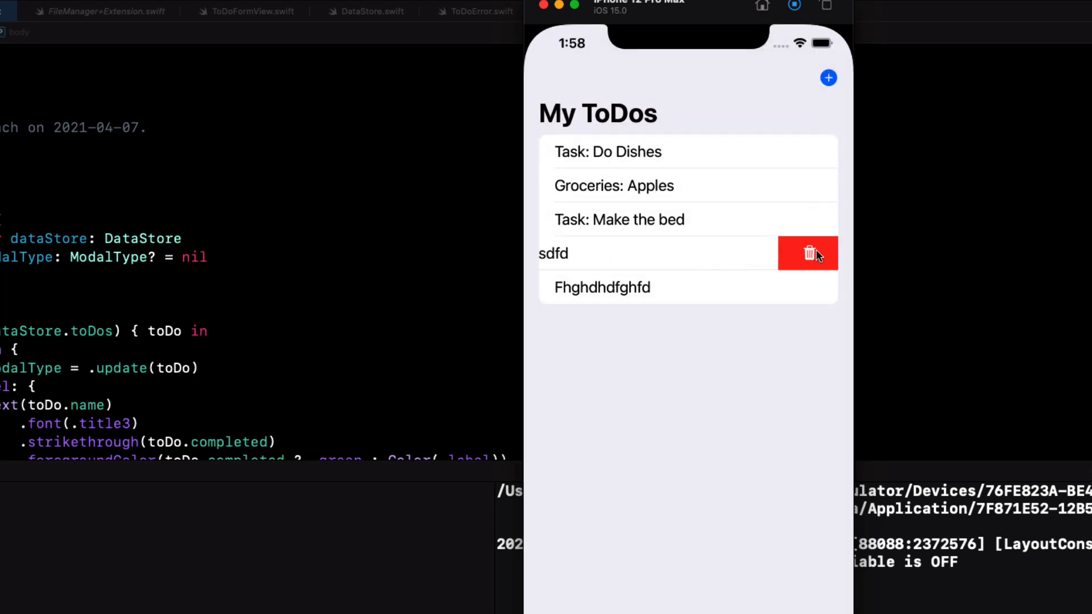
# - In the simulator, delete a swiped test todo to check the removal animates
pyautogui.click(807, 254)
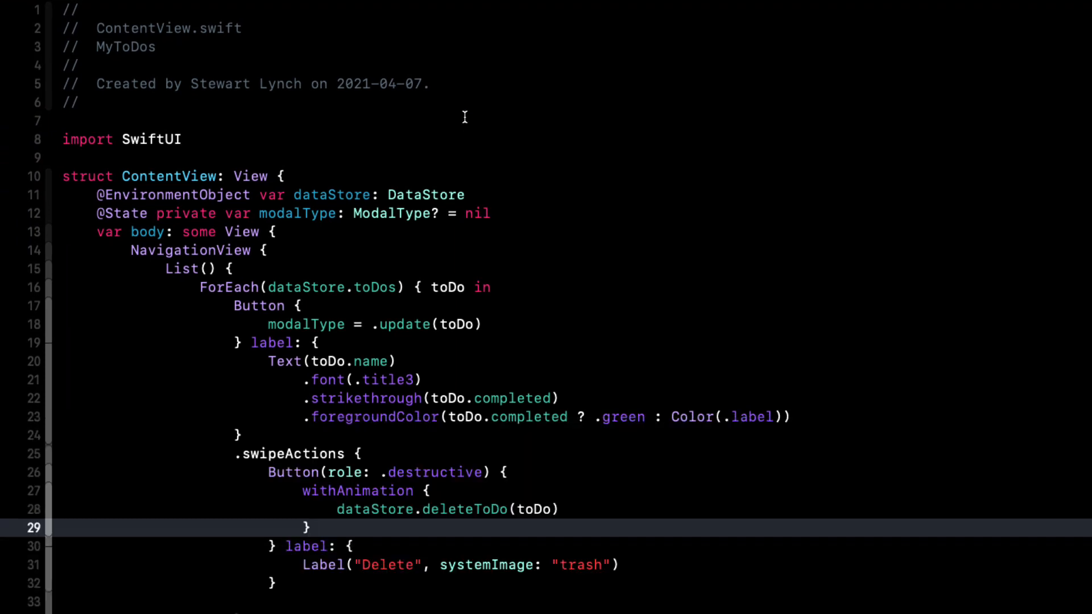
# - Add a second .swipeActions(edge: .leading) with a Button expanded into action and label closures
pyautogui.scroll(-3)
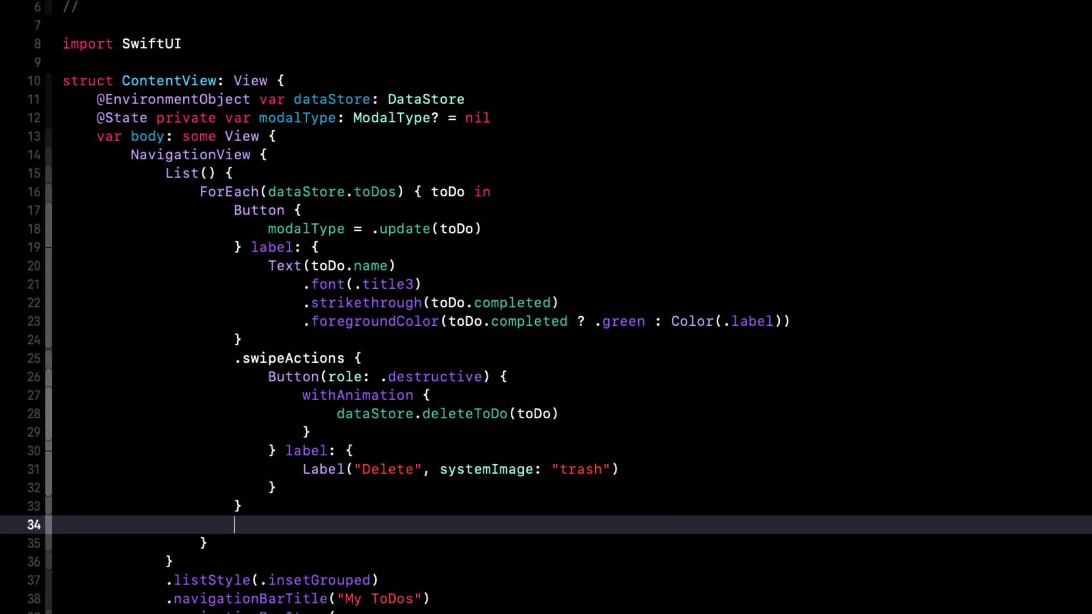
pyautogui.write('.swipeActions(edge: HorizontalEdge, allowsFullSwipe: Bool, content: () -> View')
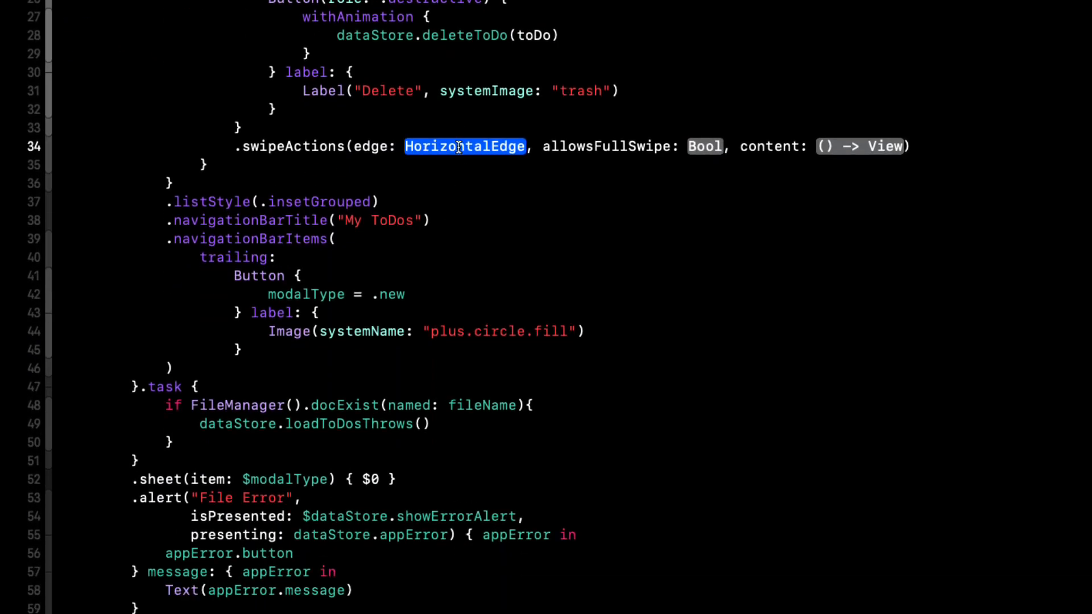
pyautogui.write('.leading) {')
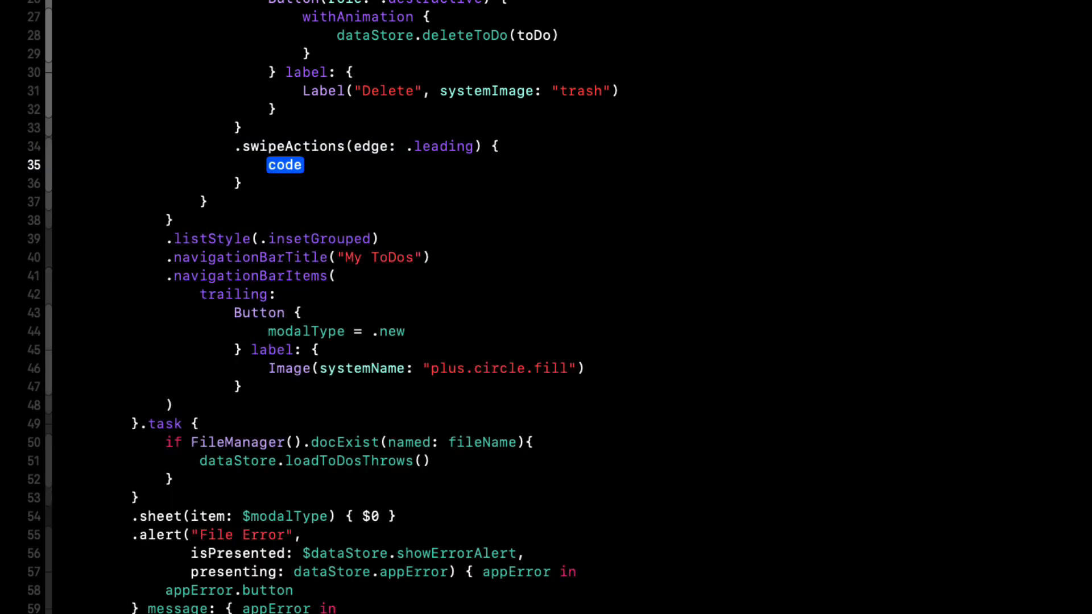
pyautogui.write('Button')
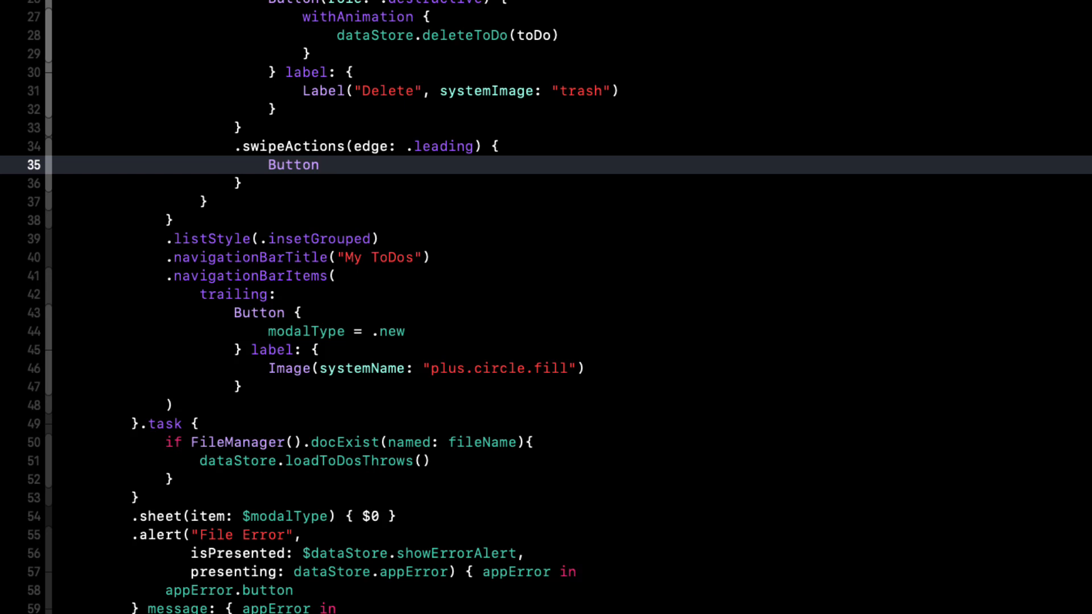
pyautogui.click(328, 165)
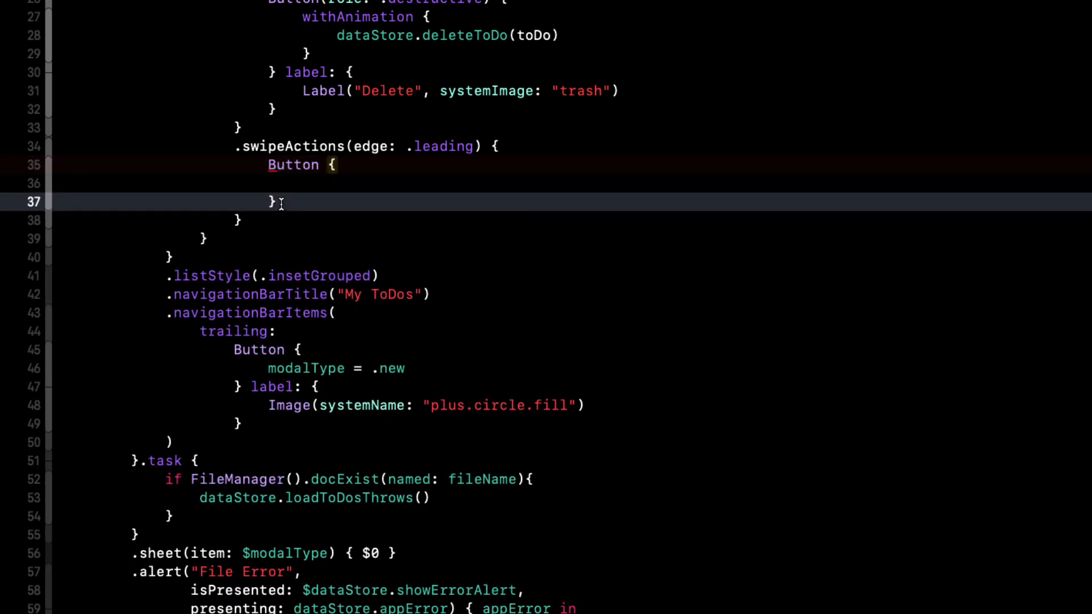
pyautogui.write('label: {')
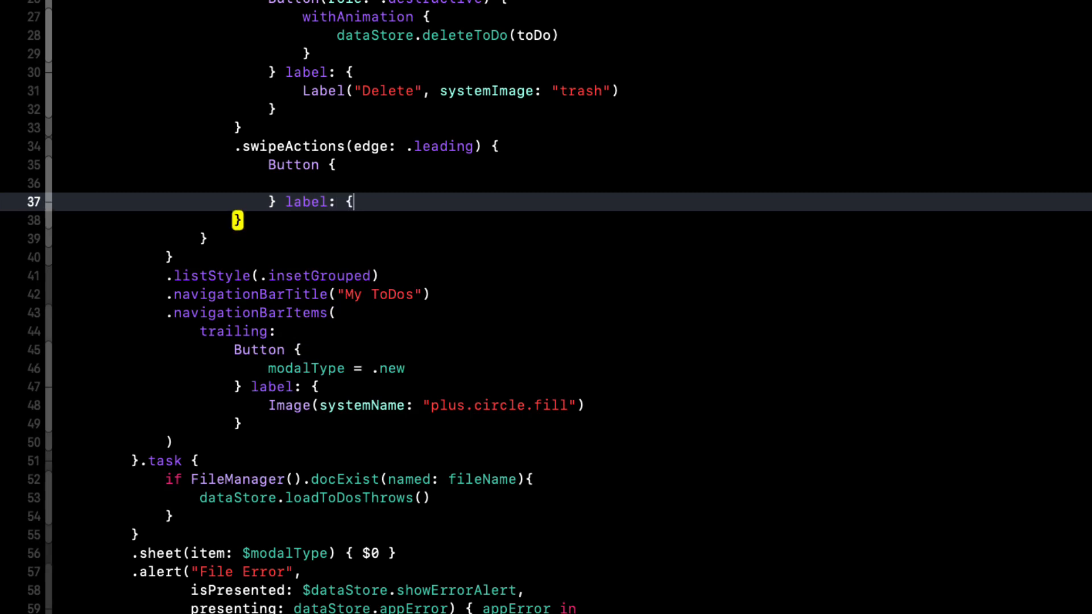
# - Label it Text(toDo.completed ? "Remove Completion" : "Completed") and tint it .teal
pyautogui.write('Text')
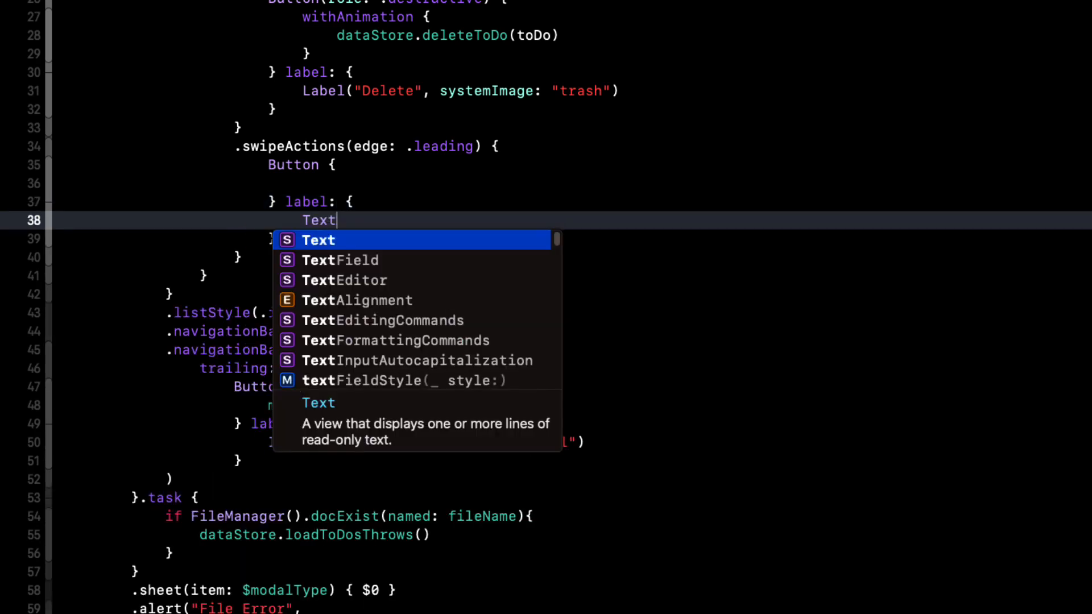
pyautogui.write('(toDo.')
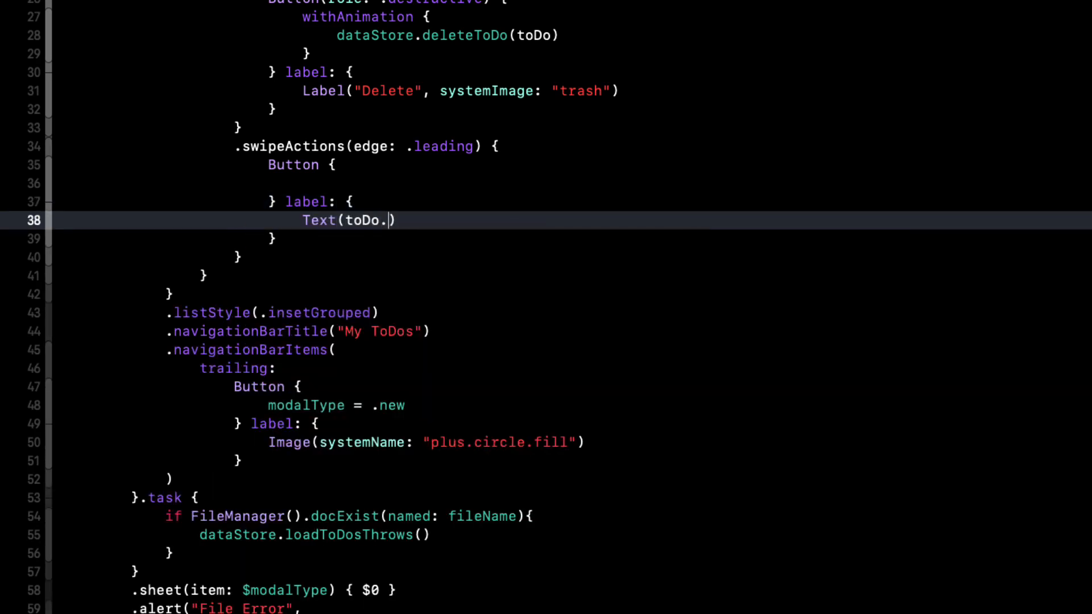
pyautogui.write('completed')
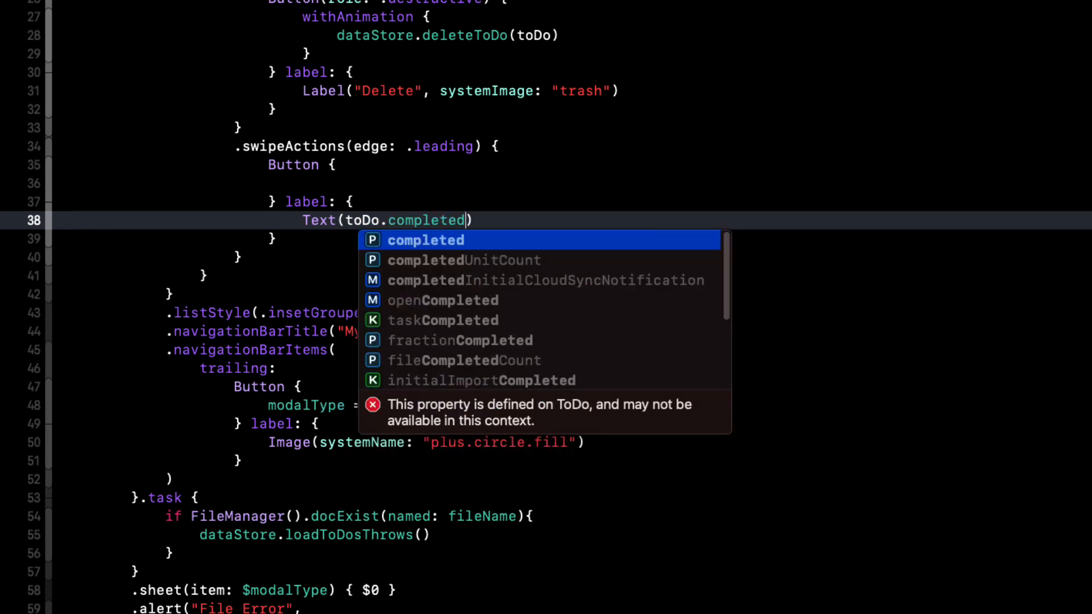
pyautogui.write('? "Remove C')
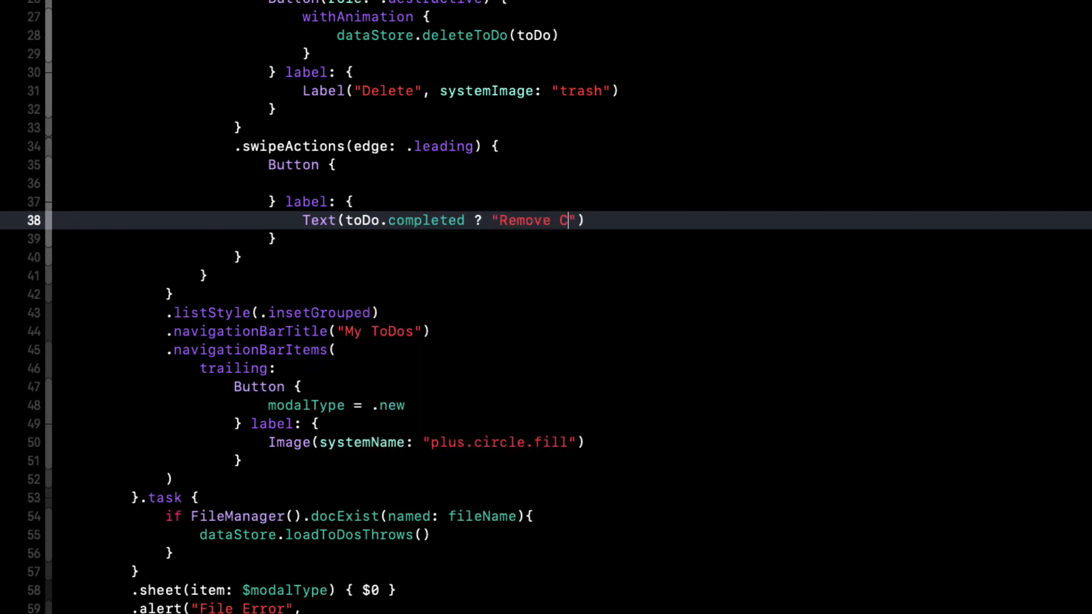
pyautogui.write('ompletion')
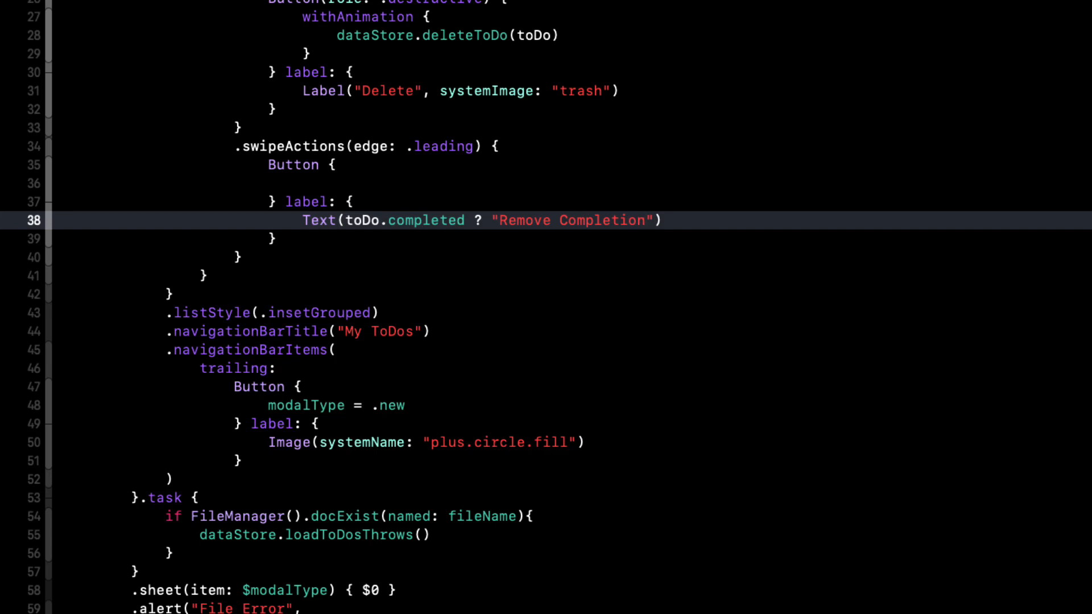
pyautogui.write(': "Complet"')
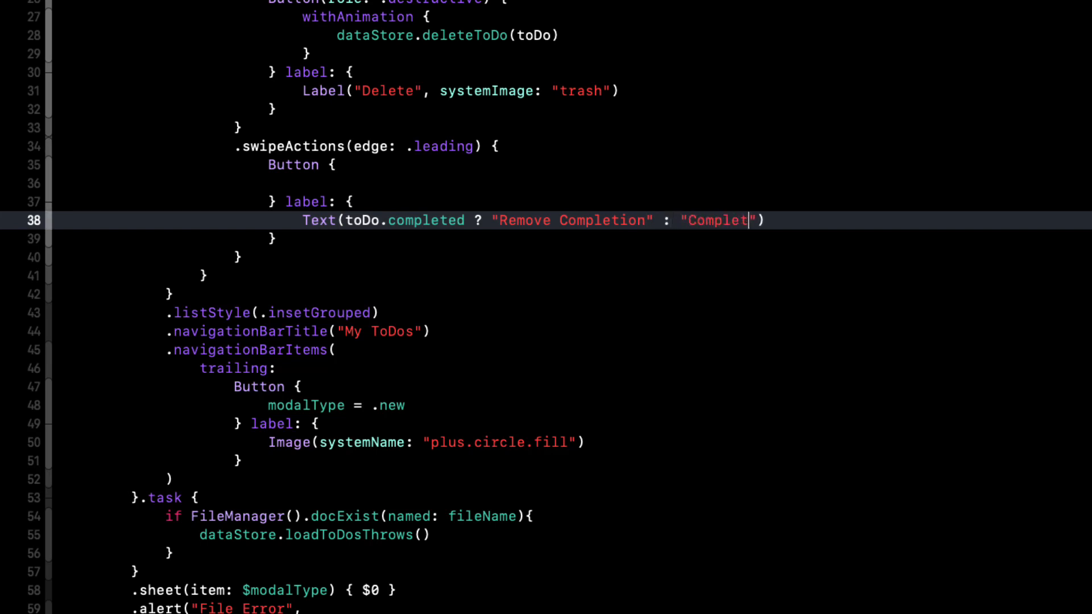
pyautogui.write('ed')
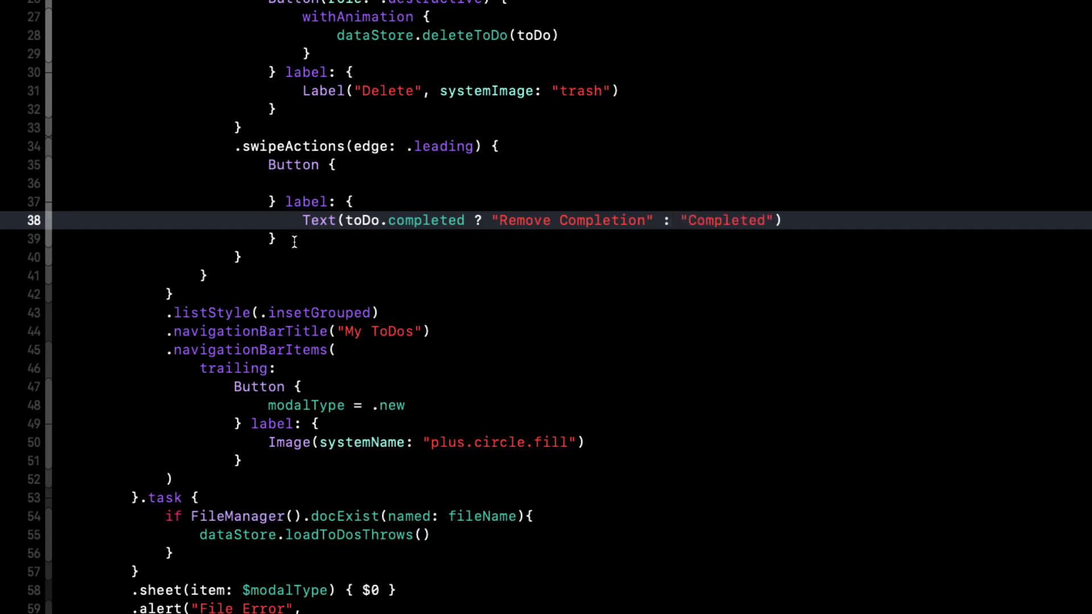
pyautogui.write('.tin')
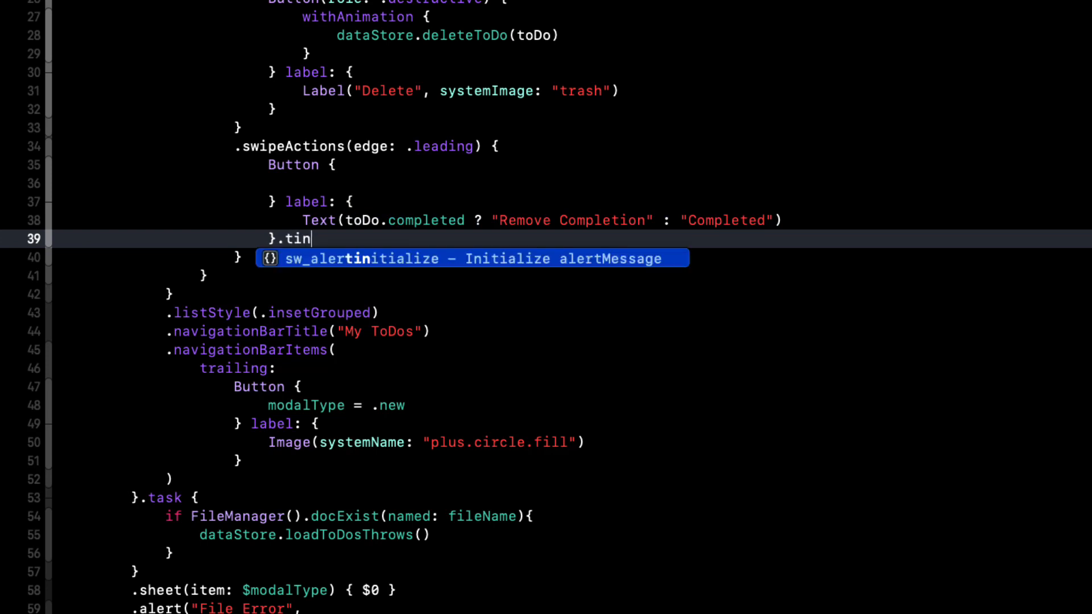
pyautogui.write('t(')
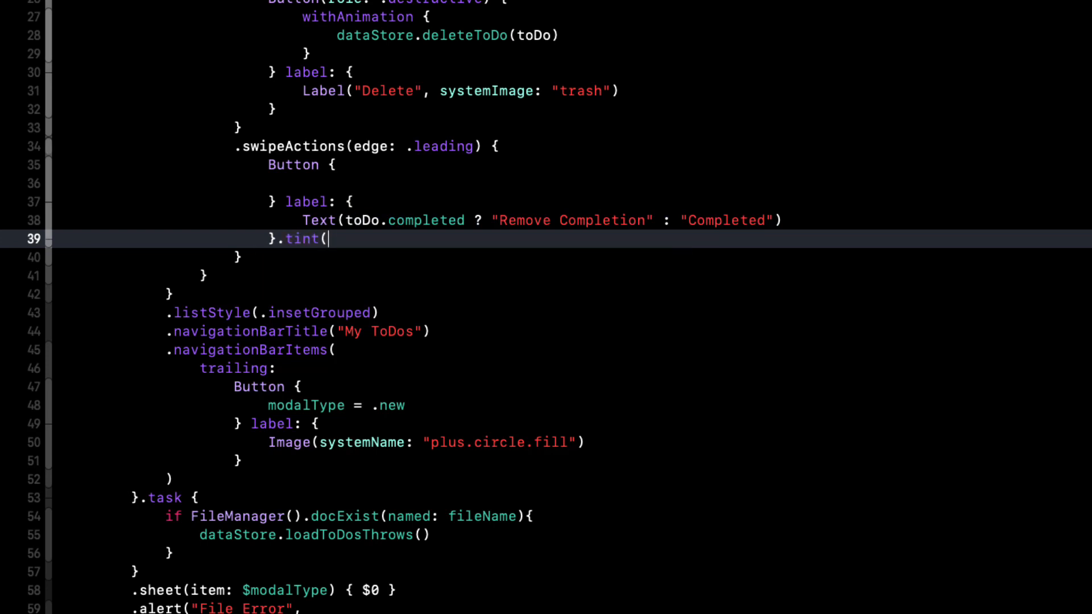
pyautogui.write('.teal')
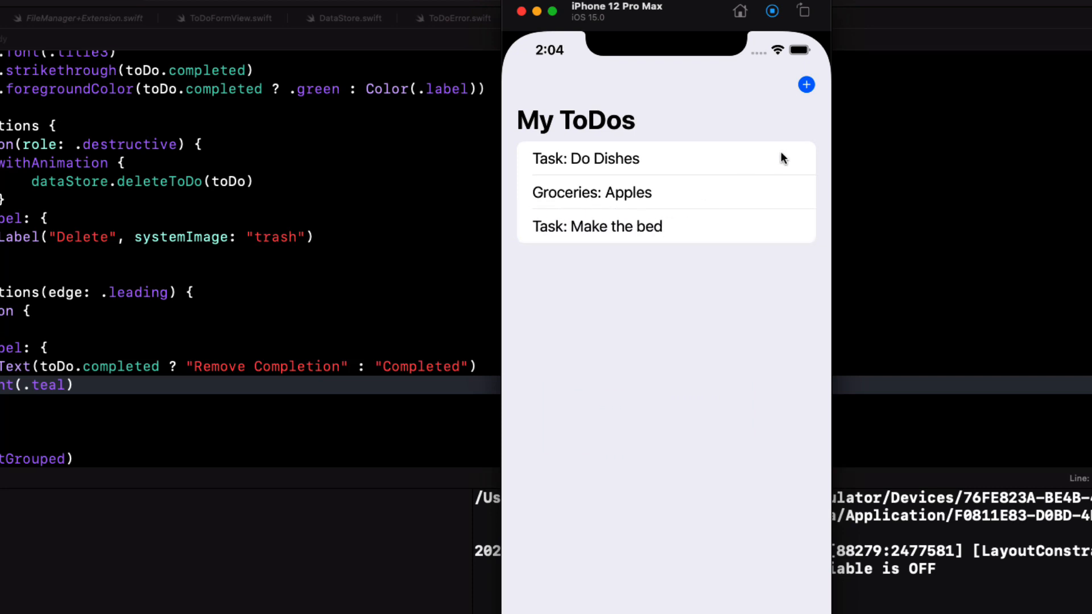
# - Check the relaunched app's list in the simulator and return to the ContentView editor
pyautogui.click(597, 225)
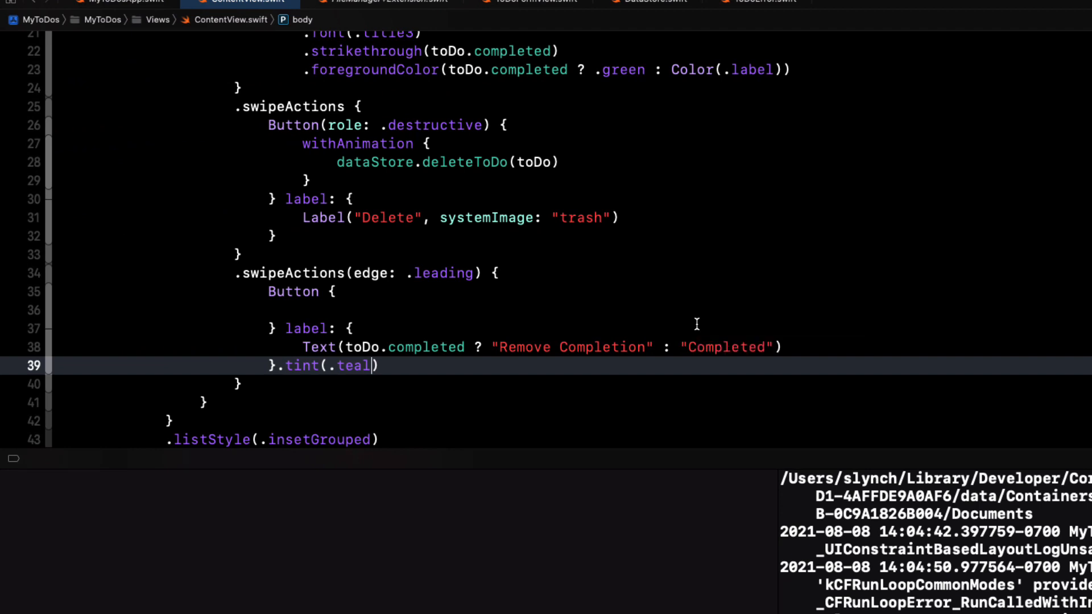
pyautogui.moveTo(1001, 562)
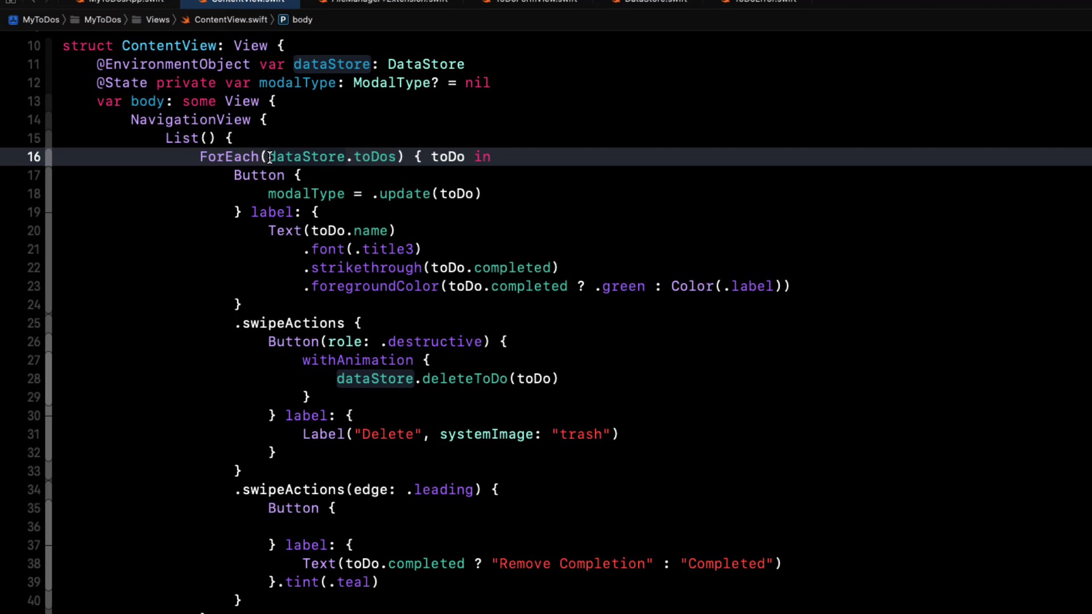
# - In the leading swipe button's action, add toDo.completed.toggle()
pyautogui.write('$')
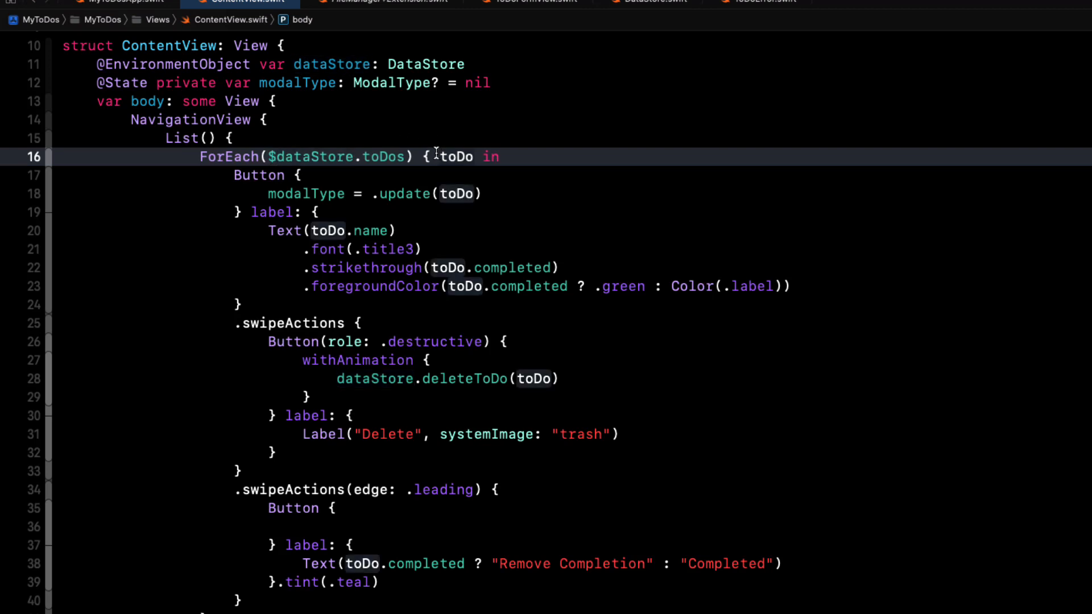
pyautogui.write('$')
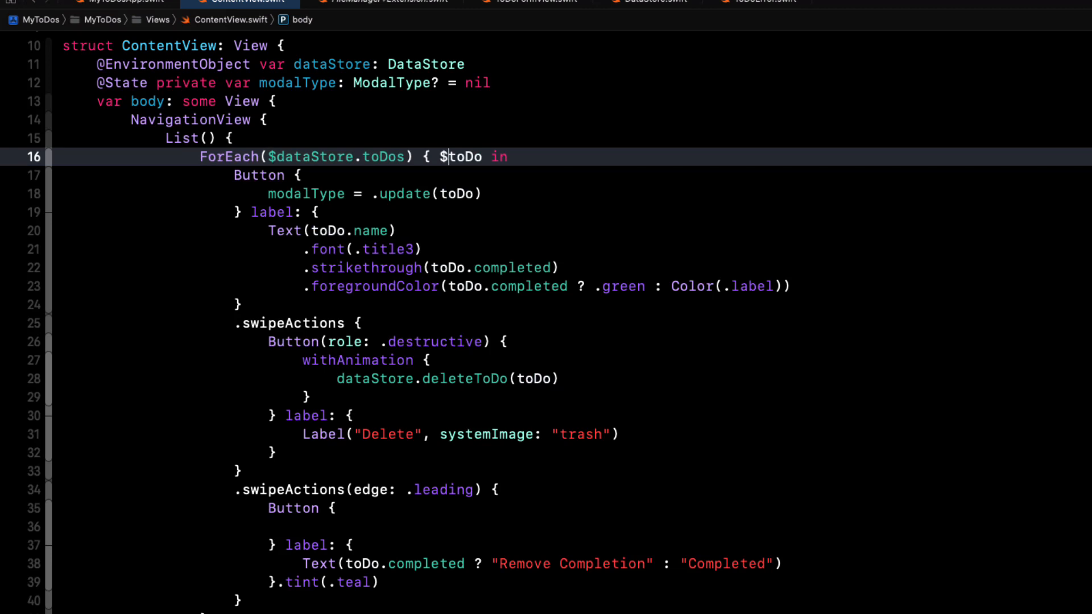
pyautogui.click(318, 525)
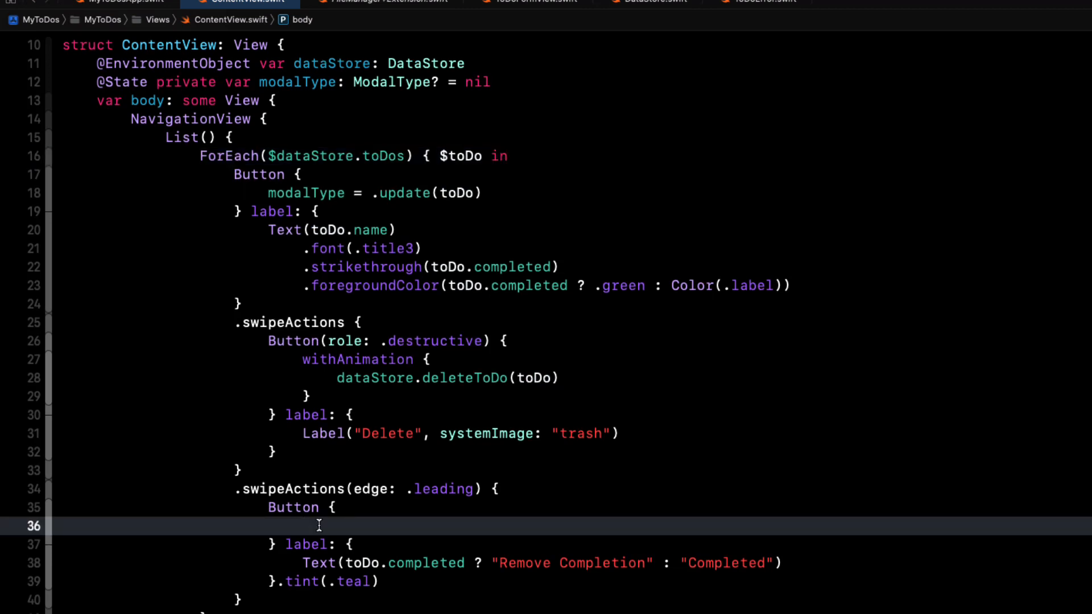
pyautogui.write('t')
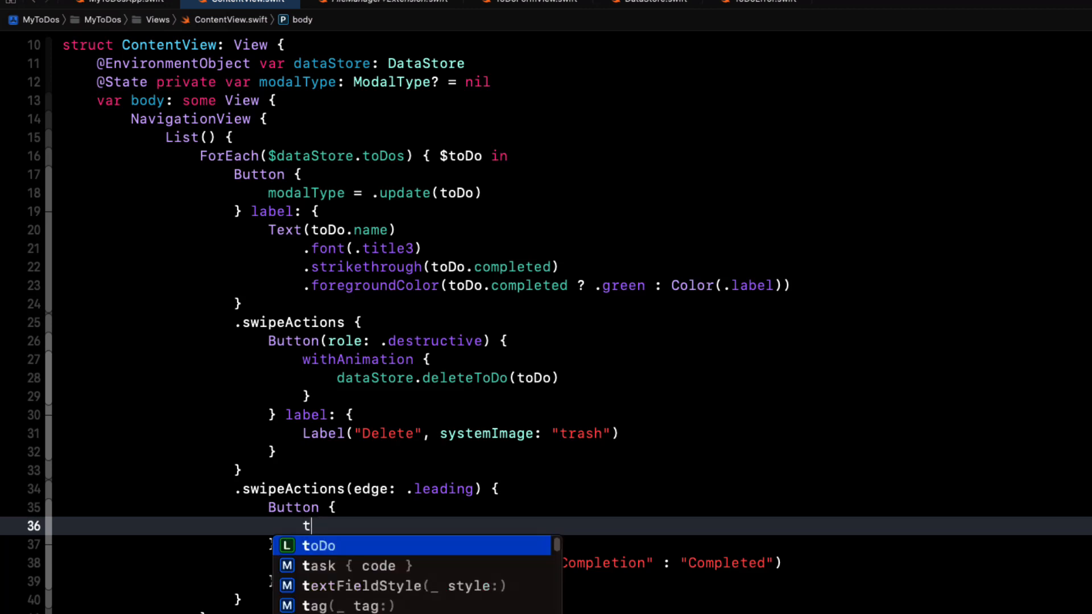
pyautogui.write('oDo.completed')
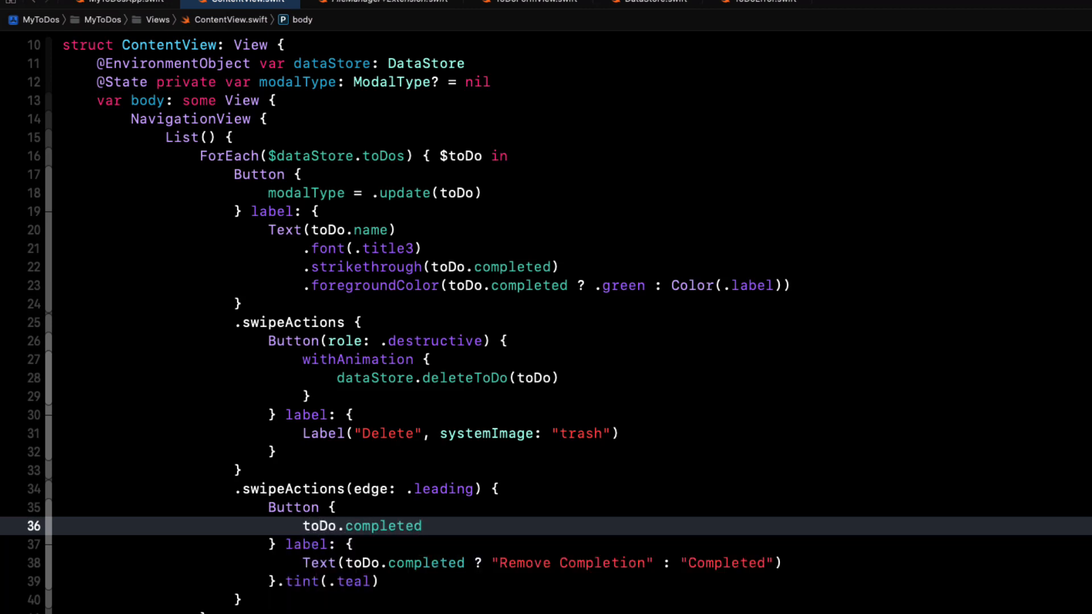
pyautogui.write('.toggle()')
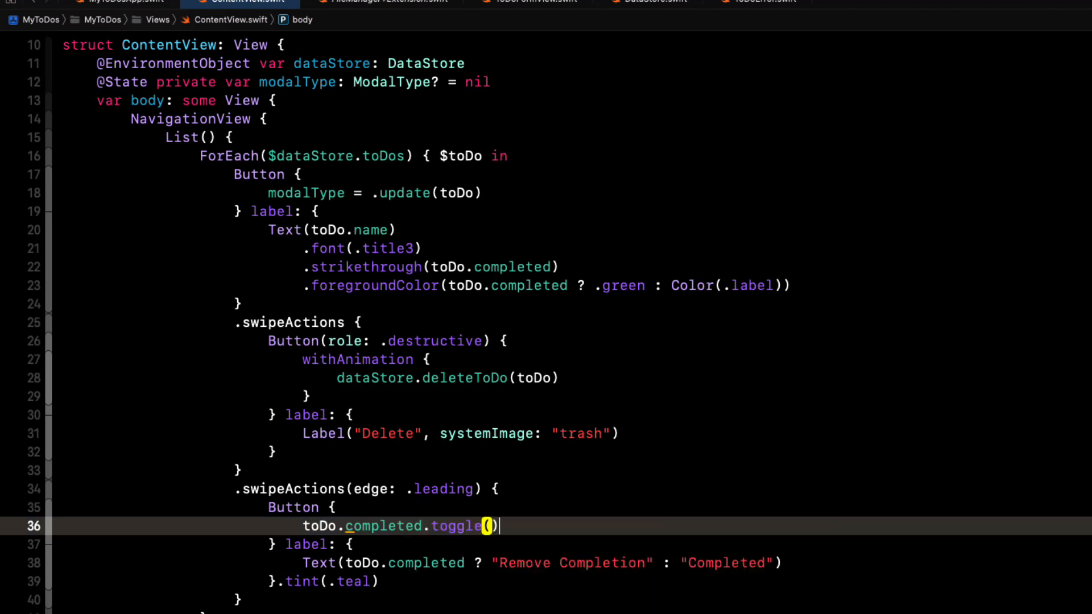
# - Follow the toggle with dataStore.updateToDo(toDo) to persist the change
pyautogui.write('dat')
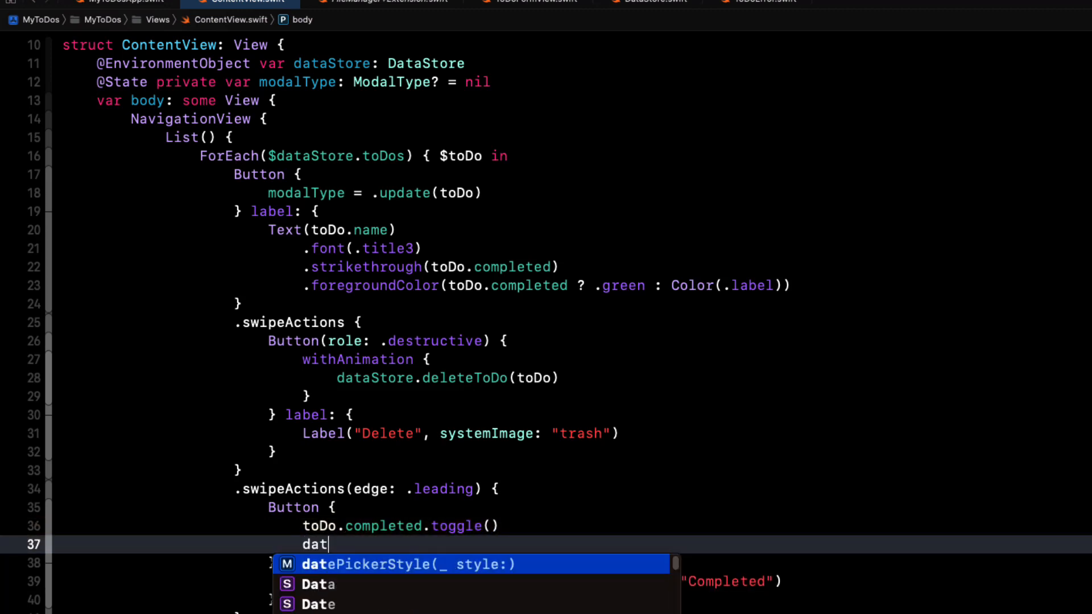
pyautogui.write('dataStore.updateTo')
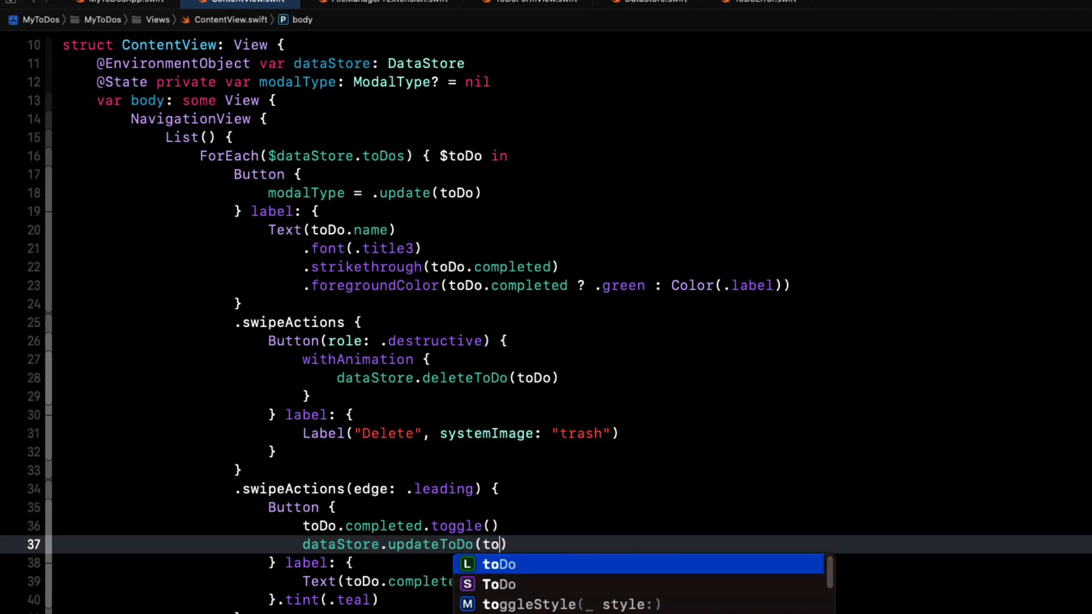
pyautogui.write('Do')
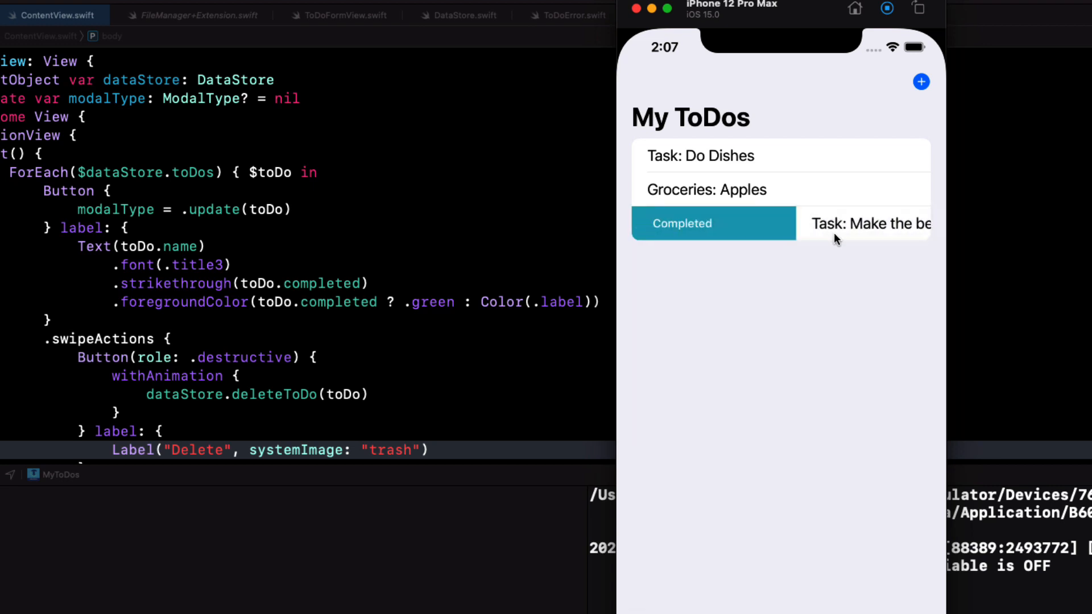
# - In the simulator, mark the third task completed via its leading swipe action
pyautogui.click(681, 223)
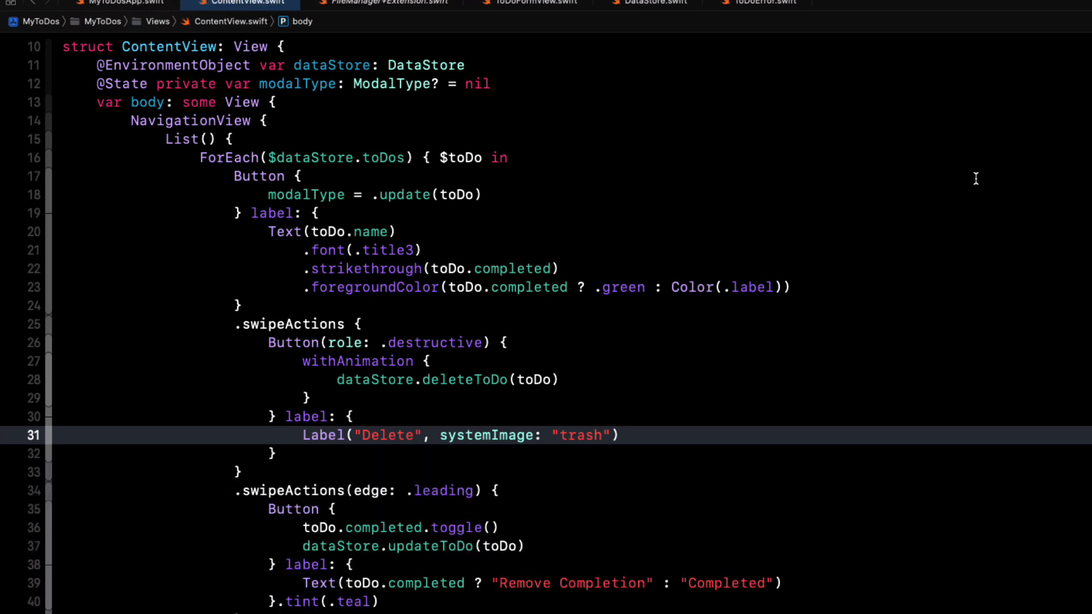
pyautogui.moveTo(338, 216)
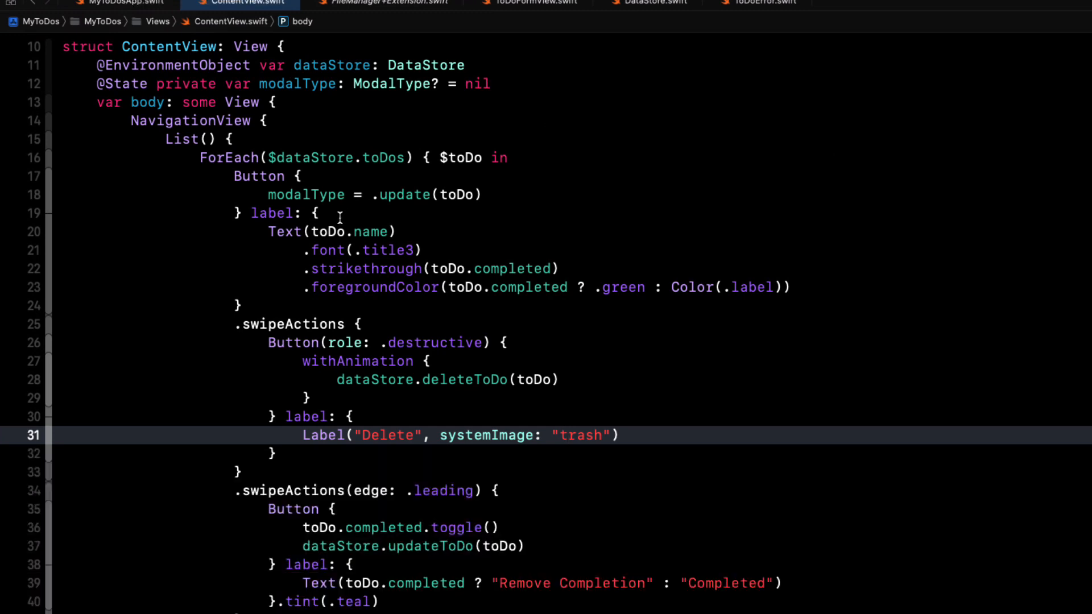
# - Make the row a TextField(toDo.name, text: $toDo.name) and remove the .strikethrough modifier
pyautogui.click(565, 436)
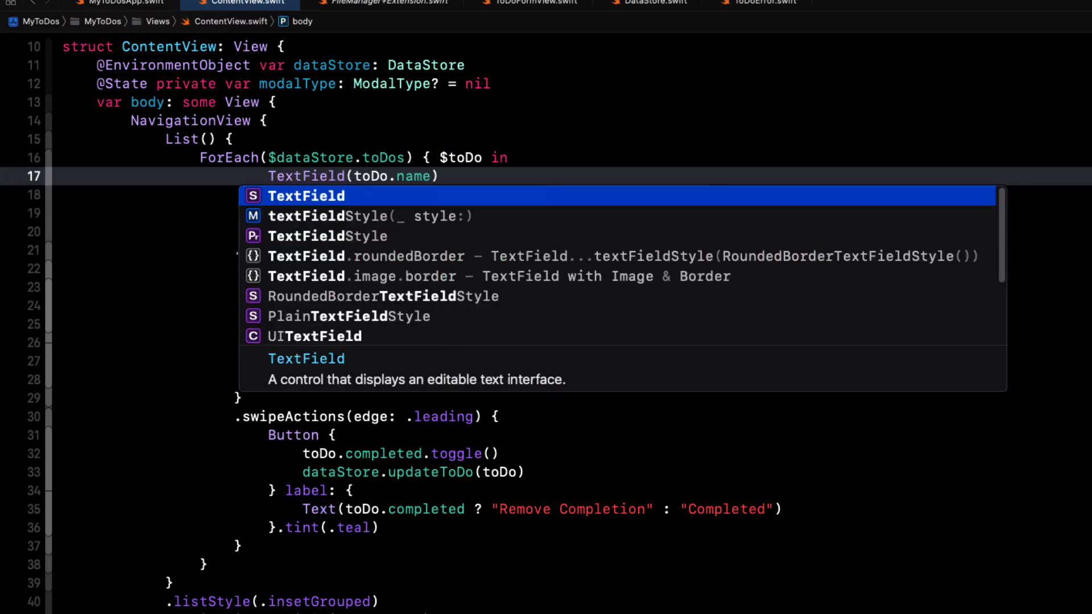
pyautogui.write(', tex')
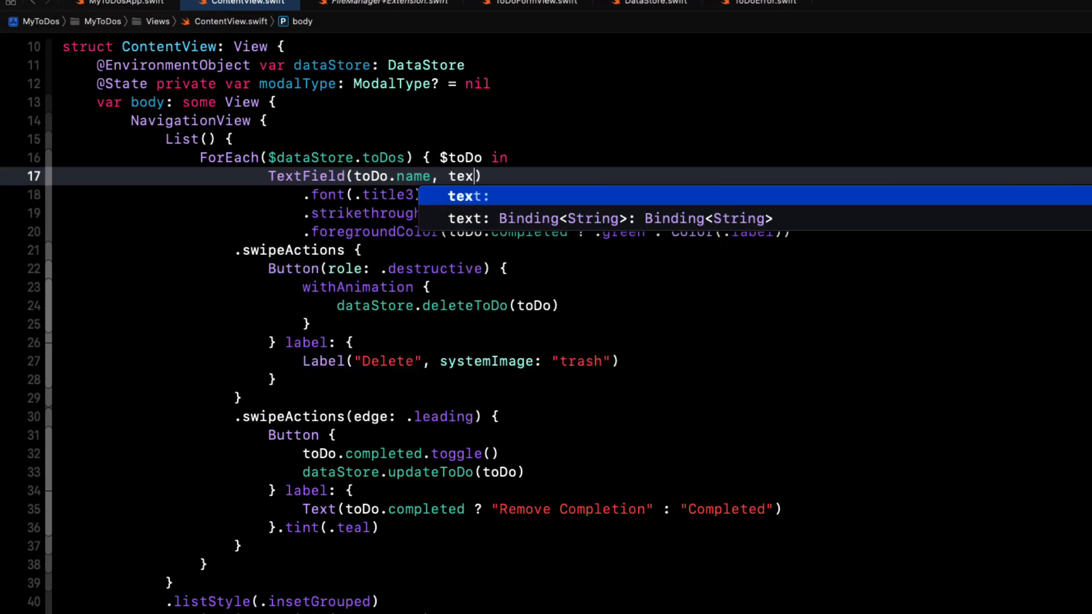
pyautogui.press('Tab')
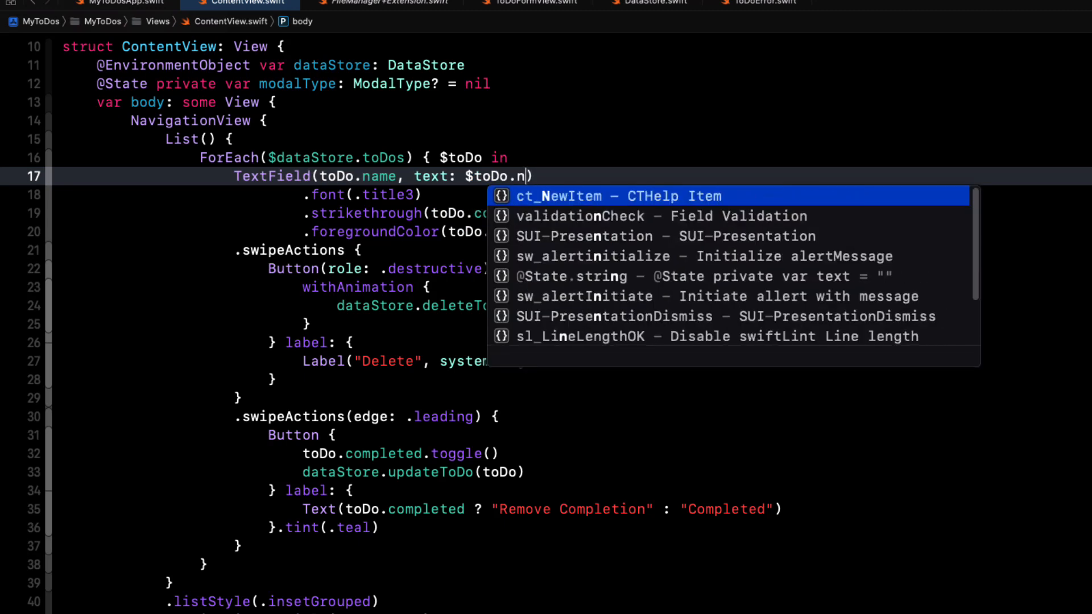
pyautogui.write('ame')
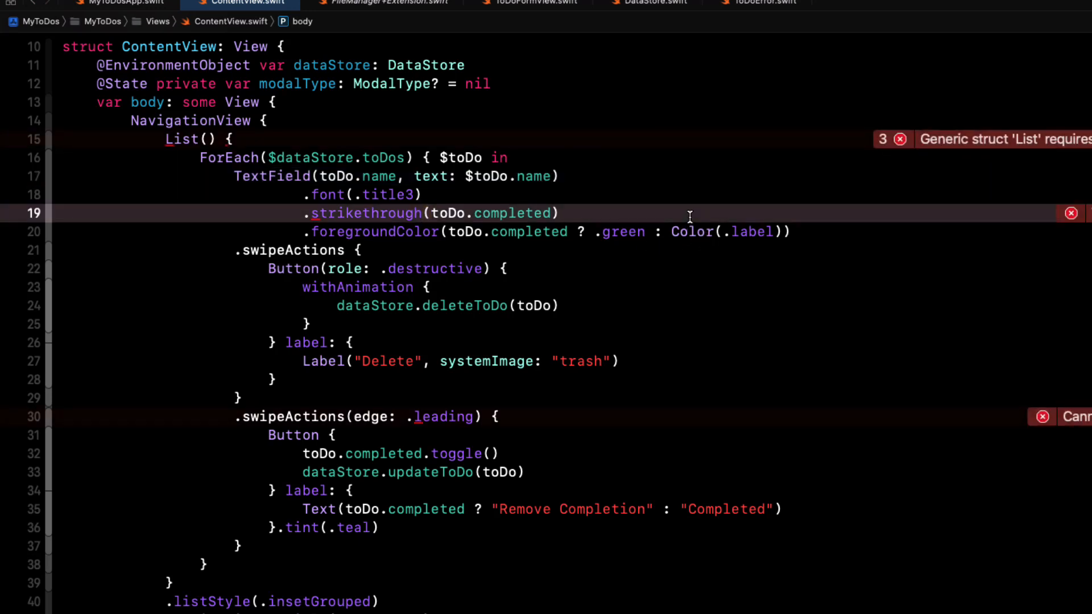
pyautogui.click(557, 213)
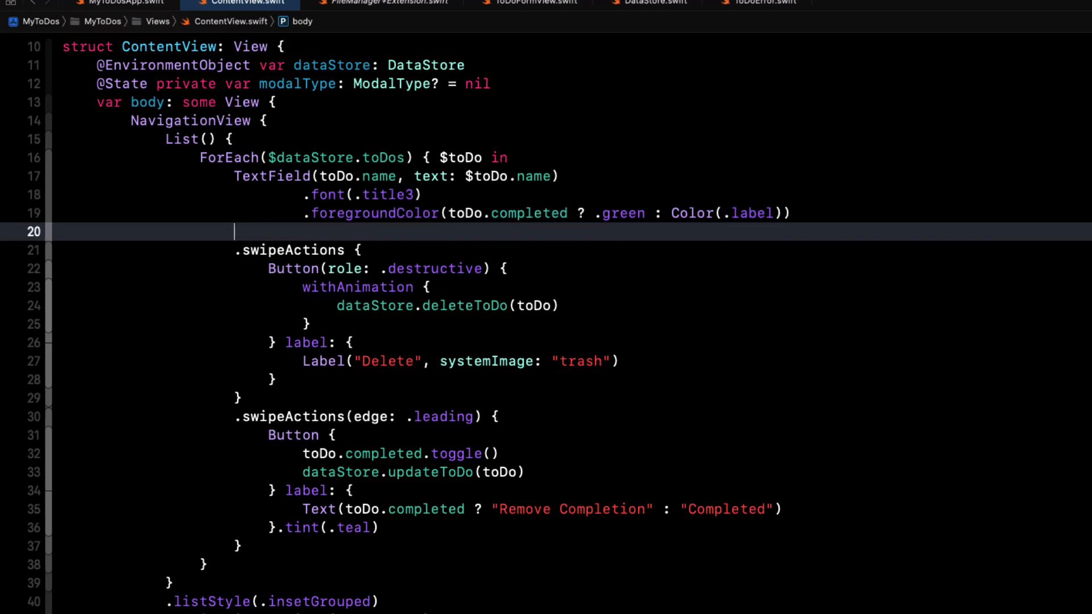
# - Add .onSubmit { dataStore.updateToDo(toDo) } to the row's TextField
pyautogui.write('.onSubmit {')
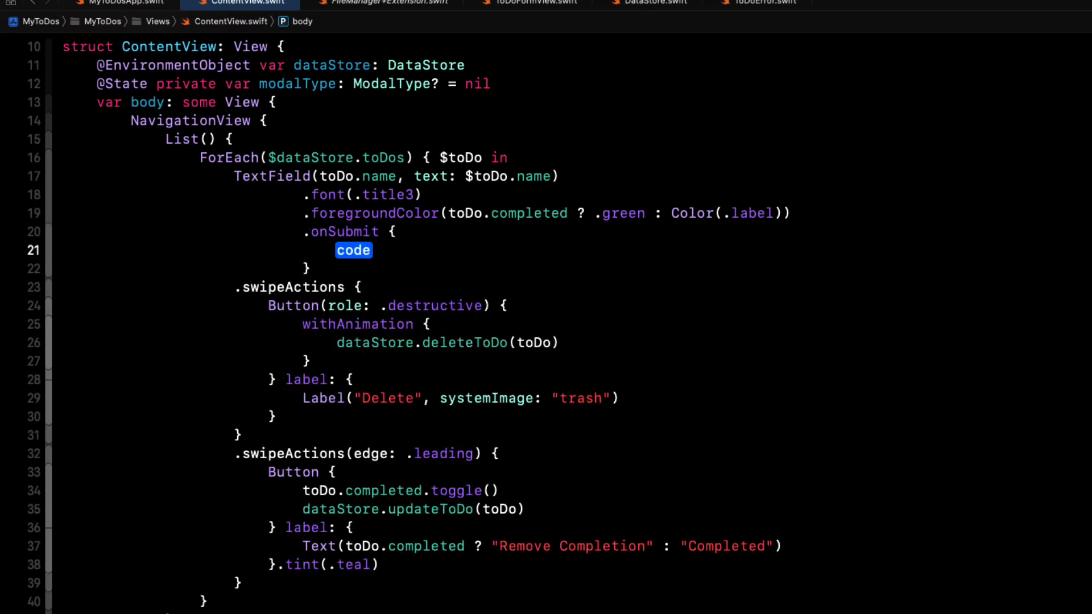
pyautogui.write('d')
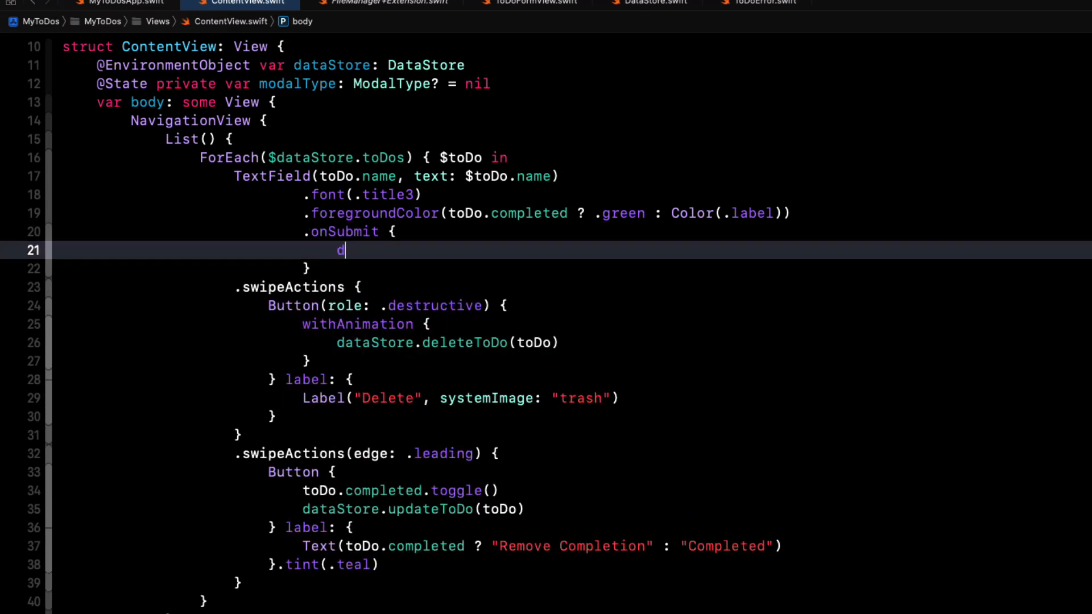
pyautogui.write('ataStore')
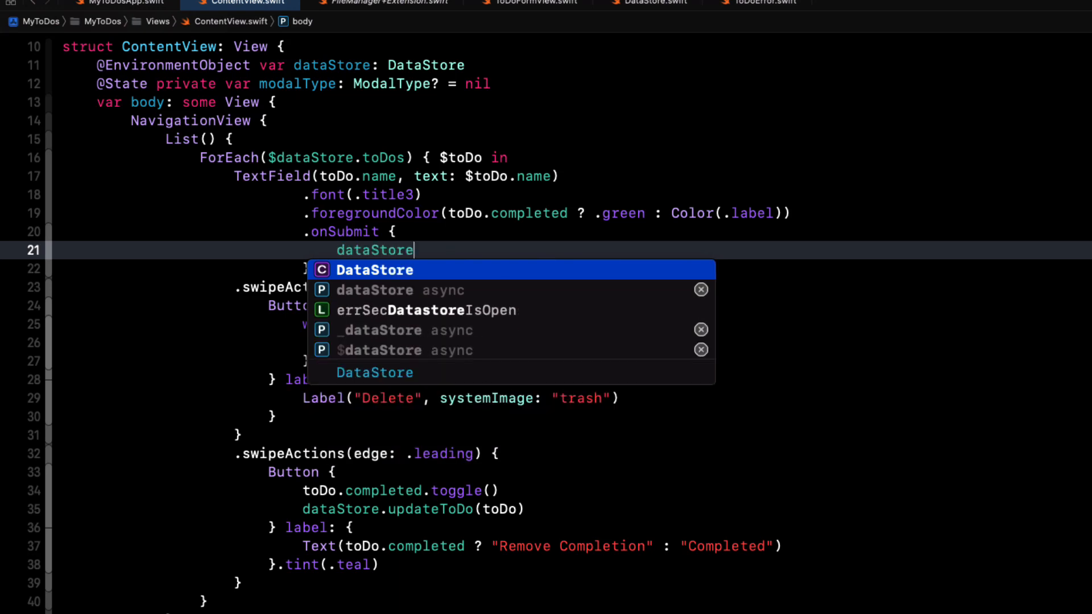
pyautogui.write('.updateToDo(toDo')
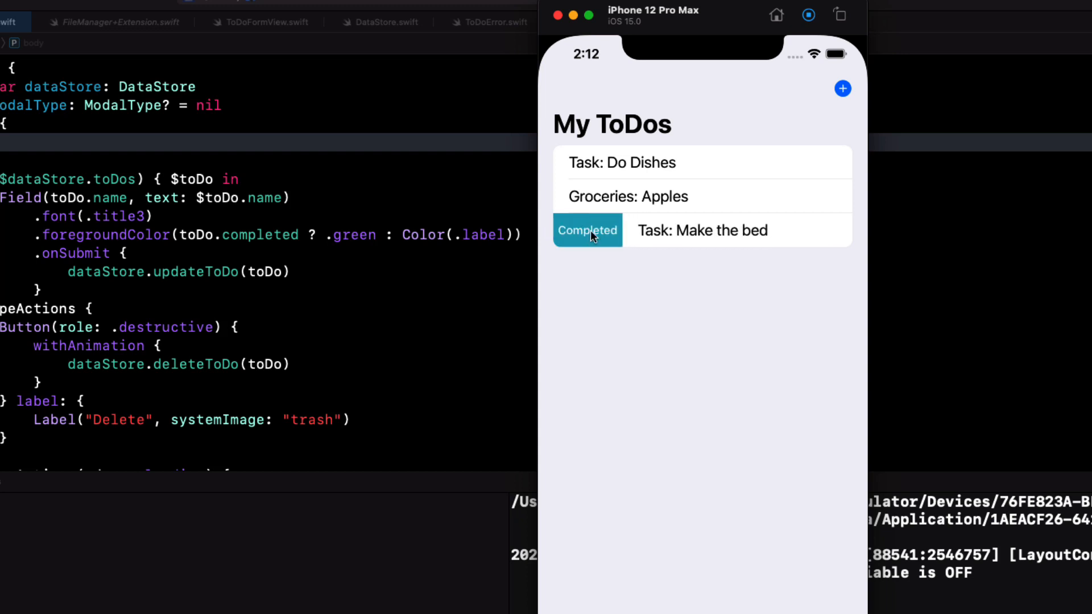
# - In the simulator, swipe Task: Make the bed and mark it Completed so it shows green
pyautogui.click(587, 230)
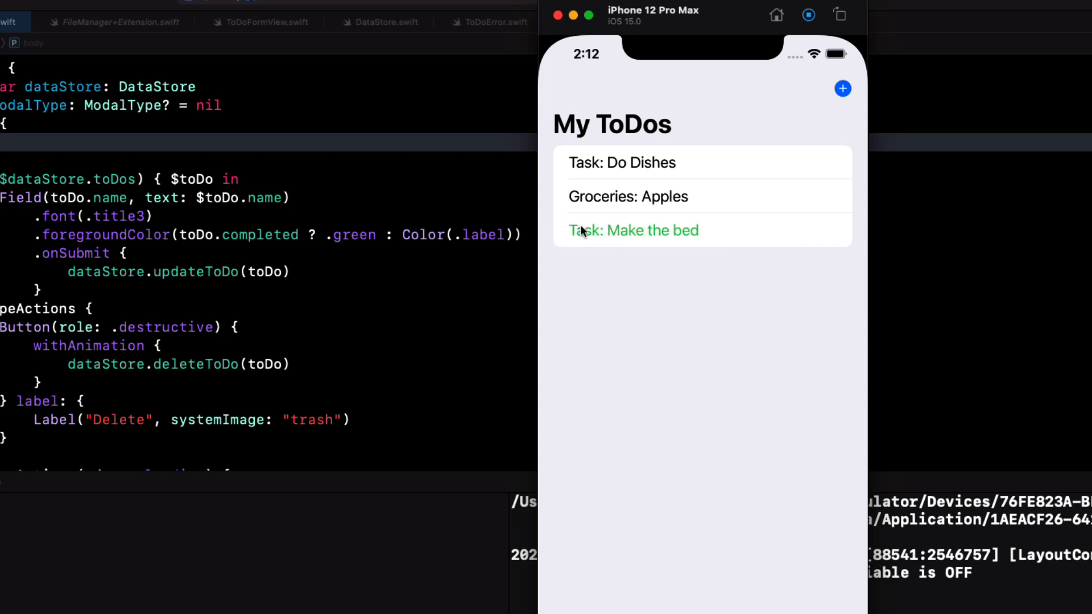
pyautogui.click(633, 231)
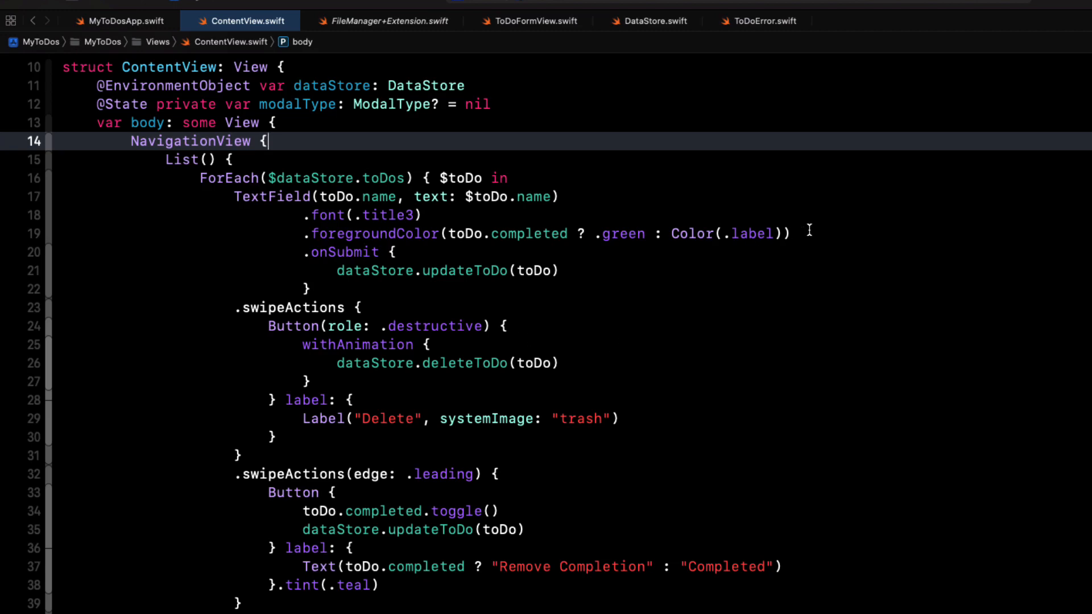
# - Overlay a 1-point green Rectangle on the TextField with opacity toDo.completed ? 1 : 0
pyautogui.write('.overlay(')
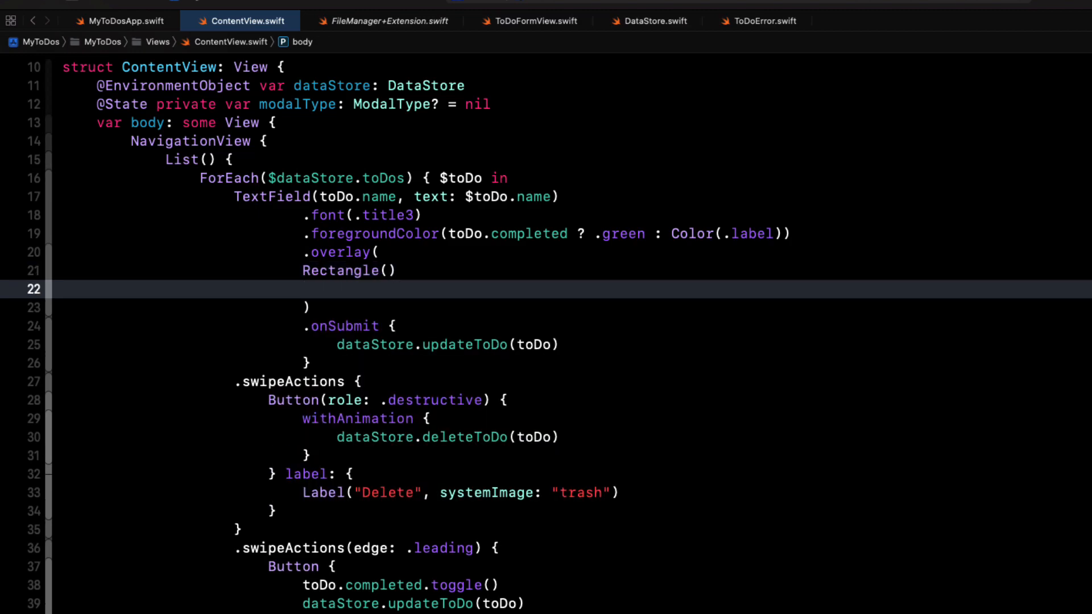
pyautogui.write('.fill(Color.green')
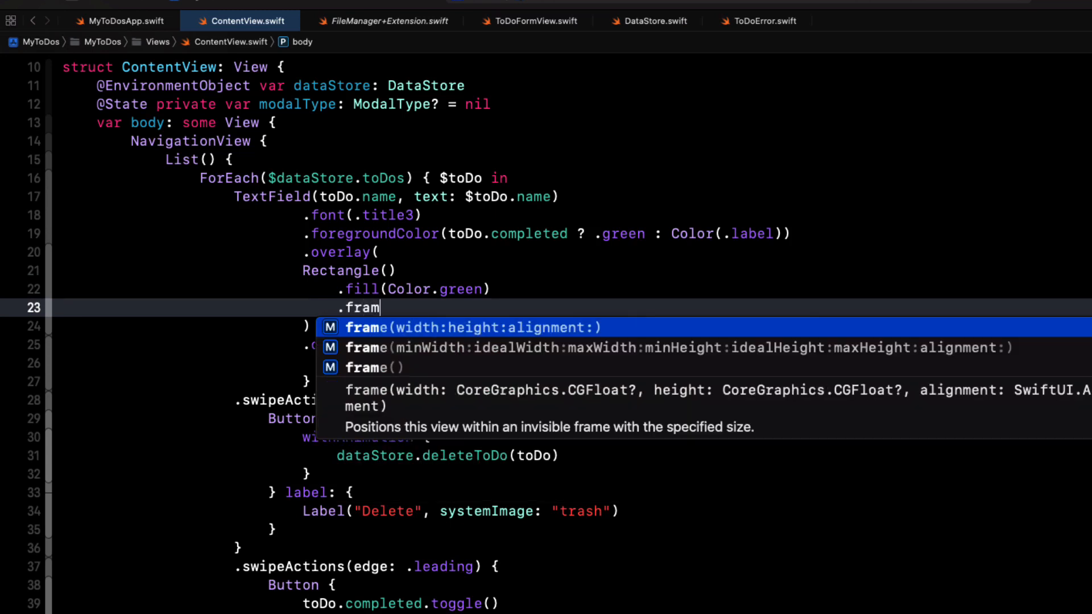
pyautogui.write('(height: 1')
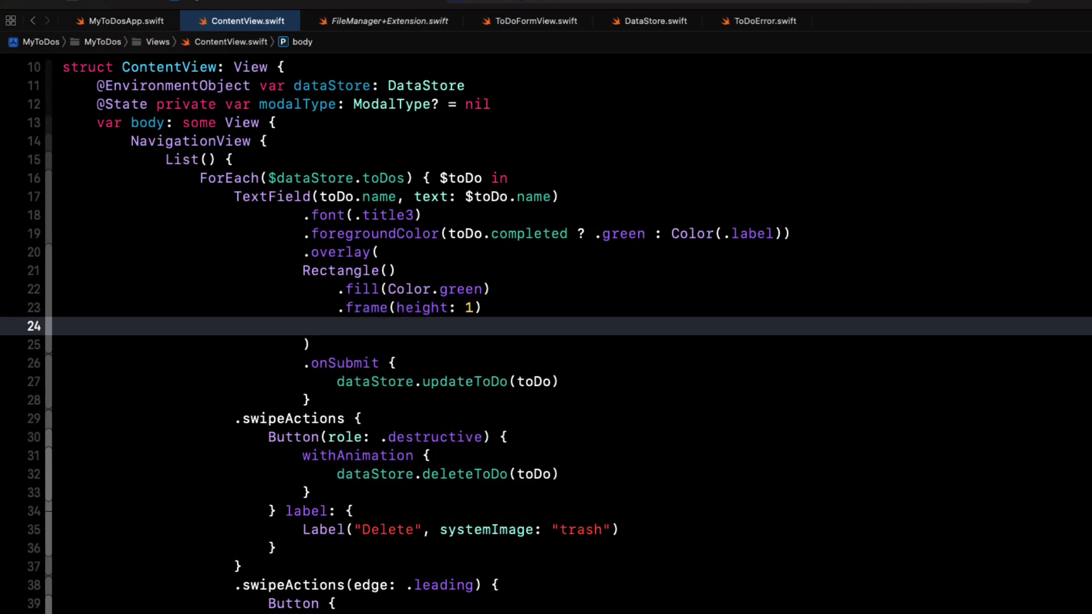
pyautogui.write('.opacity(')
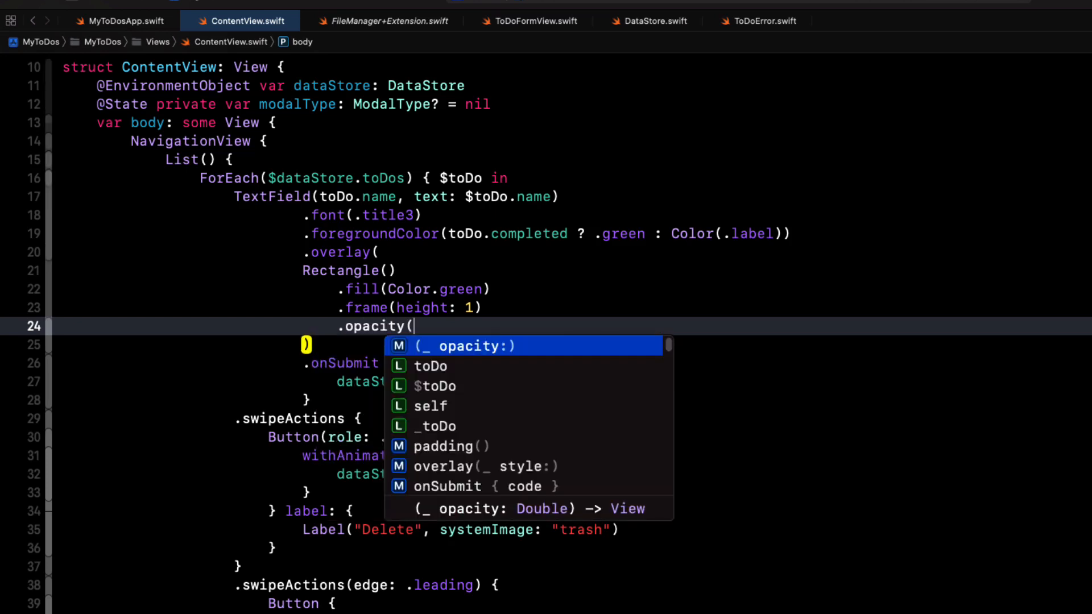
pyautogui.write('toDo.completed')
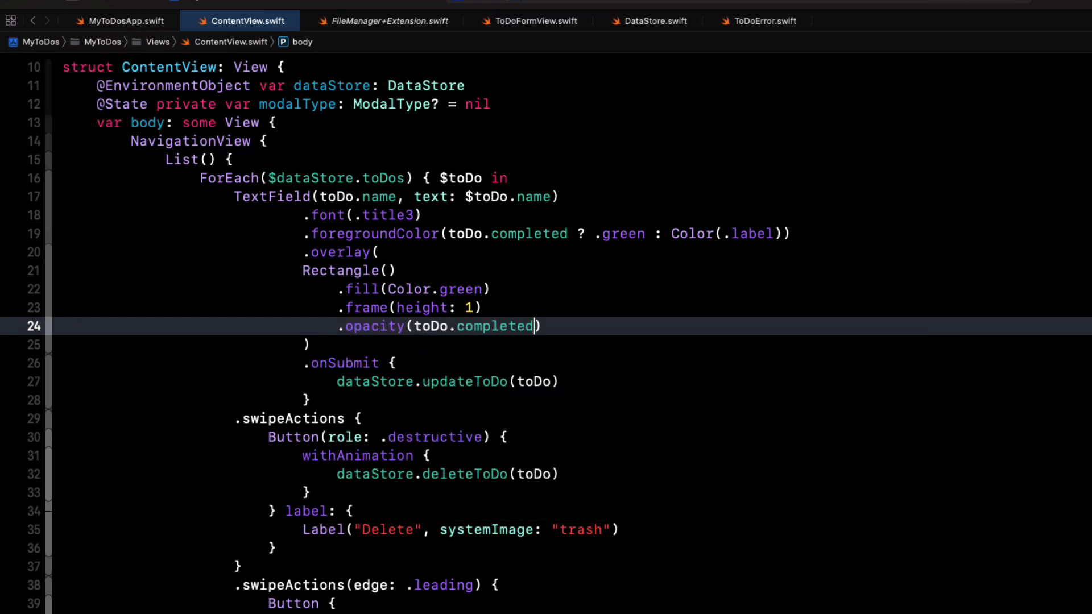
pyautogui.write('? 1')
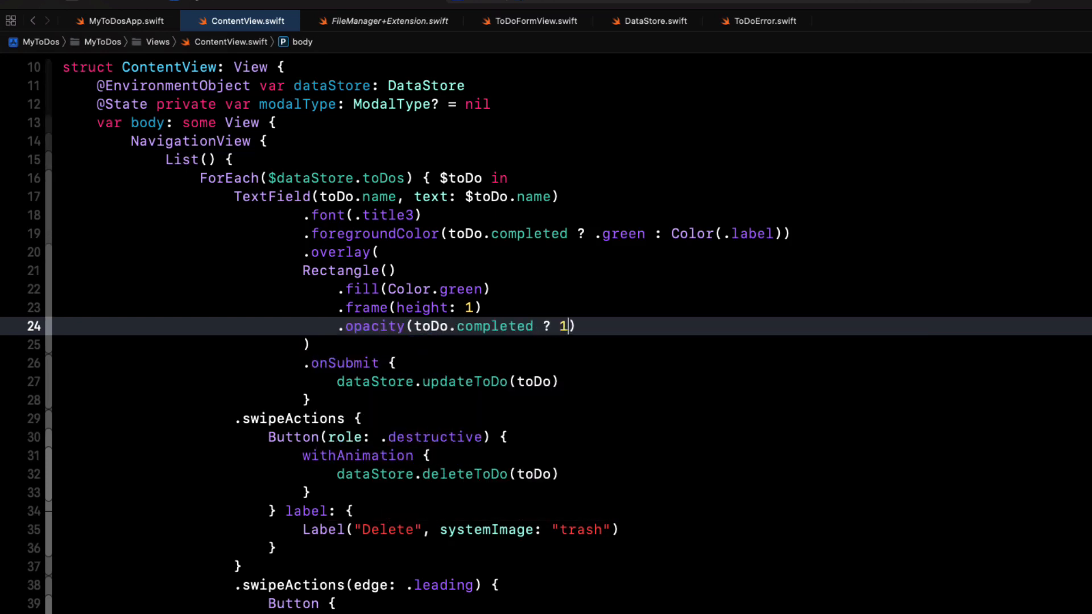
pyautogui.write(': 0')
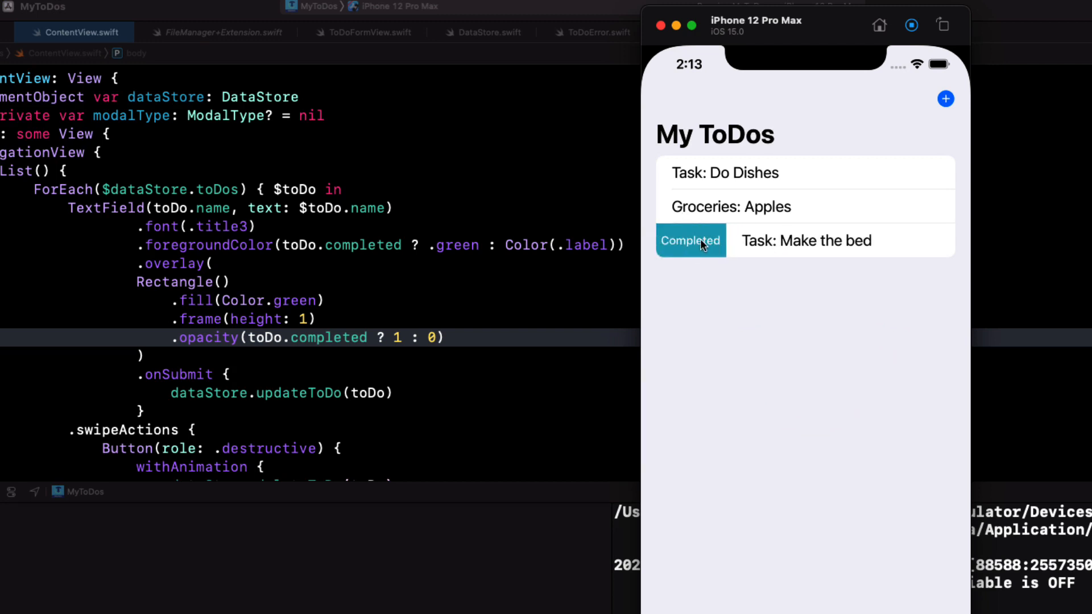
# - In the app, toggle Make the bed's completion on and off, then rename it inline to Make the beds today
pyautogui.click(691, 240)
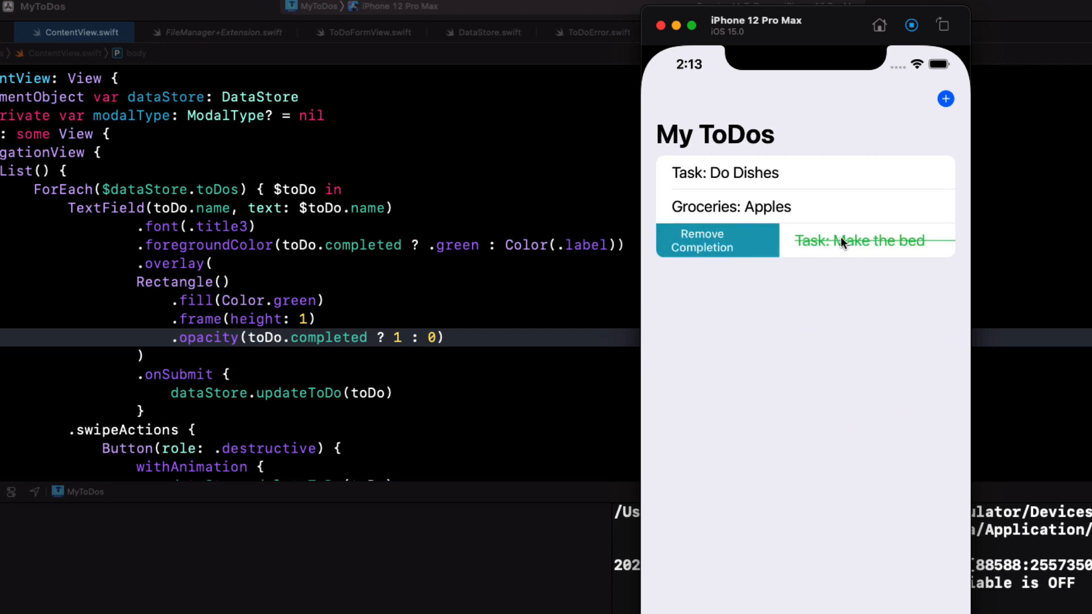
pyautogui.click(716, 240)
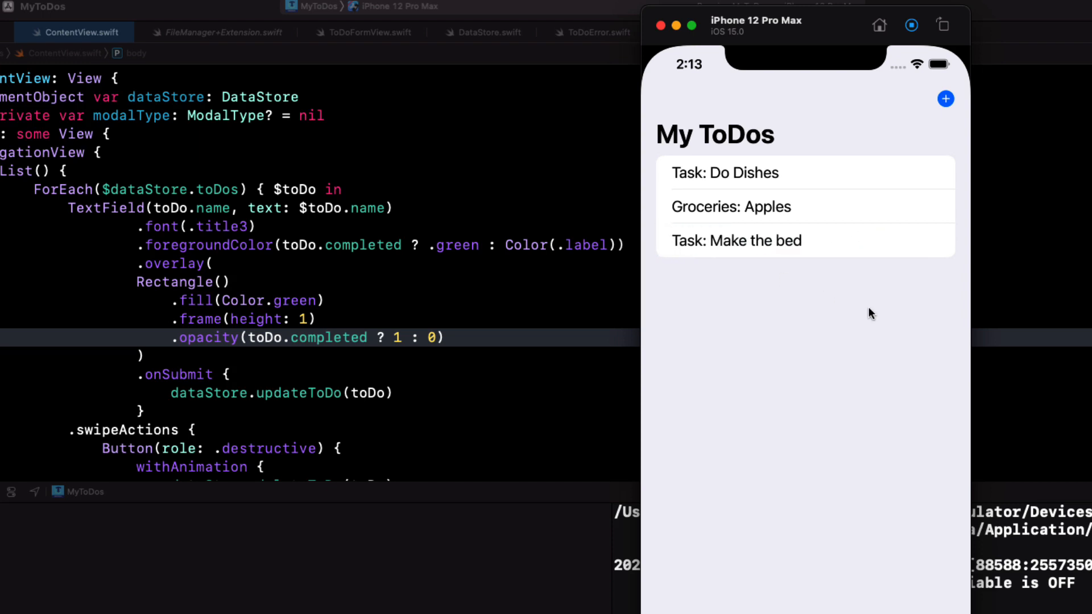
pyautogui.moveTo(758, 245)
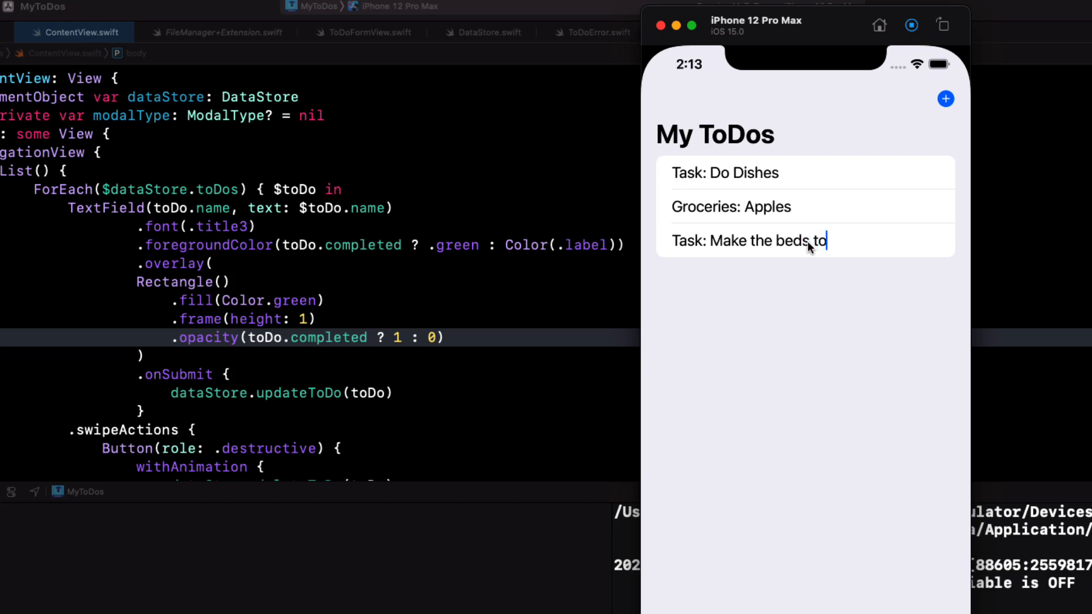
pyautogui.write('day')
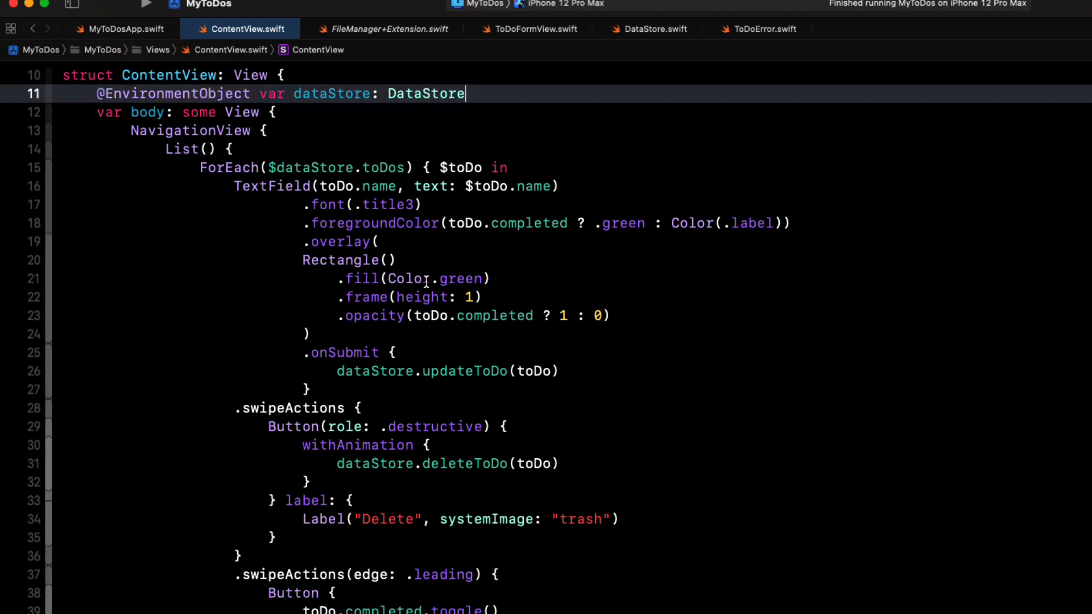
# - Delete the modalType = .new assignment from the plus button's action in navigationBarItems
pyautogui.scroll(-3)
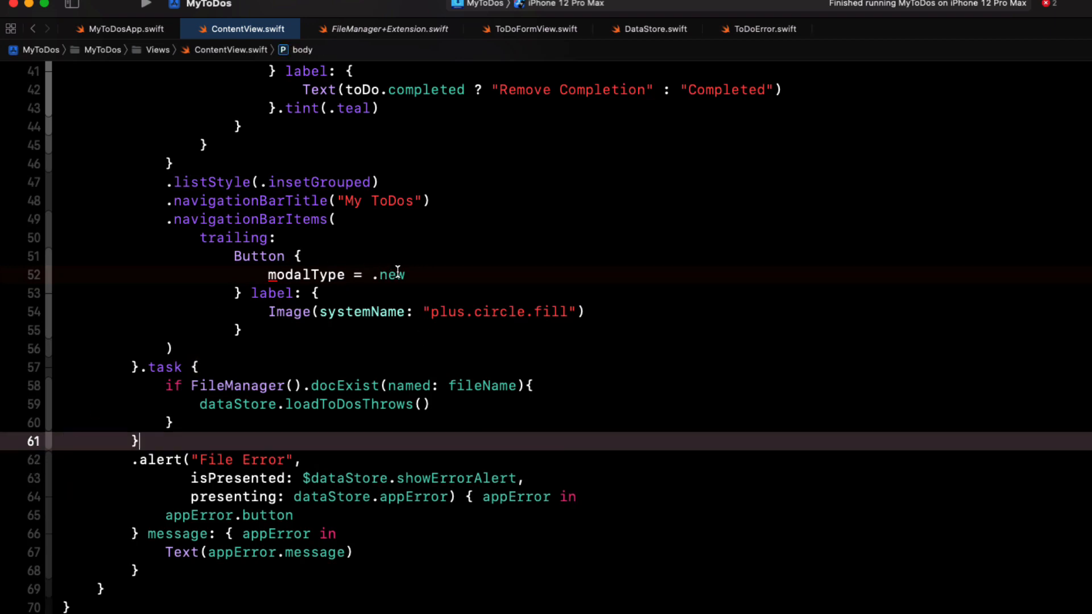
pyautogui.doubleClick(334, 274)
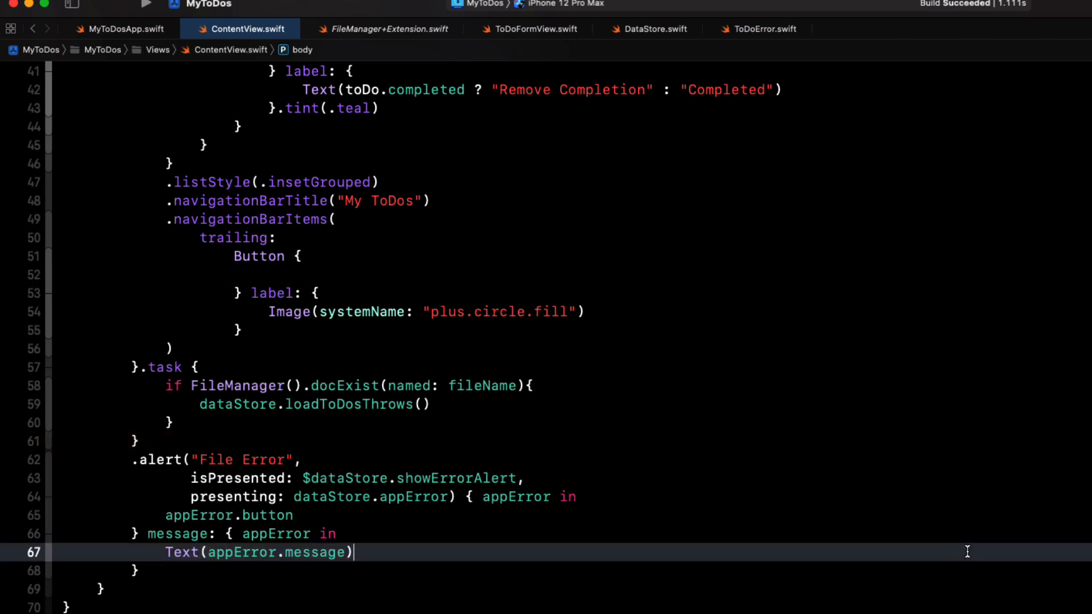
pyautogui.click(10, 28)
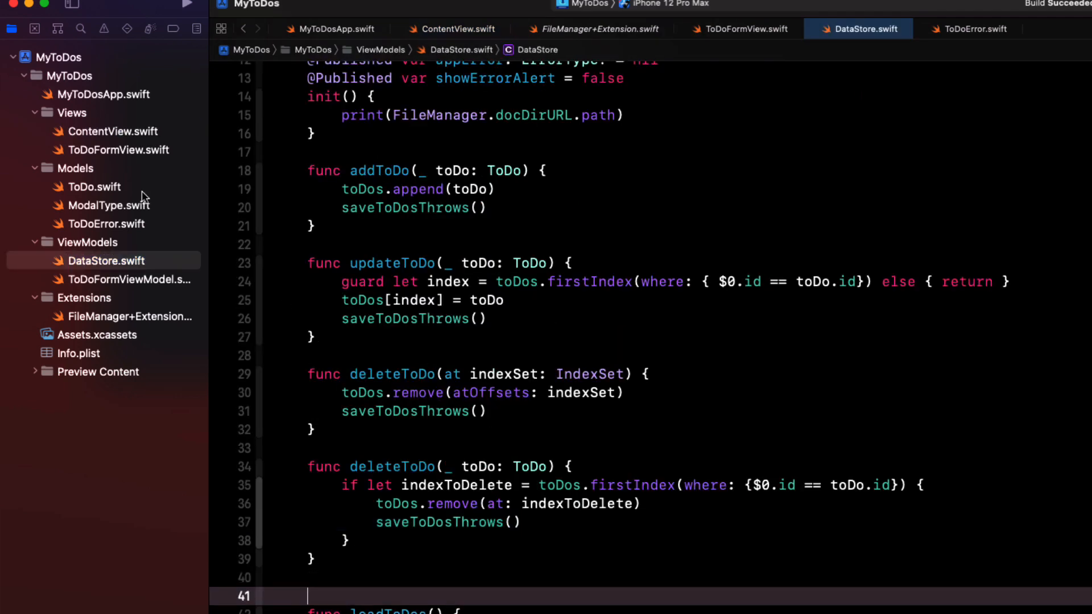
# - Add func newToDo() { addToDo(ToDo(name: "")) } to DataStore below deleteToDo
pyautogui.scroll(-3)
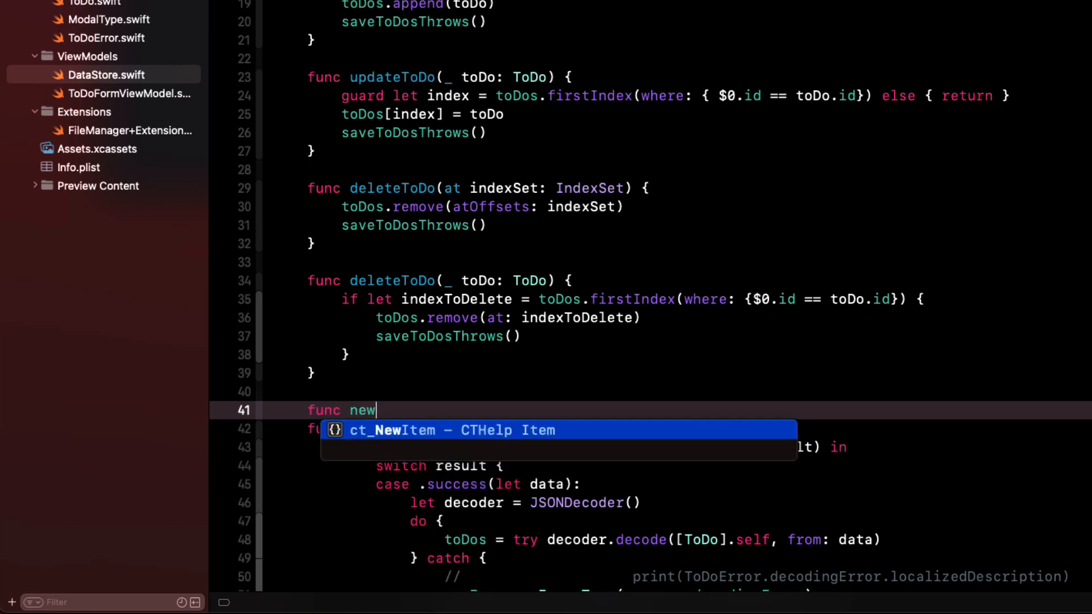
pyautogui.write('ToDo() {')
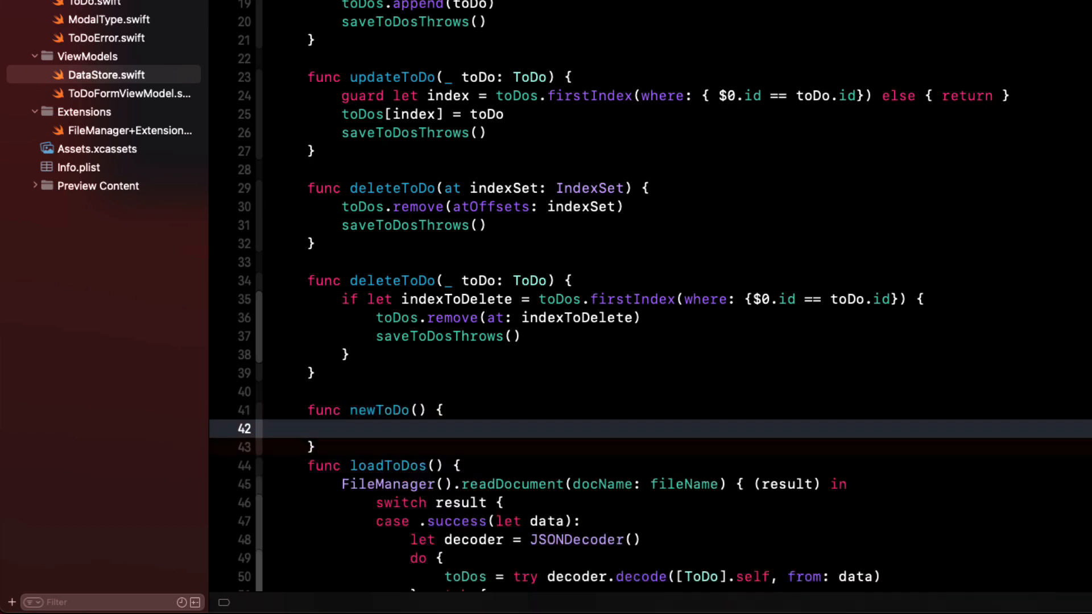
pyautogui.write('addToDo(ToDo(name: "')
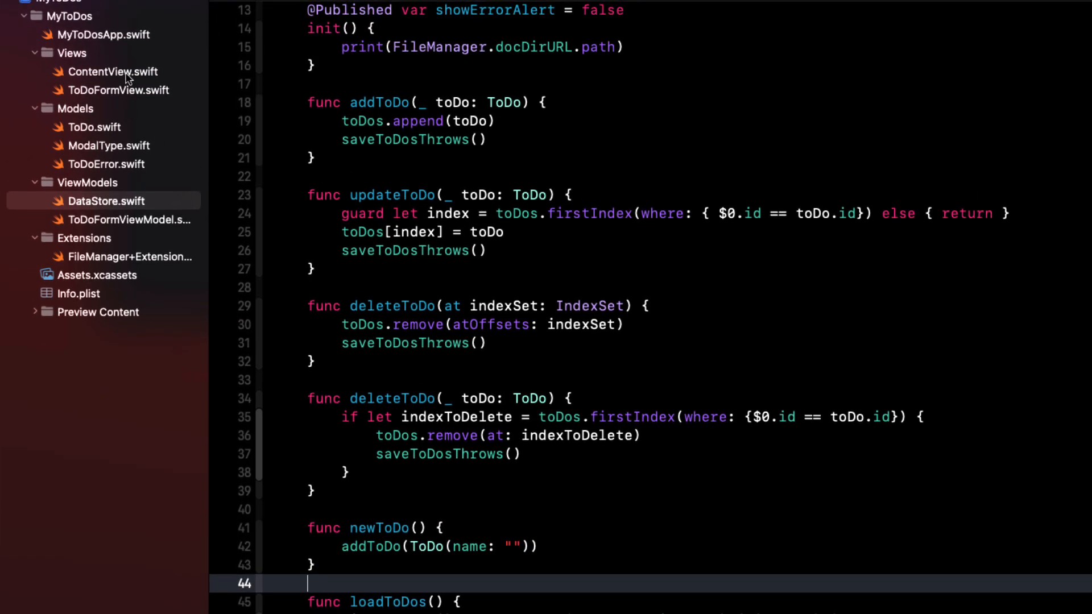
pyautogui.click(113, 70)
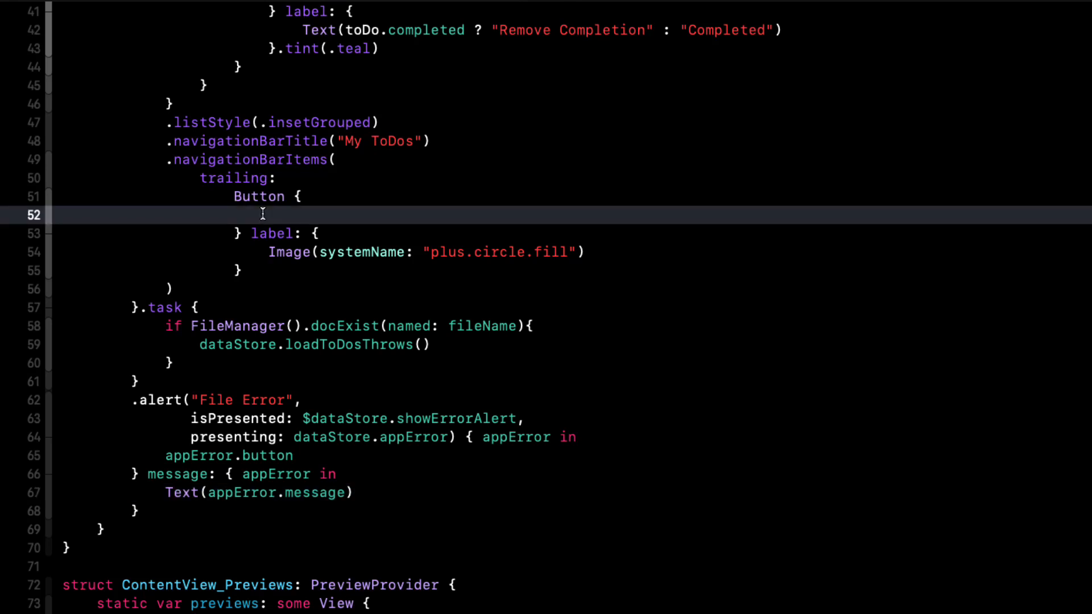
# - Call dataStore.newToDo() in the plus button's action and run the app
pyautogui.write('dataStore.newToDo(')
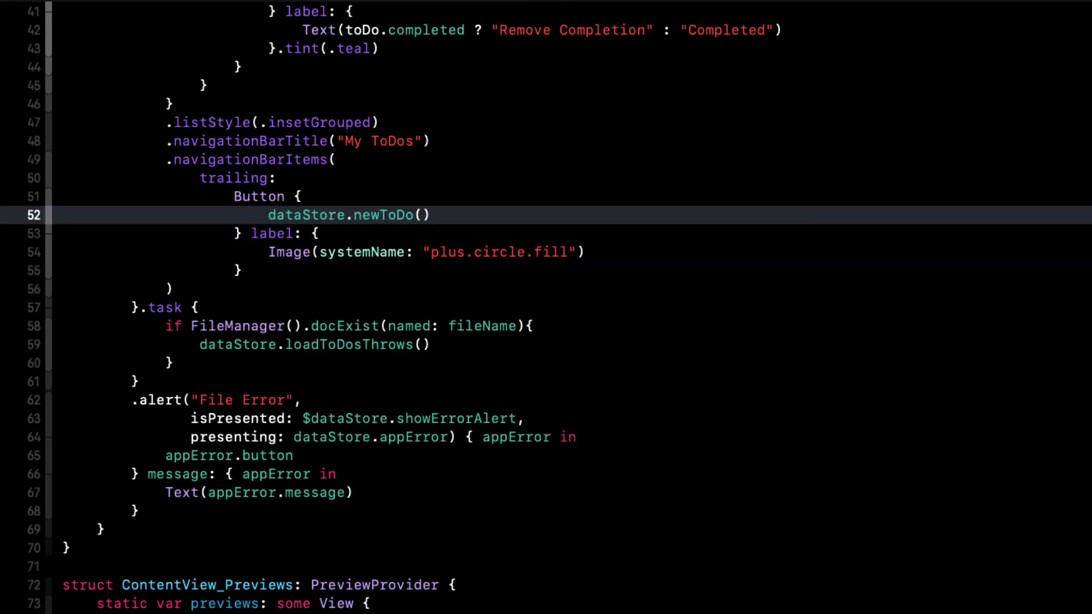
pyautogui.click(432, 215)
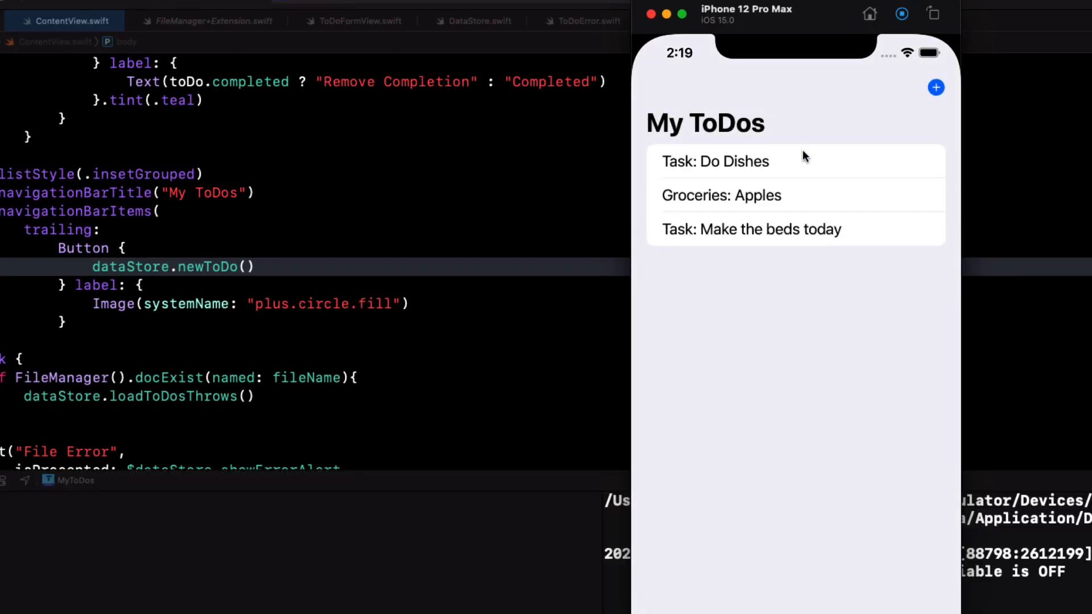
pyautogui.moveTo(935, 87)
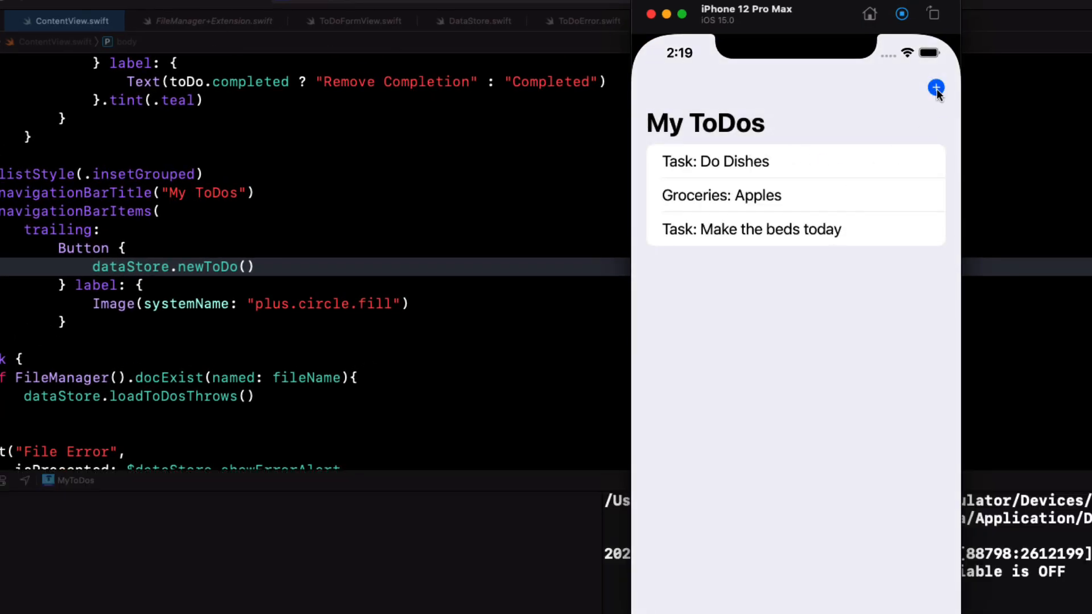
# - Add a blank todo with +, fill it in as Groceries: Eggs, and start editing Make the beds today
pyautogui.click(936, 88)
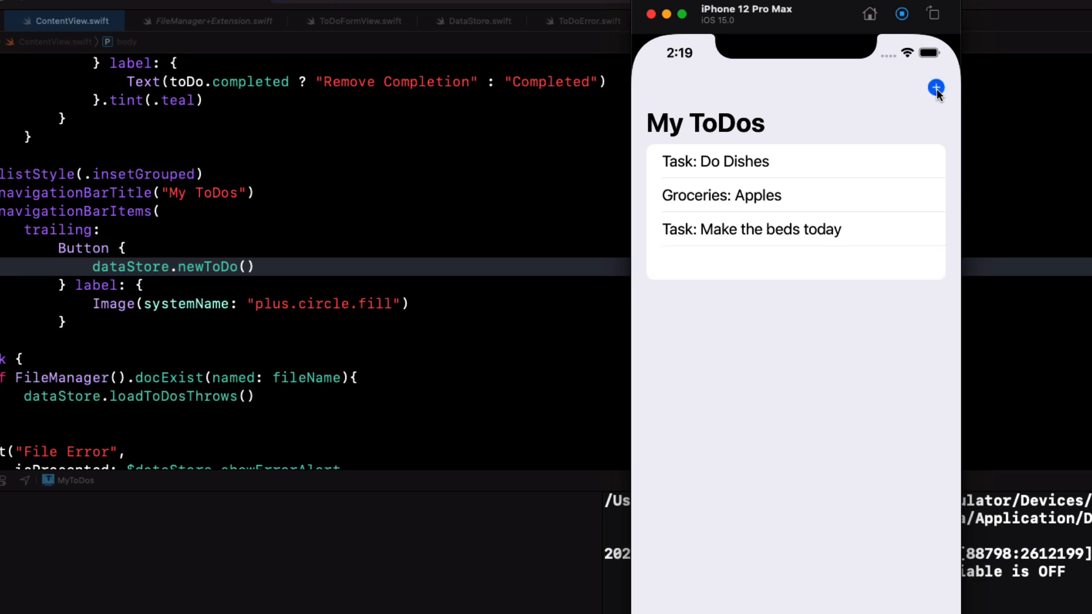
pyautogui.moveTo(860, 283)
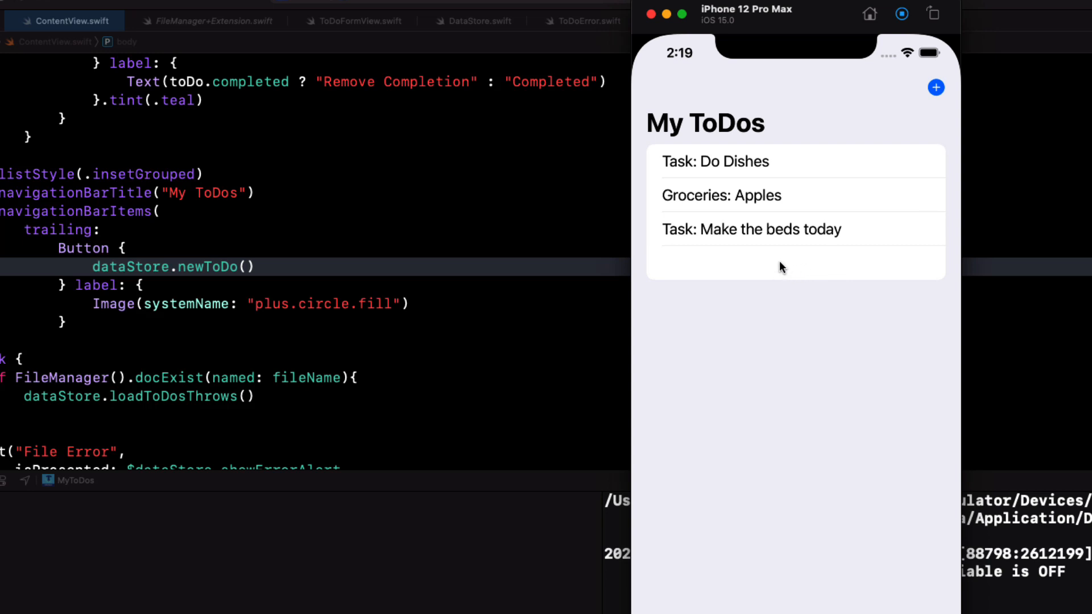
pyautogui.moveTo(791, 267)
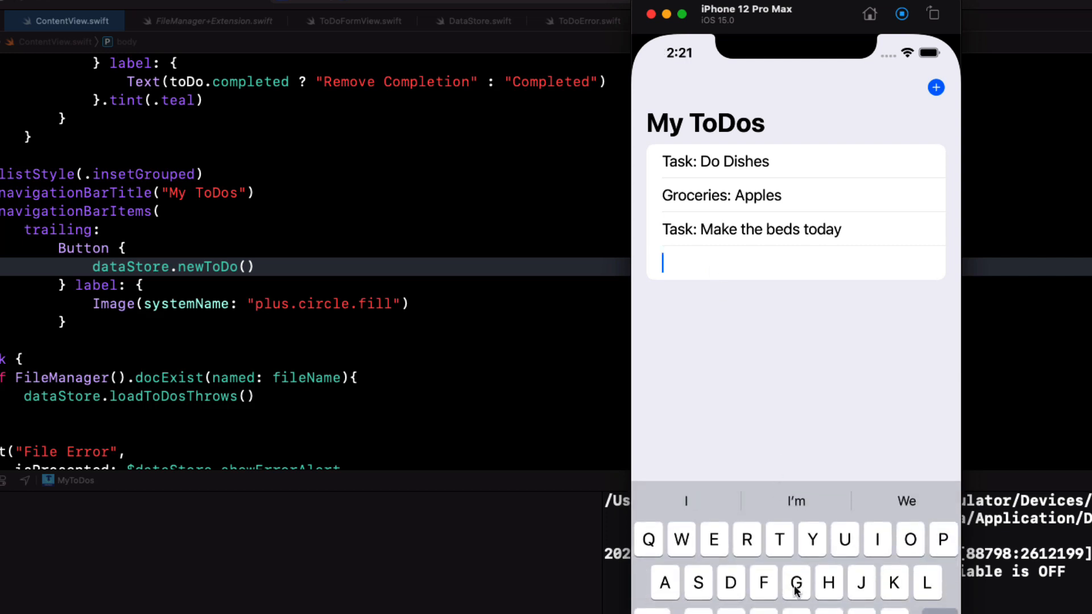
pyautogui.write('Groceries: Eggs')
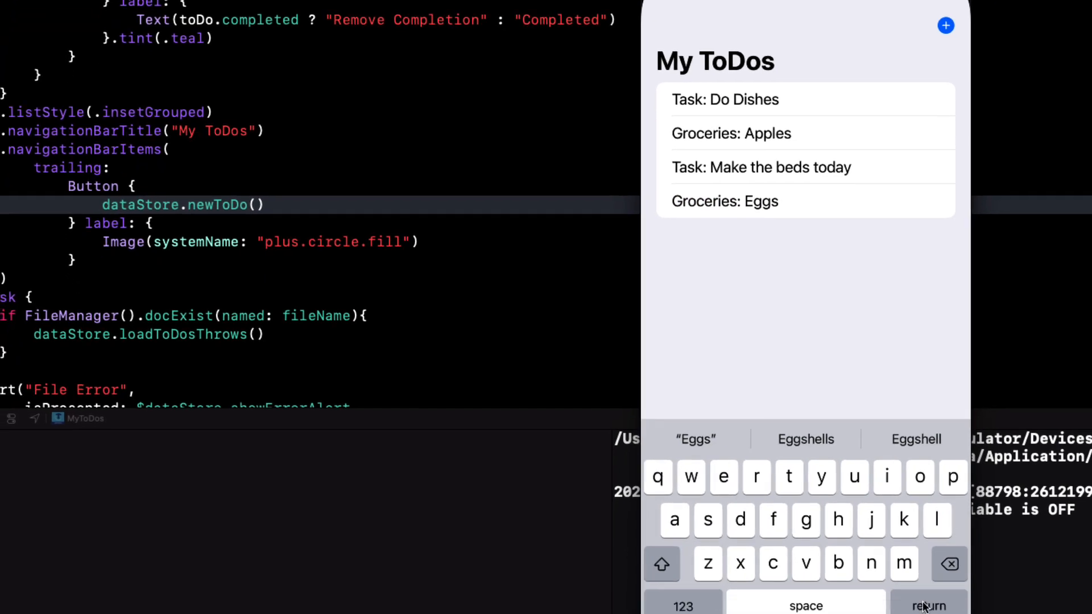
pyautogui.press('return')
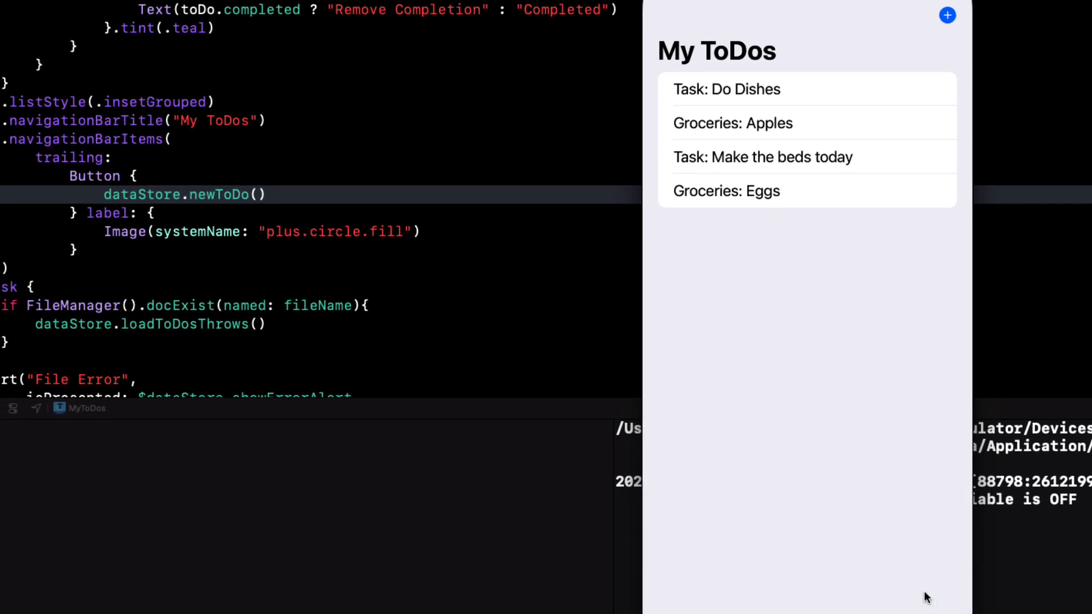
pyautogui.moveTo(868, 161)
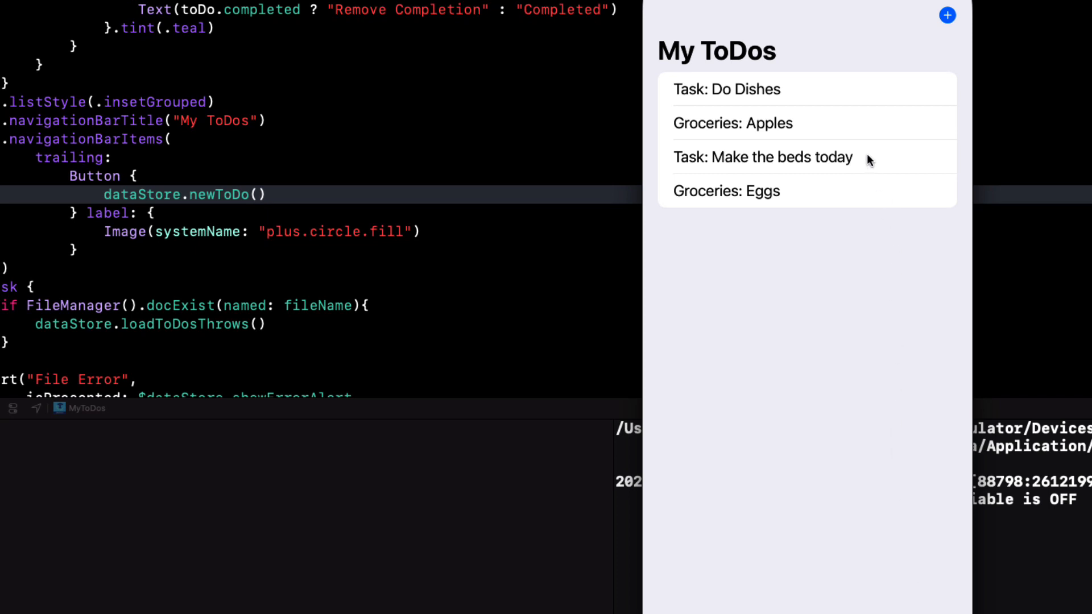
pyautogui.click(762, 157)
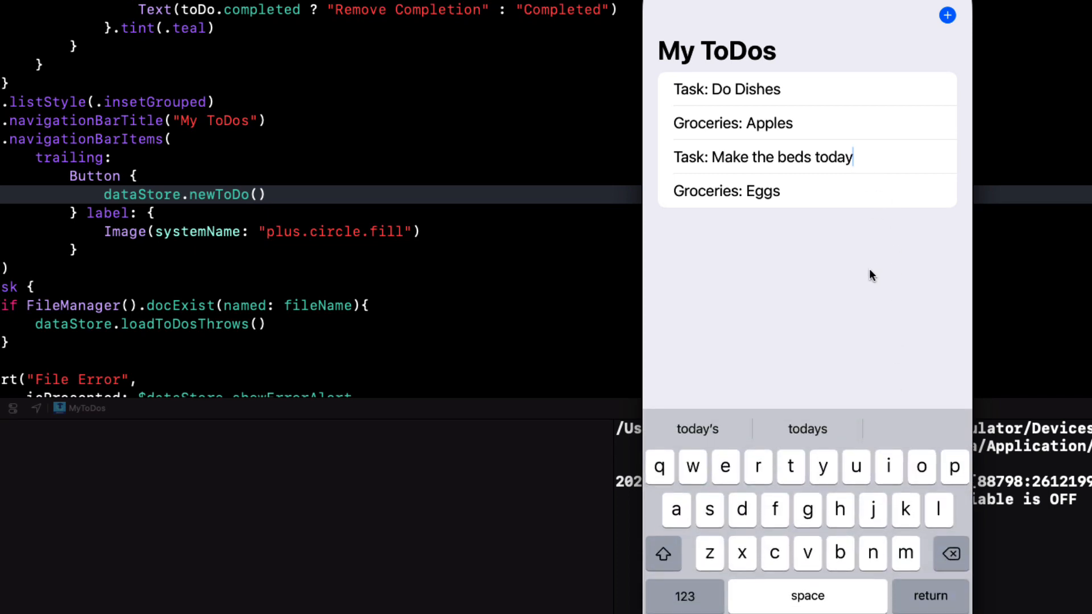
pyautogui.moveTo(886, 318)
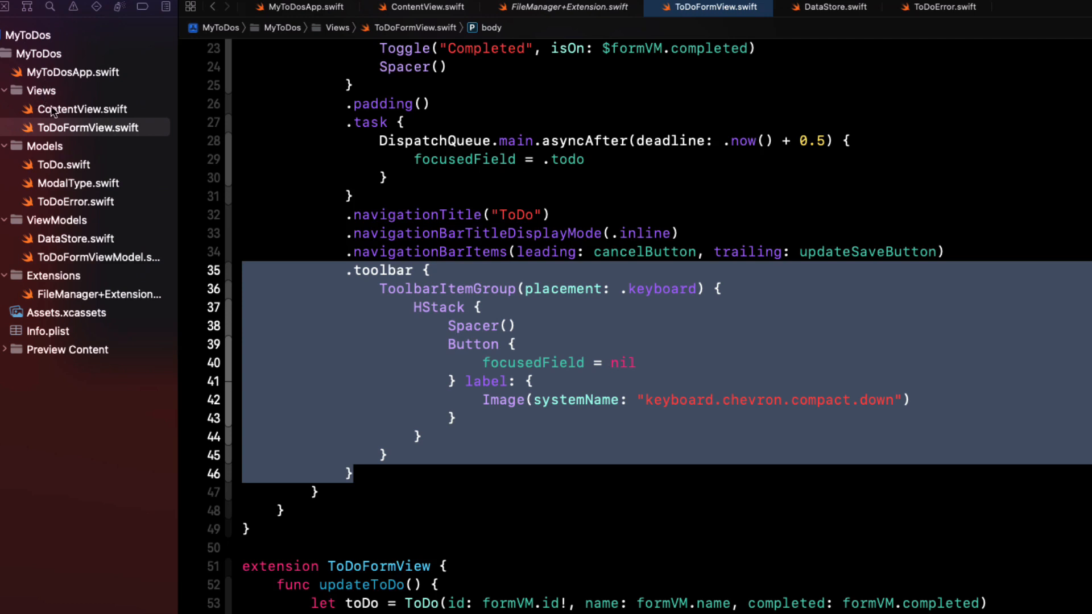
# - Paste ToDoFormView's keyboard ToolbarItemGroup block into ContentView after the .alert modifier
pyautogui.click(87, 109)
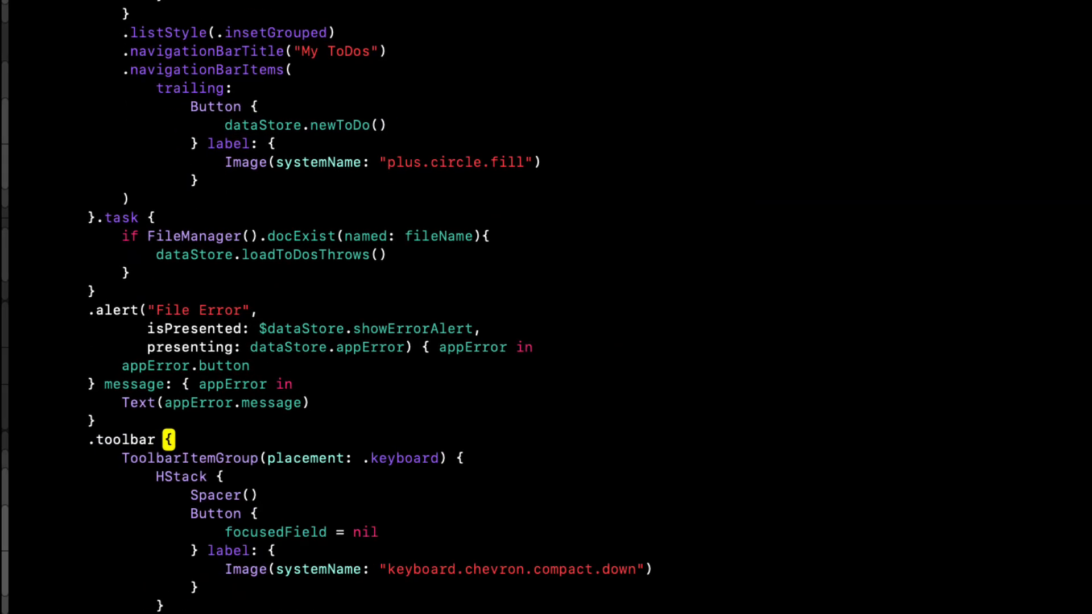
pyautogui.scroll(-3)
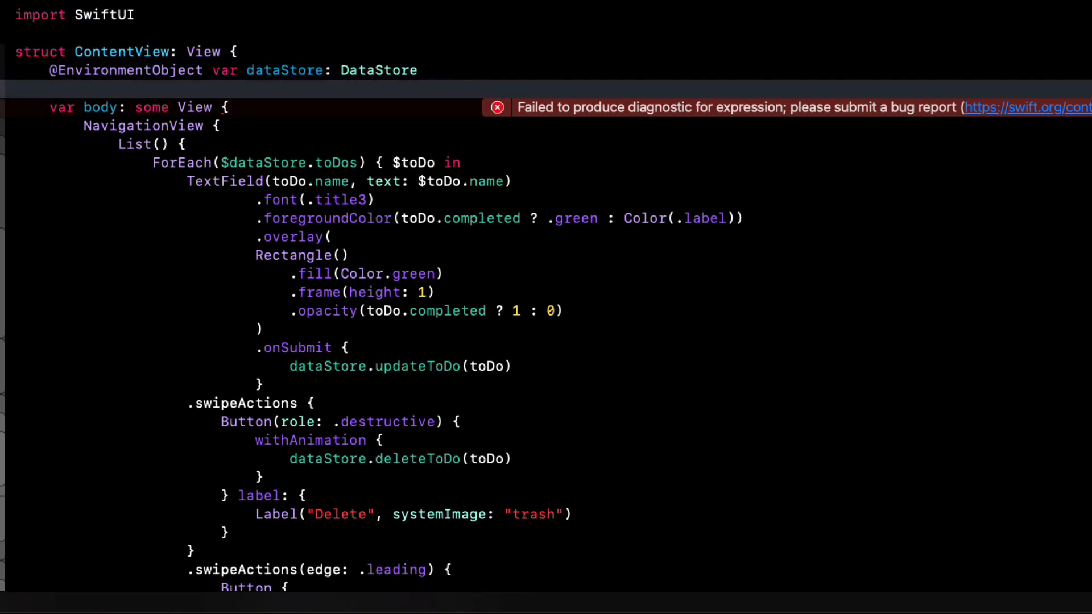
pyautogui.write('@FocusState private var')
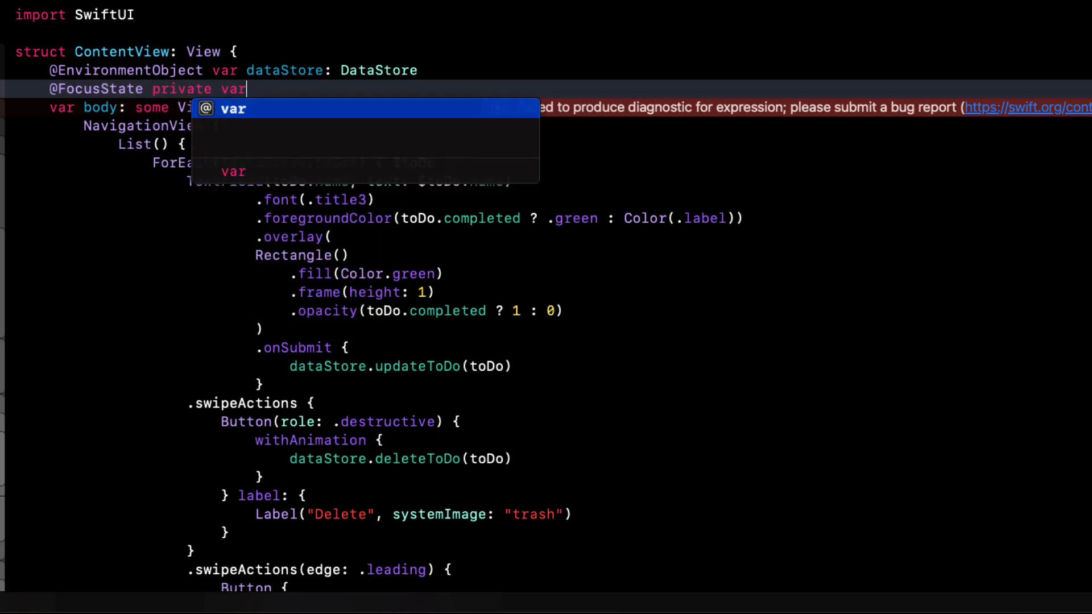
pyautogui.write('focusedFiel')
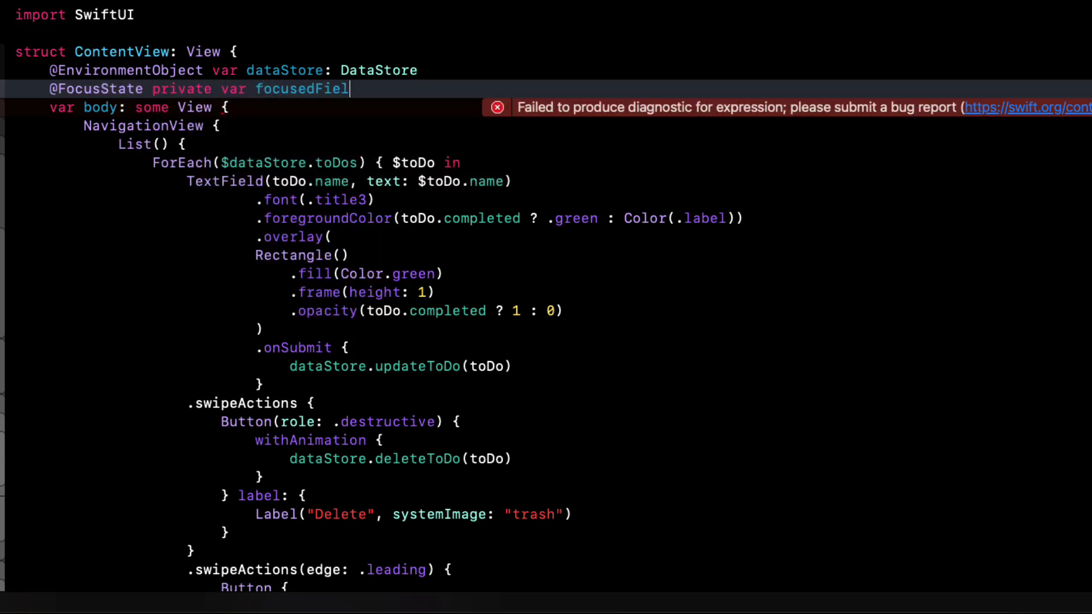
pyautogui.write('d: Bool')
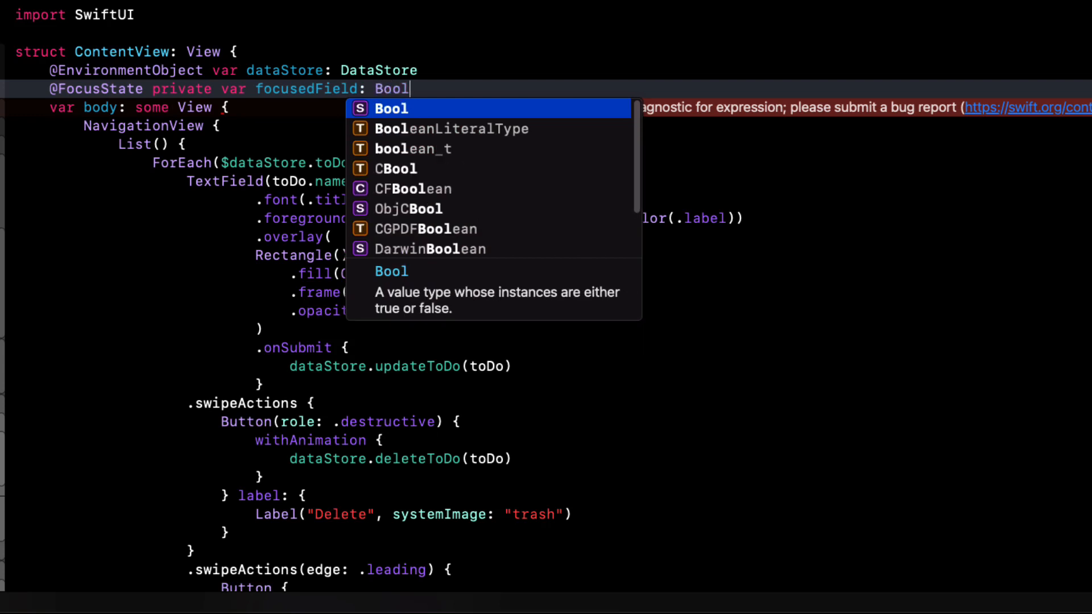
pyautogui.write('?')
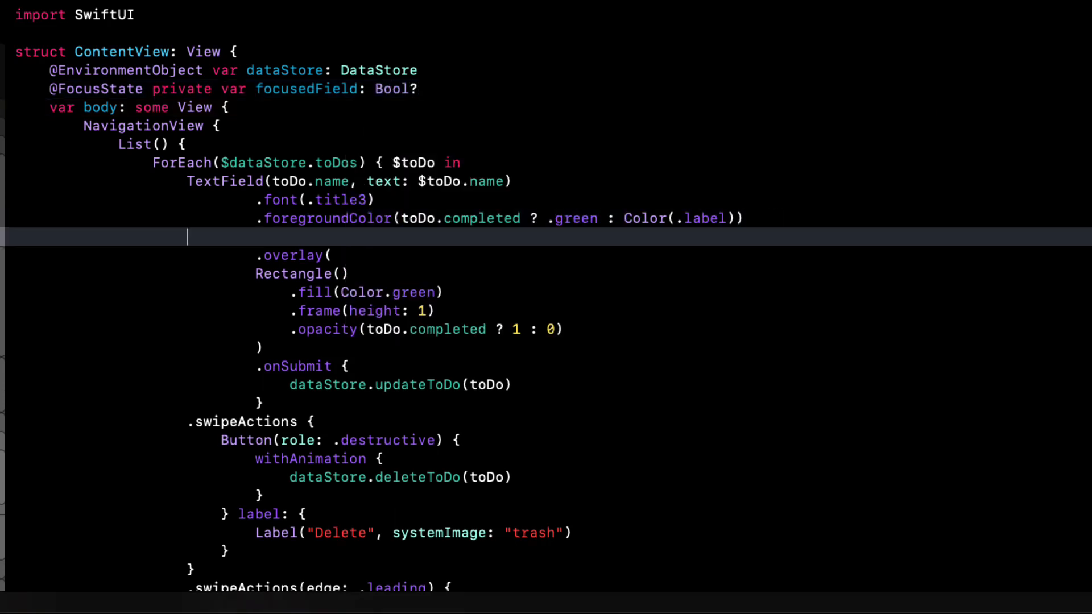
# - Bind the row TextField with .focused($focusedField, equals: true)
pyautogui.write('.f')
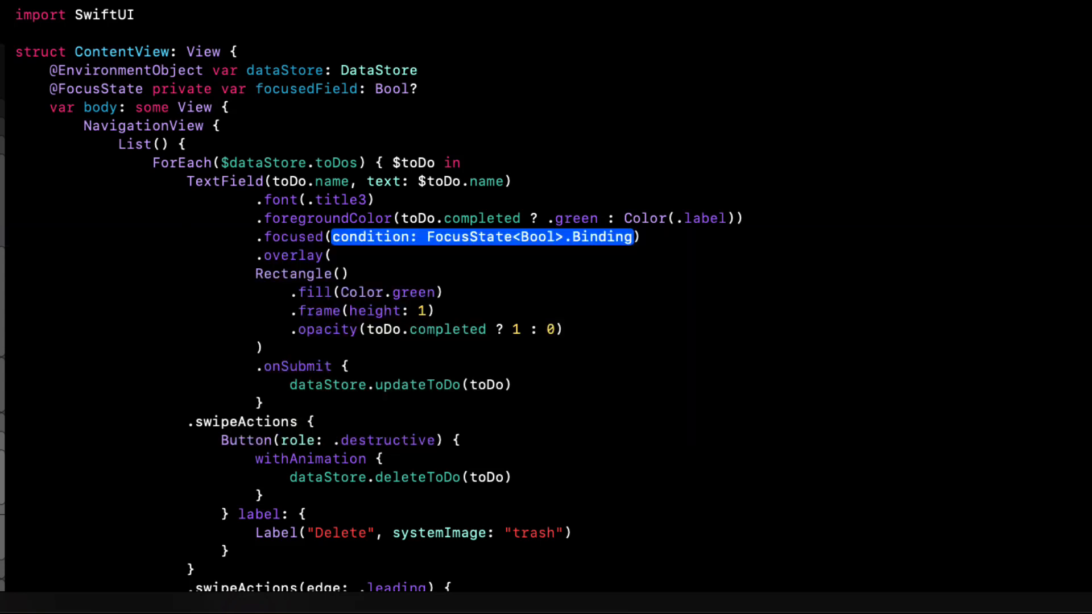
pyautogui.write('$focusedField, equals: Value)')
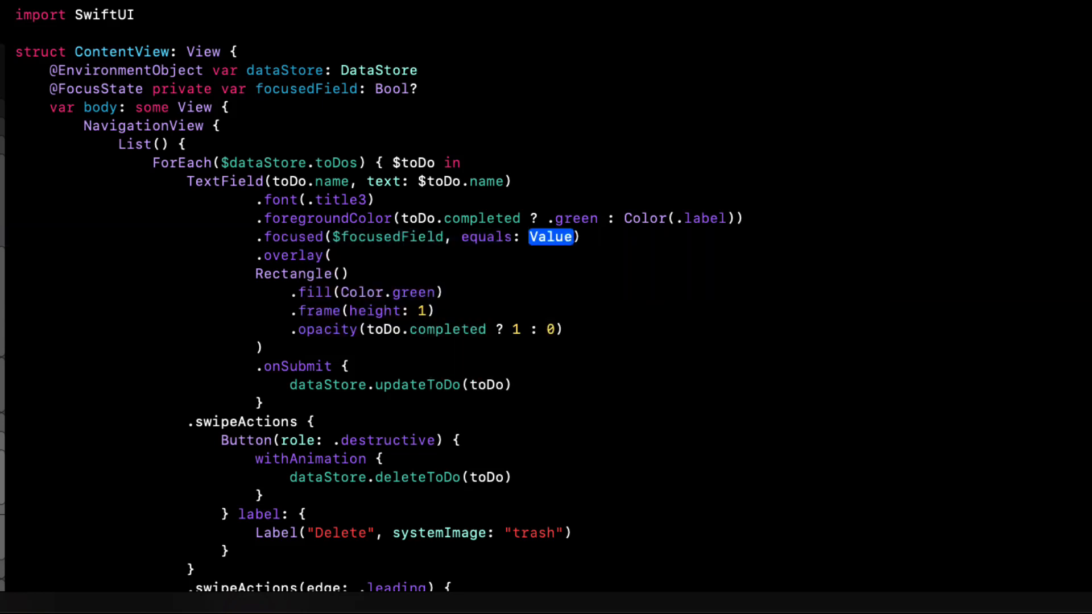
pyautogui.write('true')
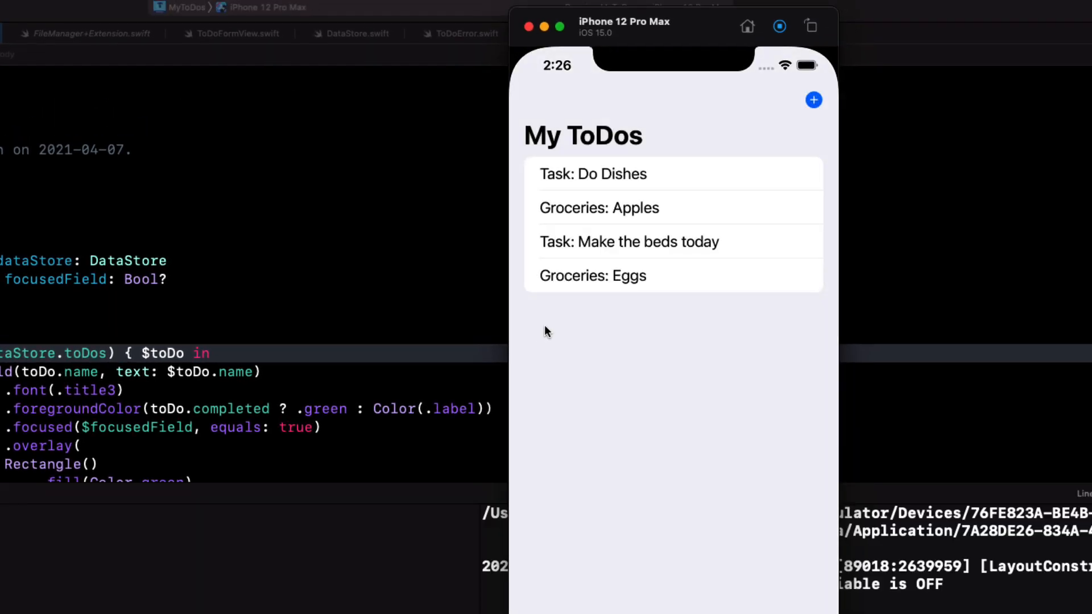
# - Run the updated My ToDos app in the simulator and interact with the list
pyautogui.click(629, 241)
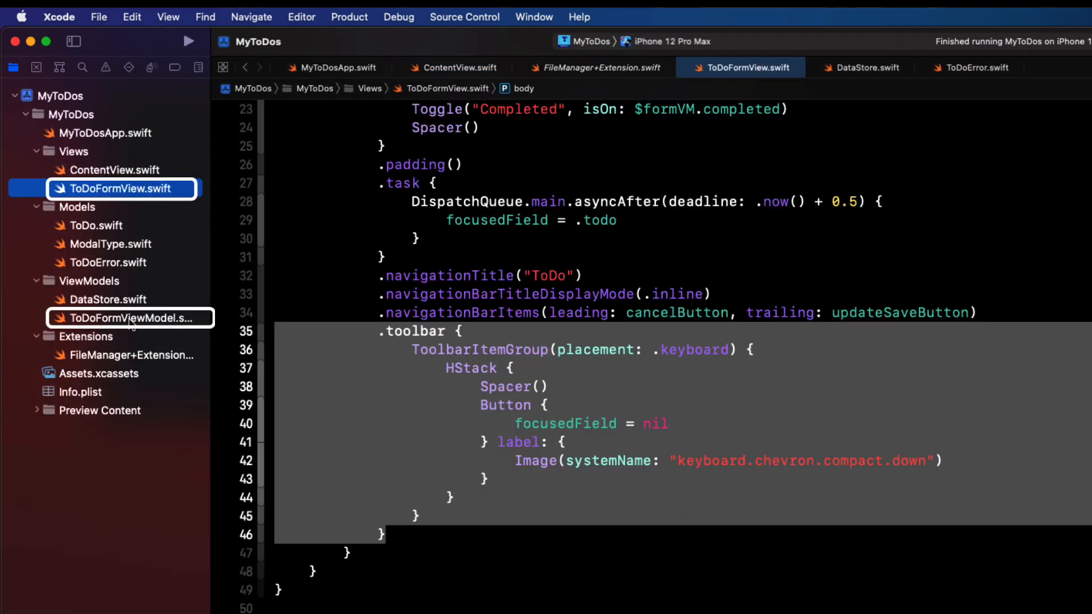
# - View ToDoFormViewModel.swift, then return to ContentView.swift in the navigator
pyautogui.click(129, 317)
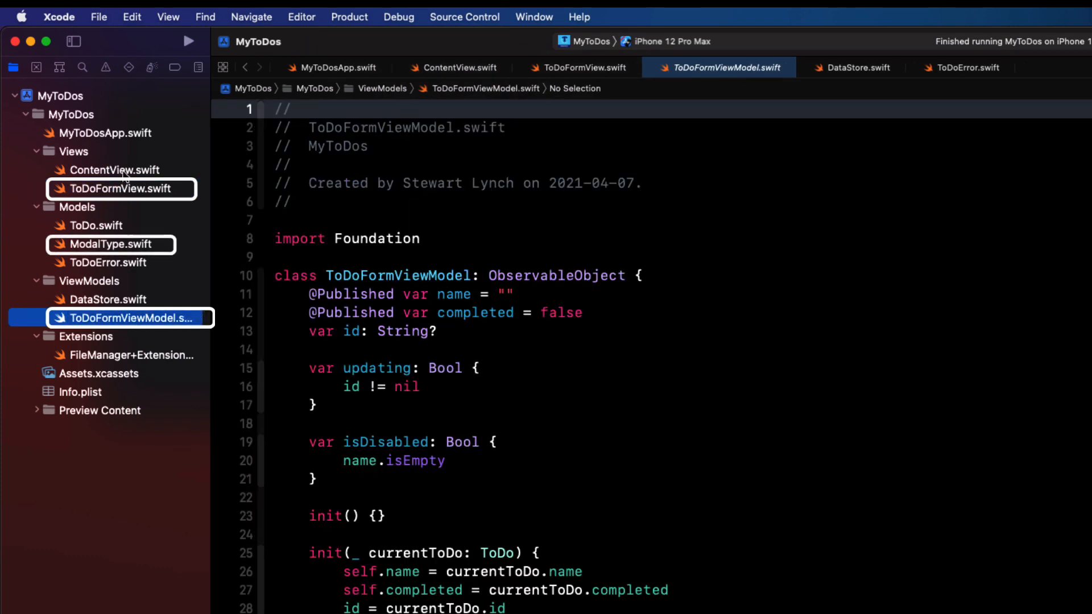
pyautogui.click(116, 169)
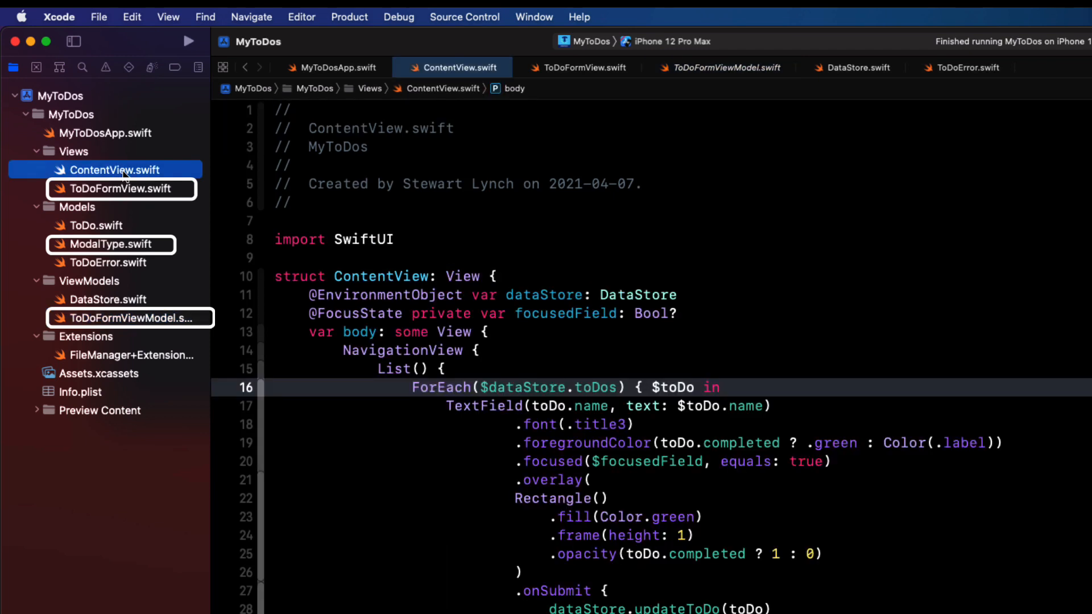